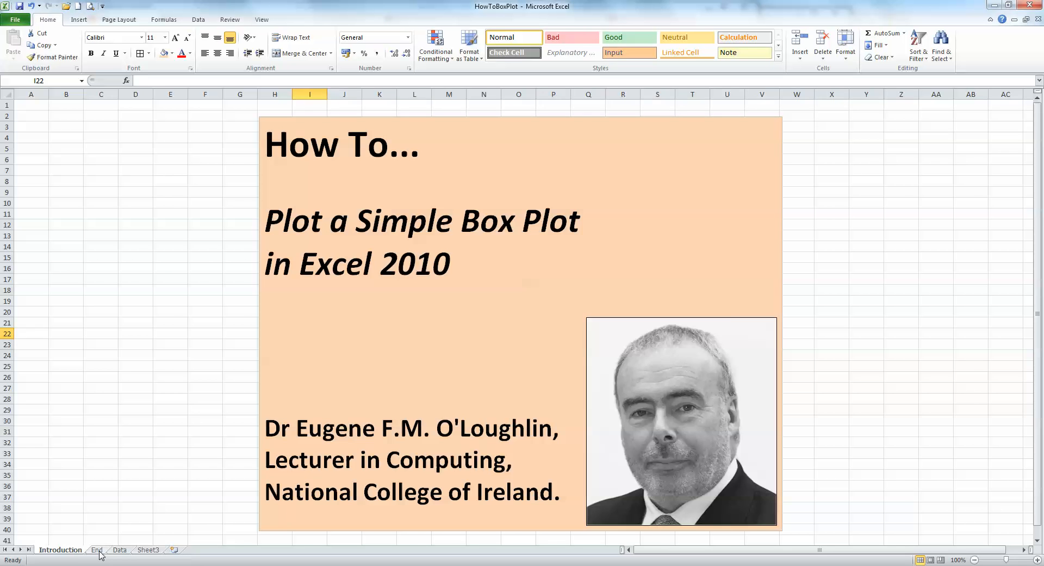
# Step: Show the End sheet with the completed four-region box plot beside the sales data
pyautogui.click(96, 549)
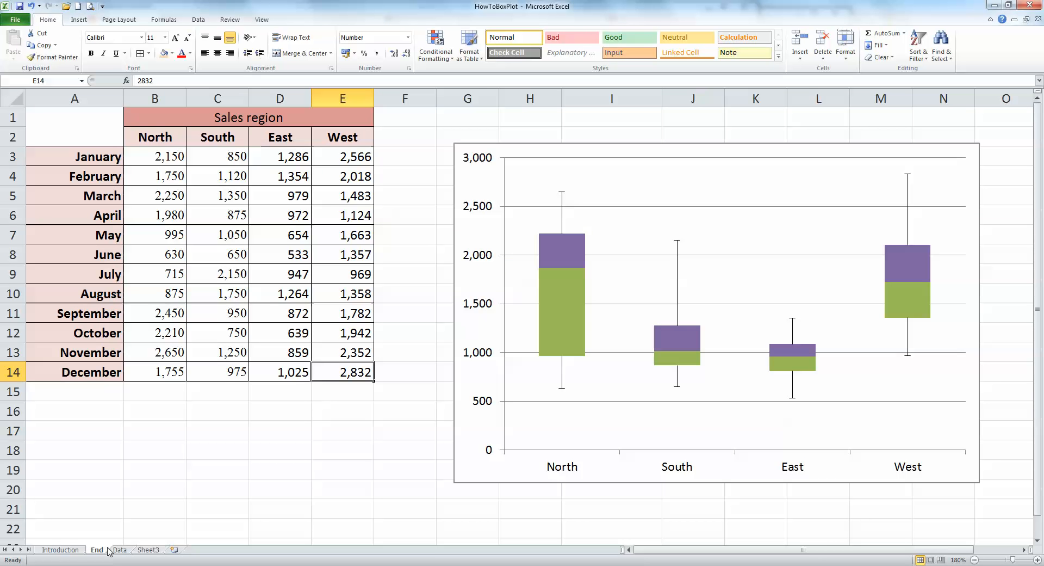
pyautogui.moveTo(196, 510)
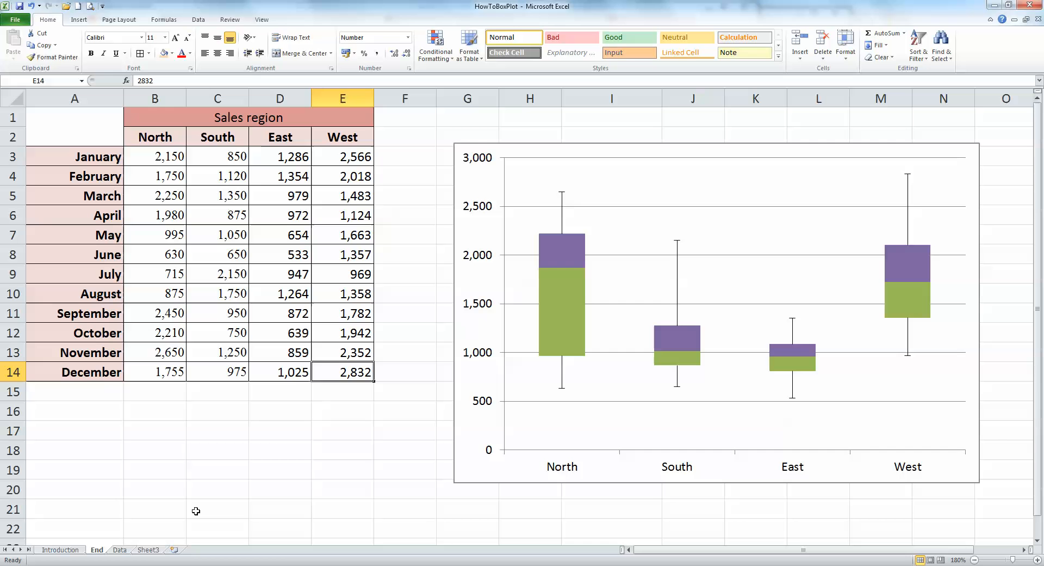
pyautogui.moveTo(511, 357)
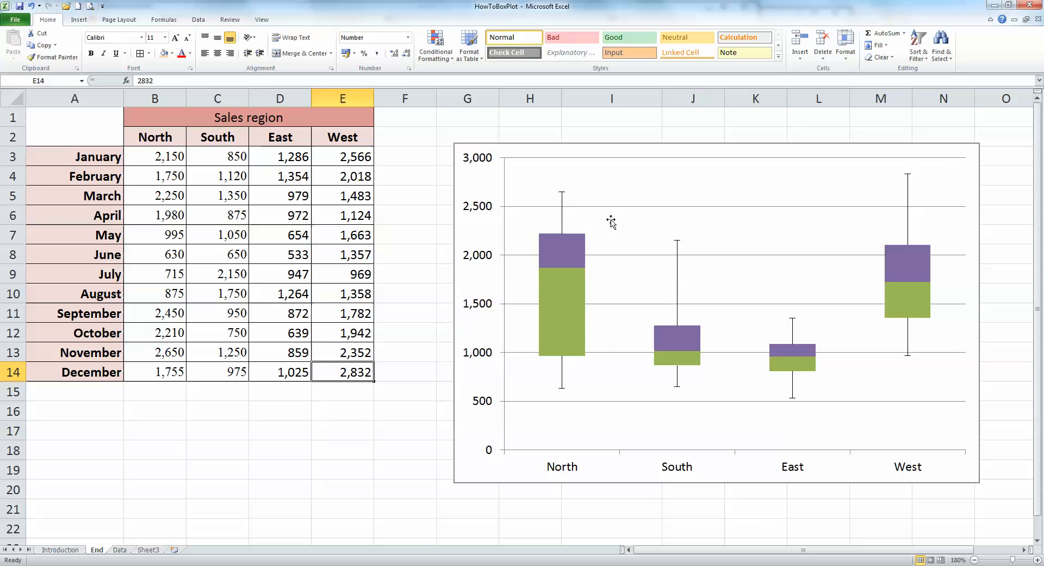
pyautogui.moveTo(607, 219)
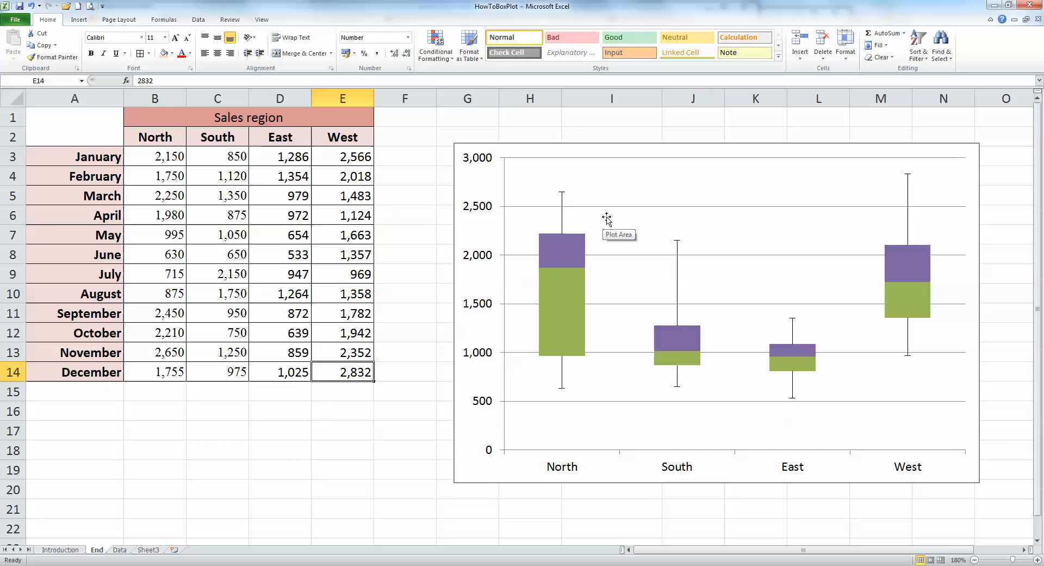
pyautogui.moveTo(580, 197)
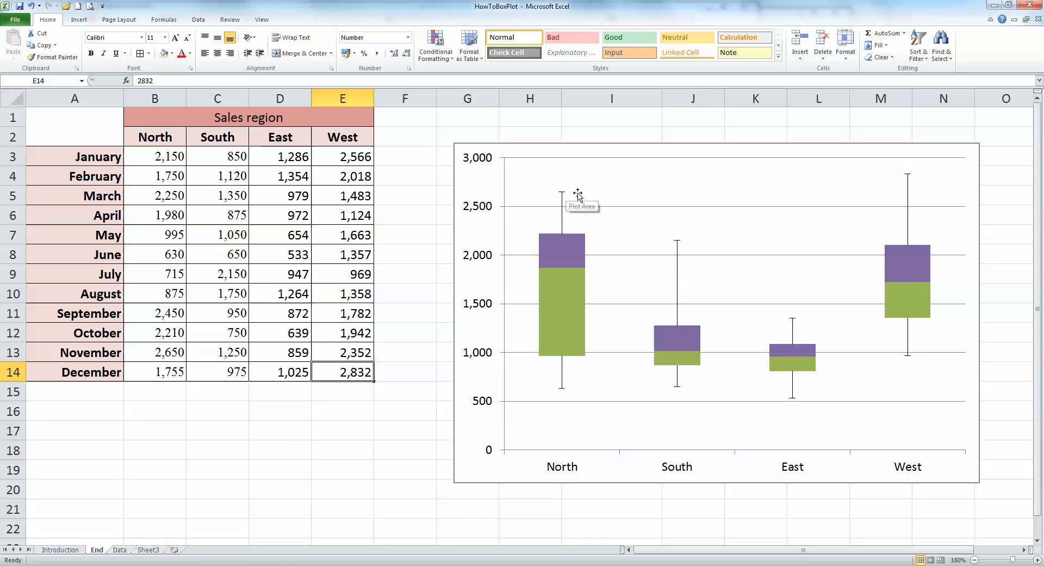
pyautogui.moveTo(571, 193)
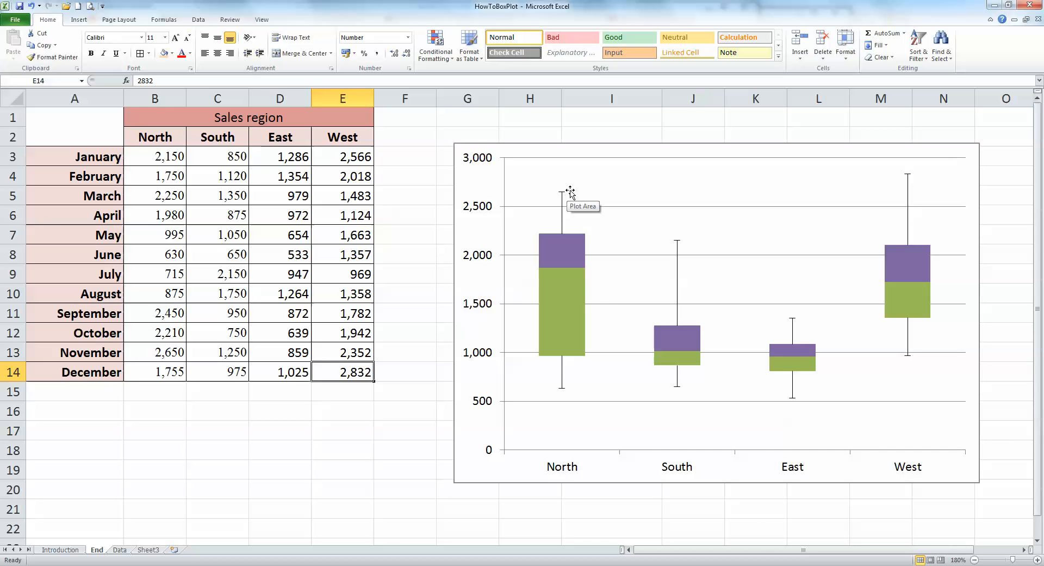
pyautogui.moveTo(566, 392)
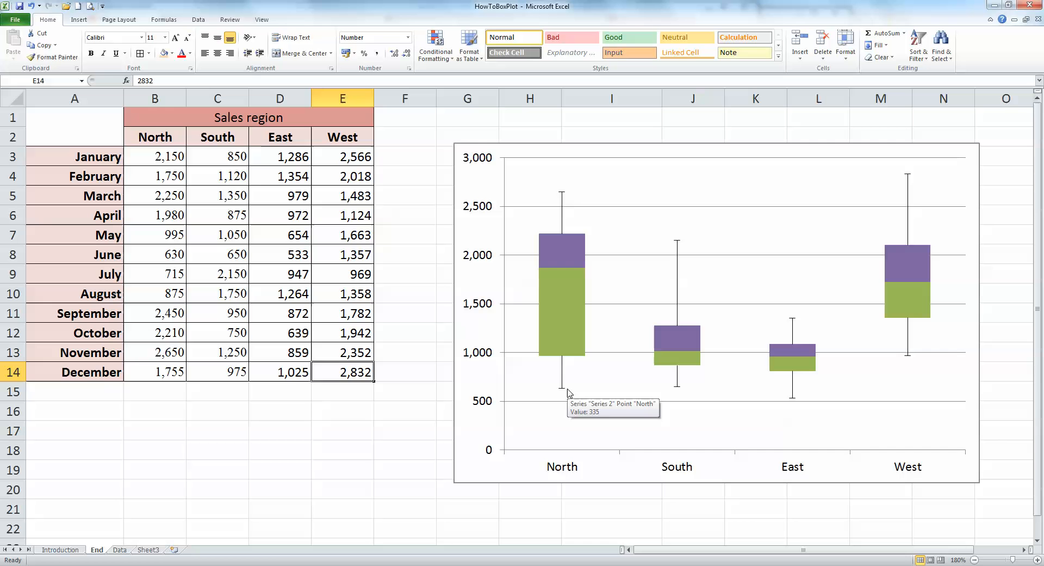
pyautogui.moveTo(564, 316)
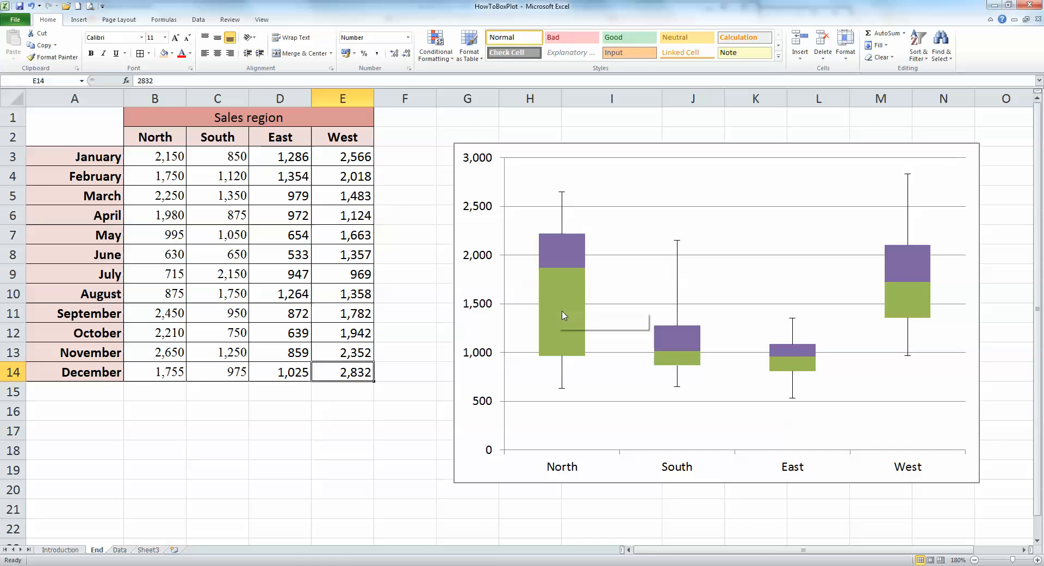
pyautogui.moveTo(602, 259)
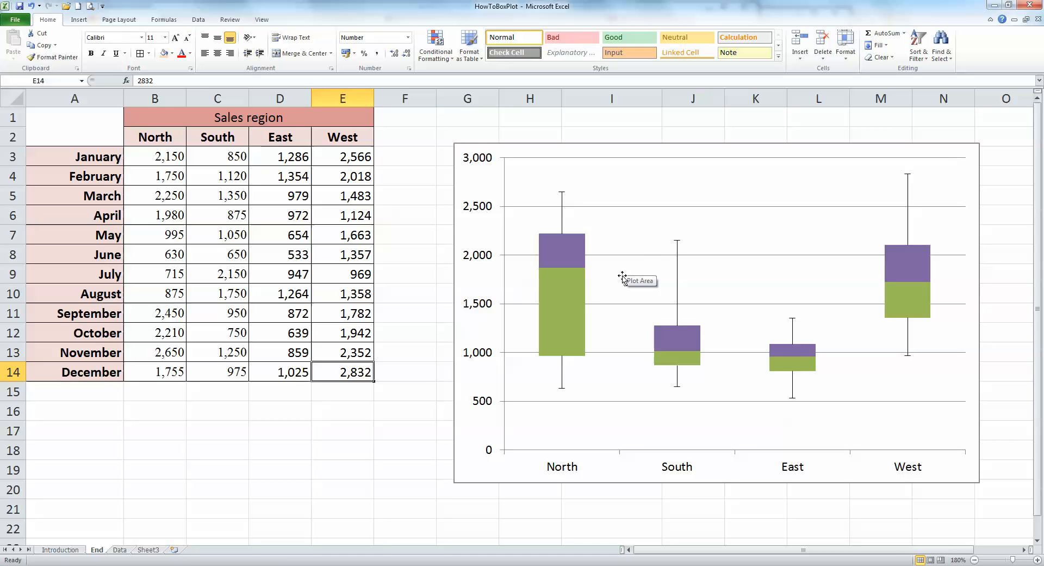
pyautogui.moveTo(576, 272)
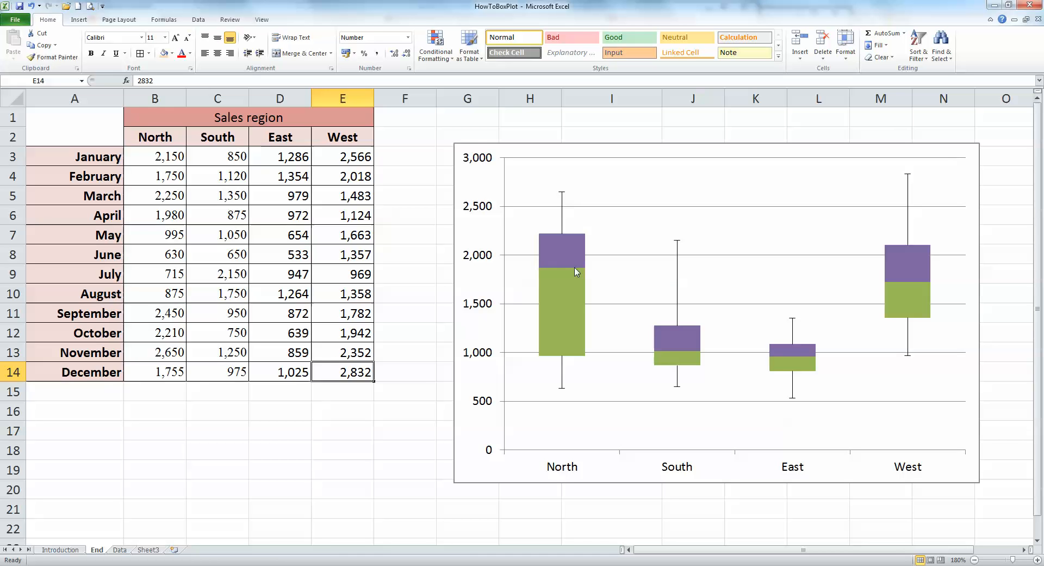
pyautogui.moveTo(586, 269)
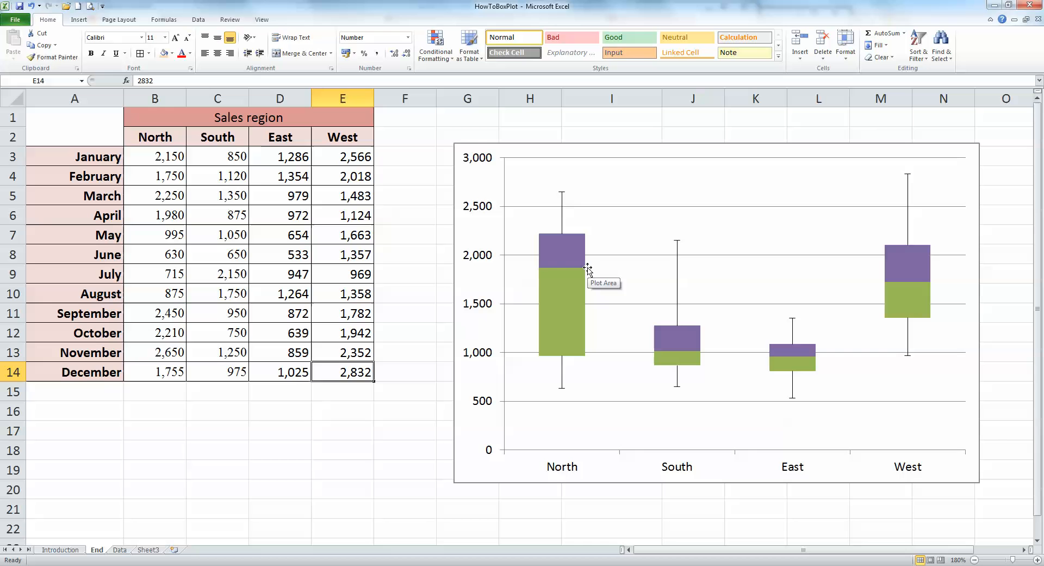
pyautogui.moveTo(592, 269)
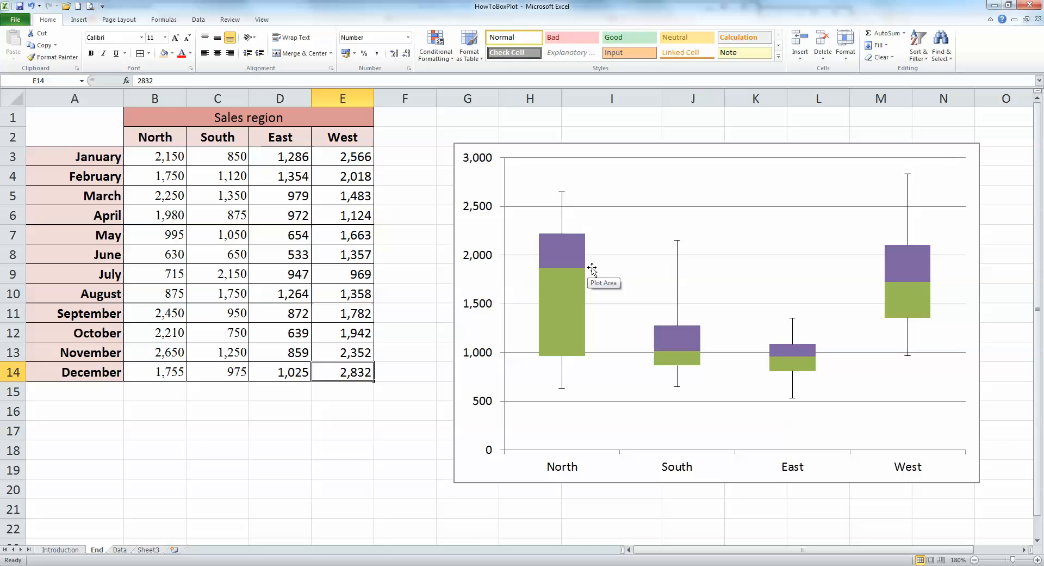
pyautogui.moveTo(611, 277)
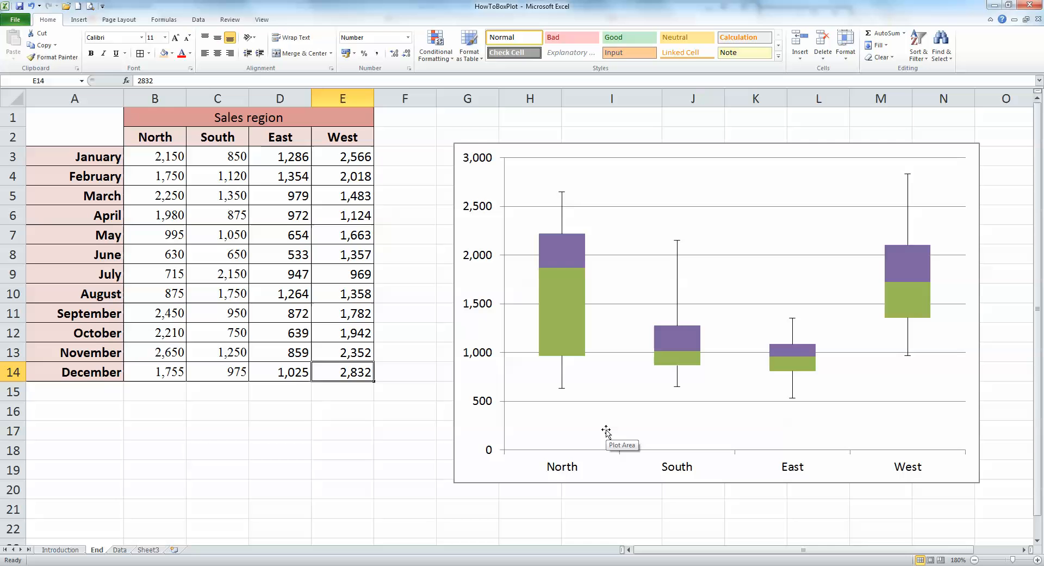
pyautogui.moveTo(582, 439)
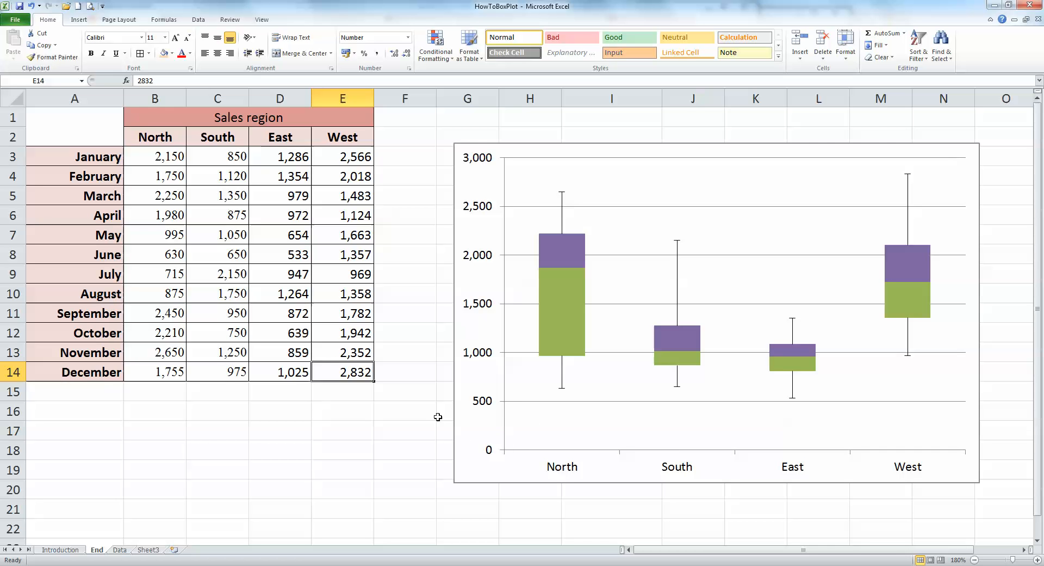
pyautogui.moveTo(393, 413)
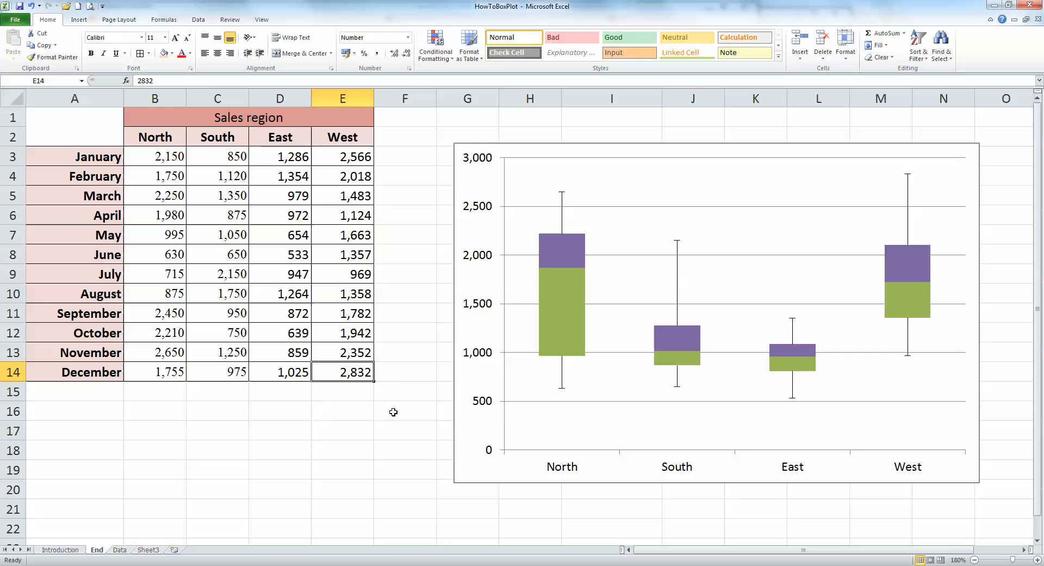
pyautogui.moveTo(391, 411)
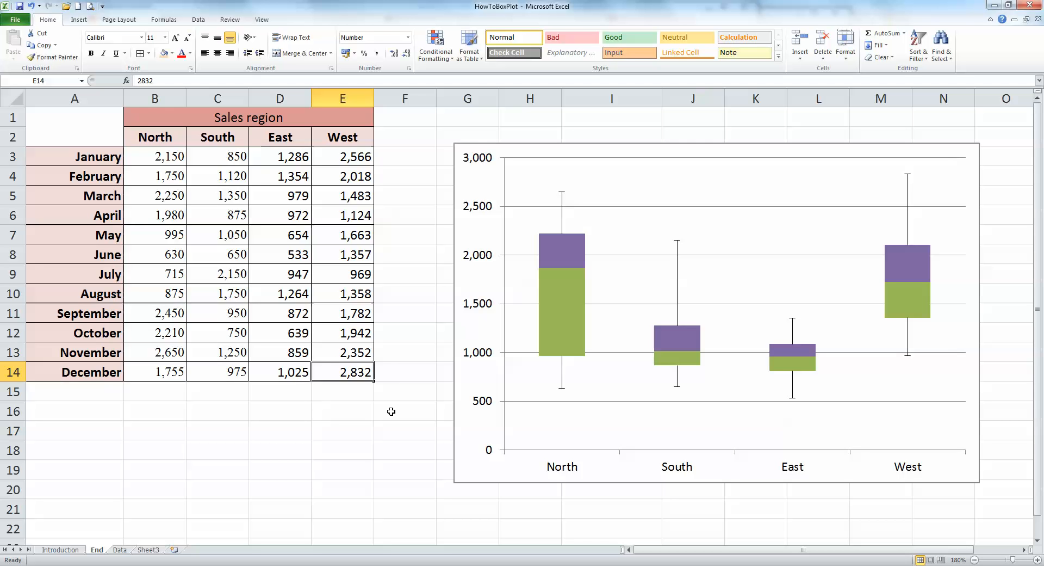
pyautogui.moveTo(346, 426)
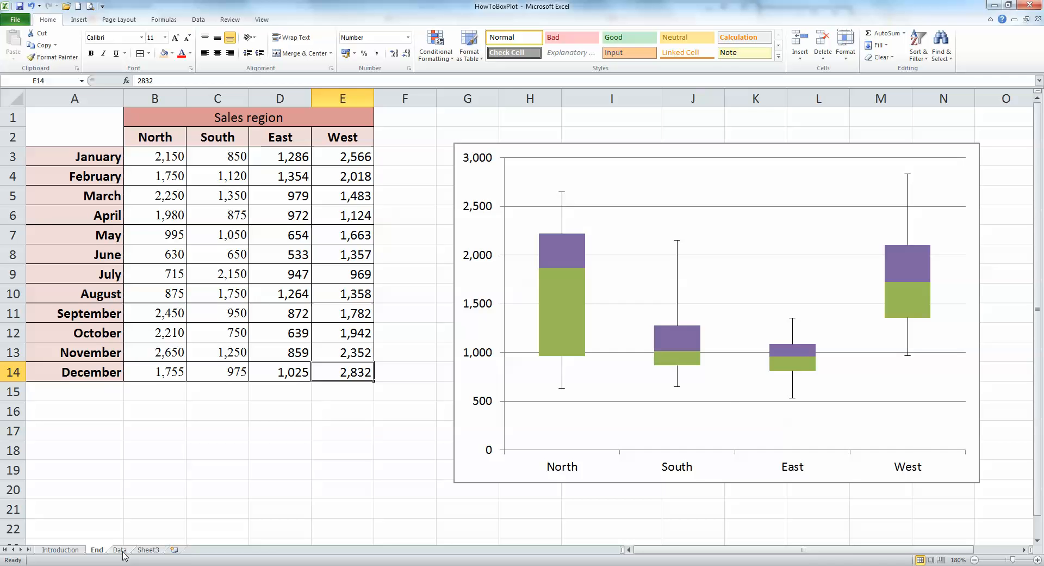
# Step: On the Data sheet, review the Minimum–Maximum summary rows and begin a formula in North's Minimum cell
pyautogui.click(120, 550)
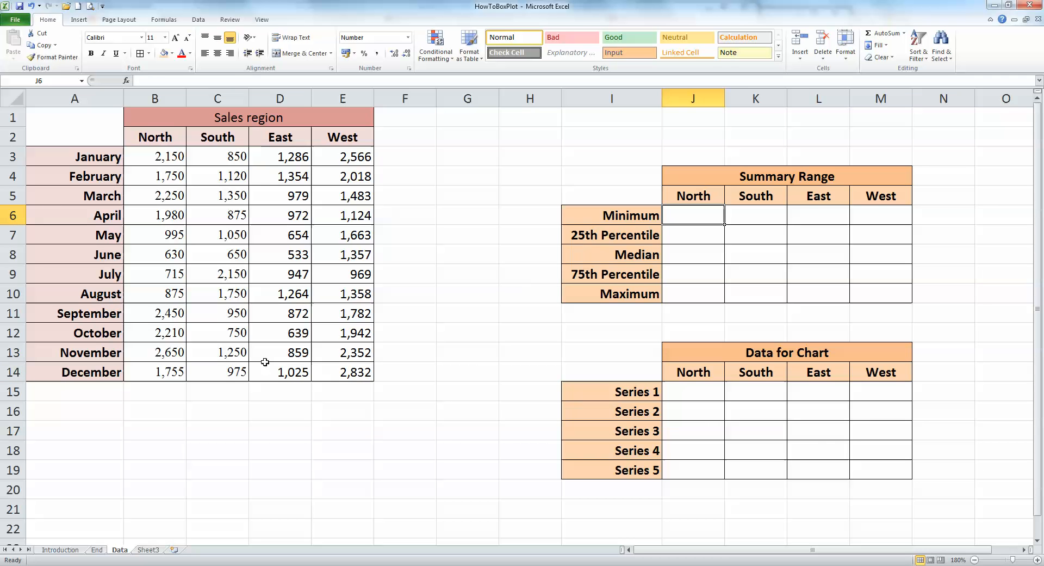
pyautogui.moveTo(222, 405)
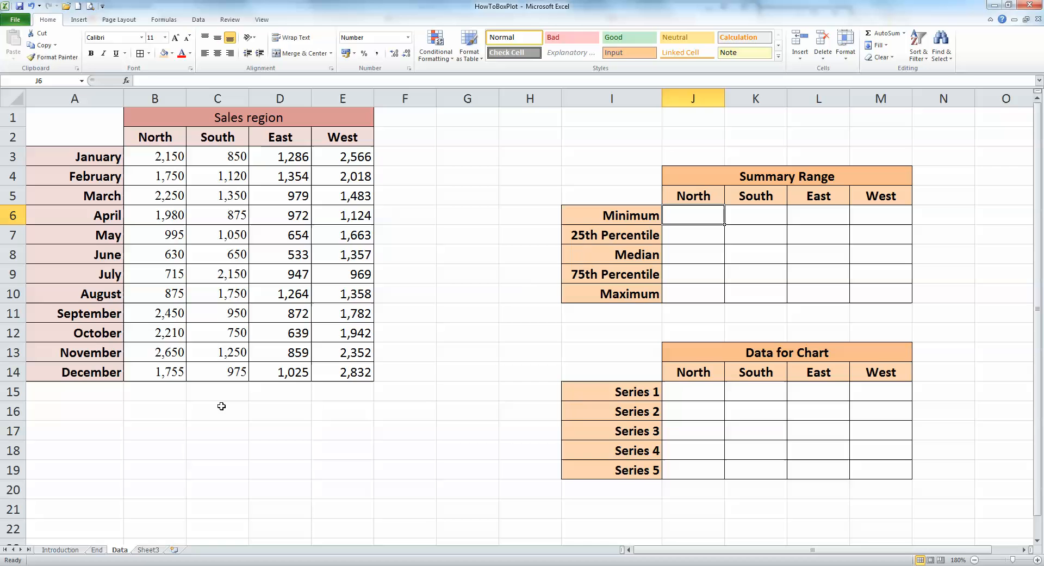
pyautogui.moveTo(224, 399)
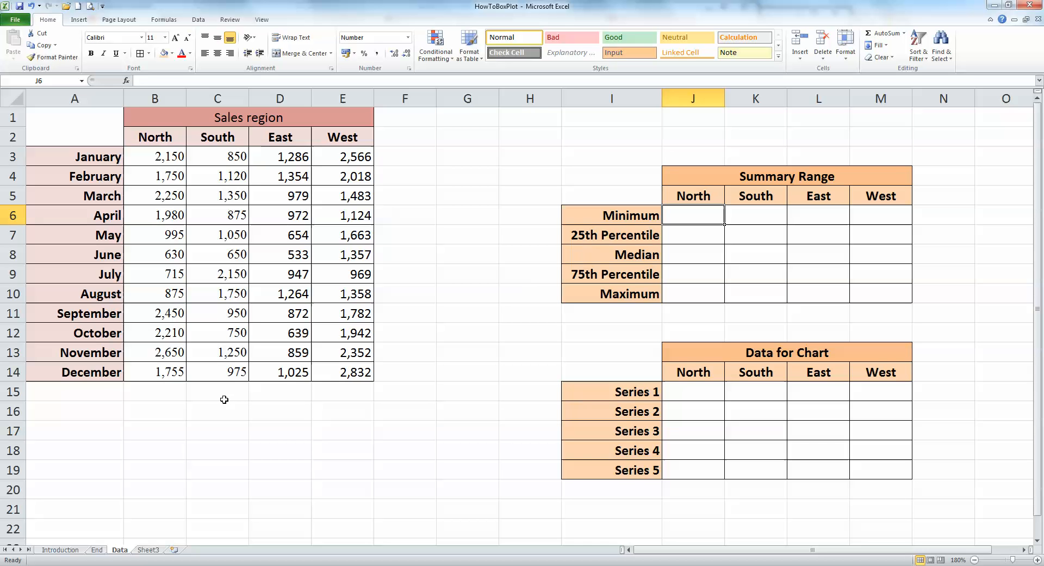
pyautogui.moveTo(239, 397)
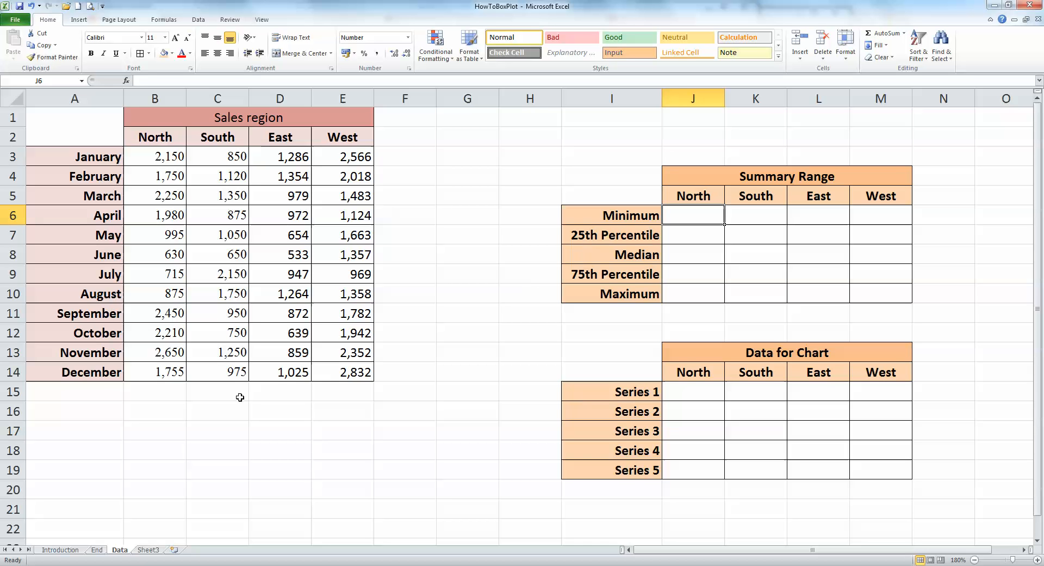
pyautogui.moveTo(584, 285)
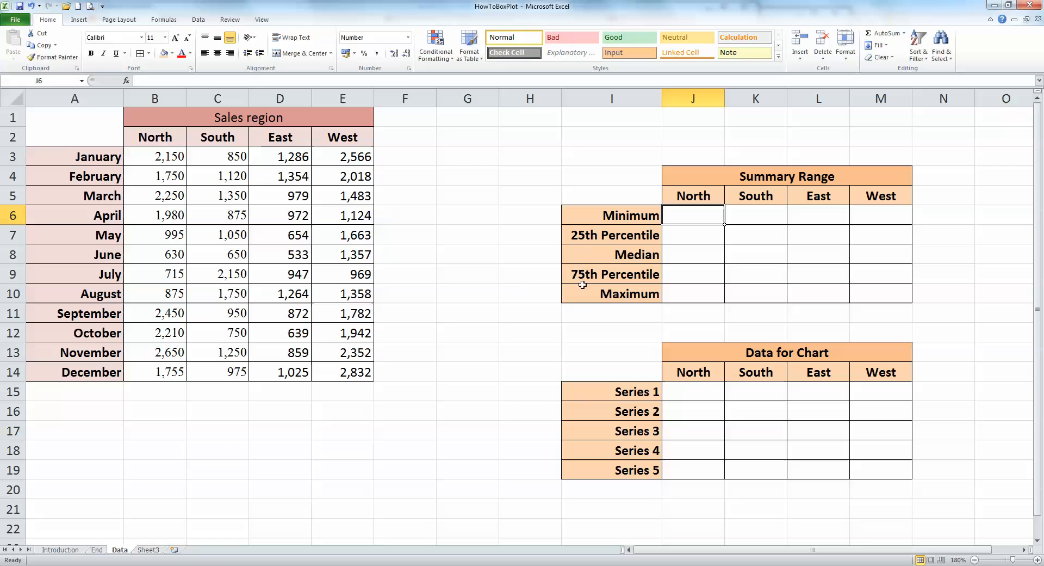
pyautogui.moveTo(675, 235)
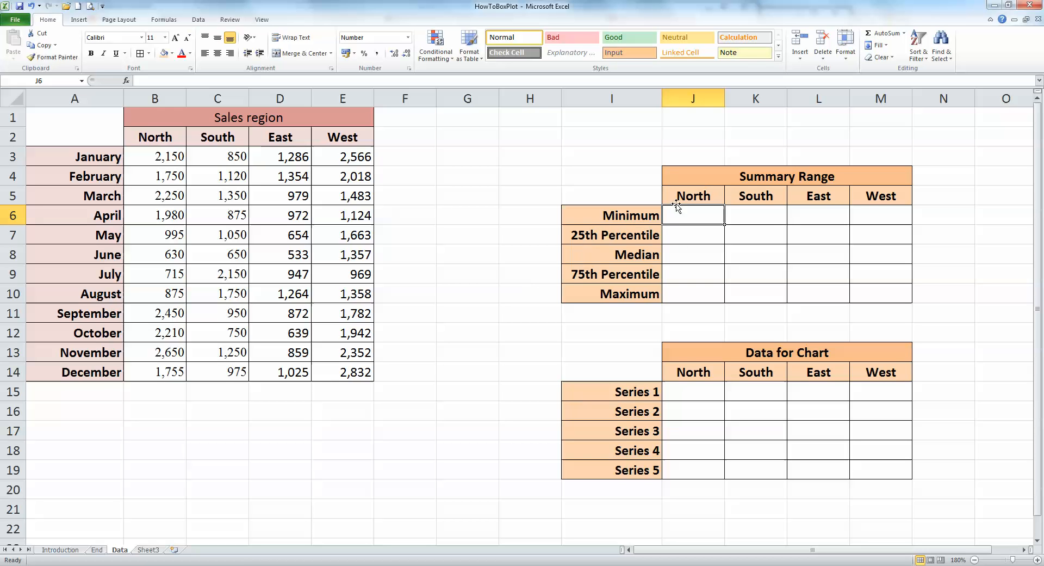
pyautogui.click(610, 214)
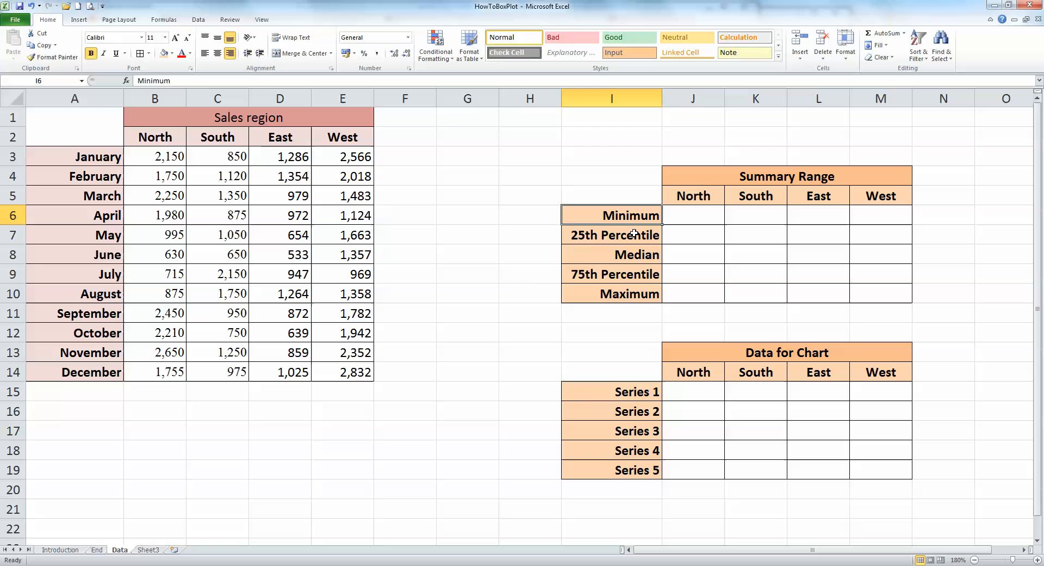
pyautogui.click(610, 254)
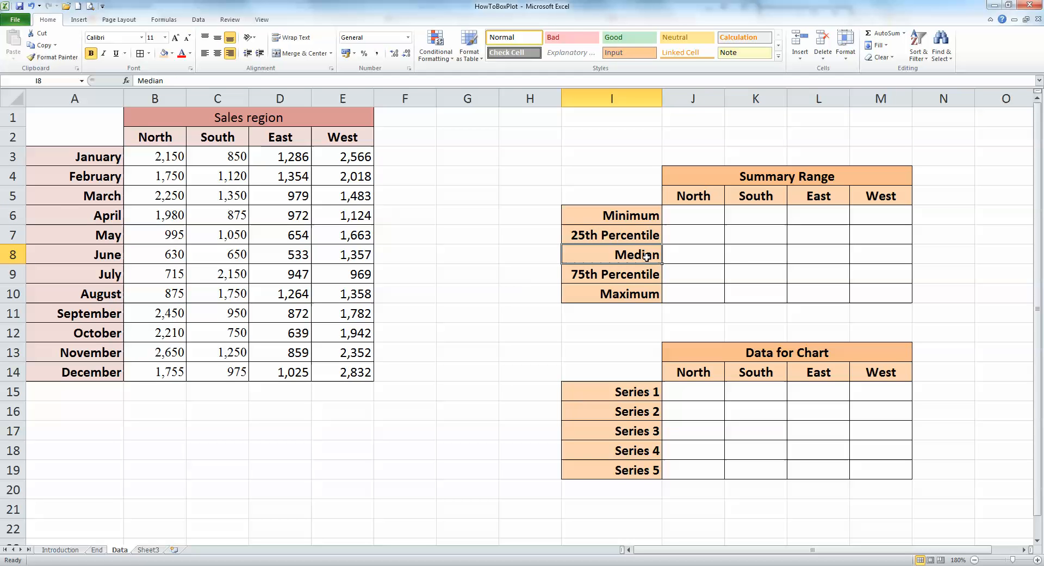
pyautogui.click(611, 274)
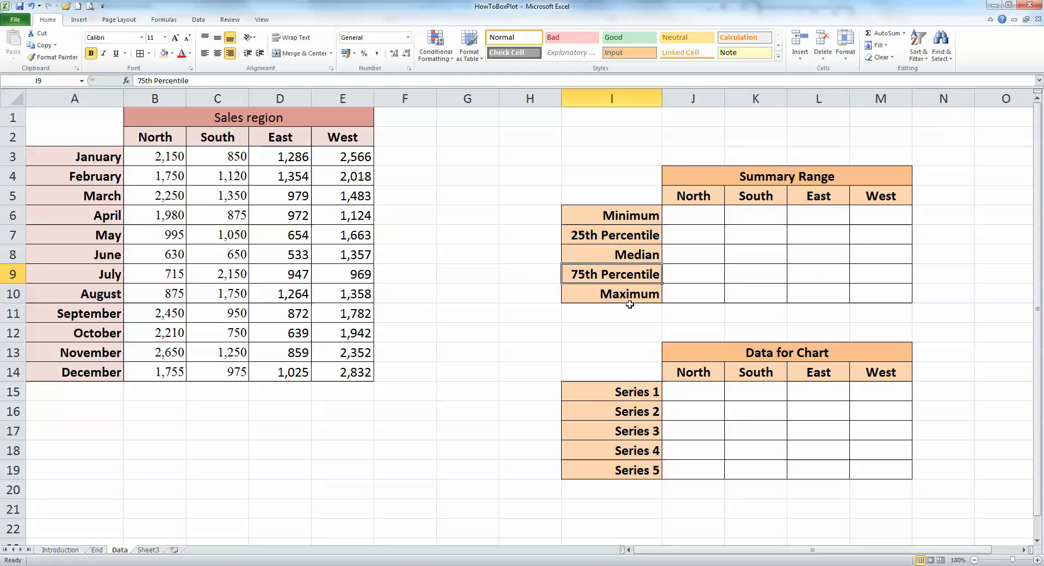
pyautogui.click(611, 292)
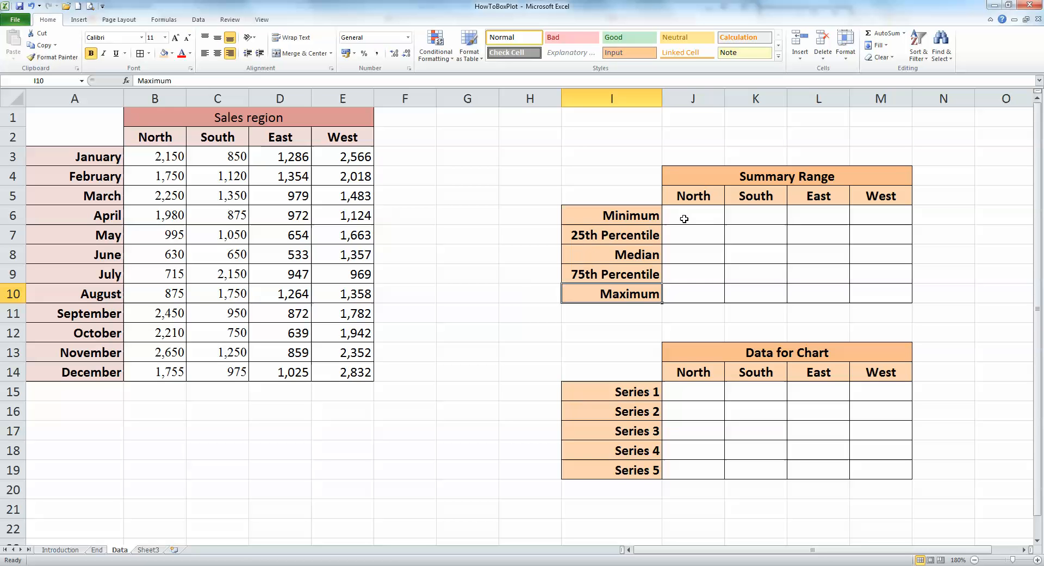
pyautogui.click(693, 214)
pyautogui.write('=')
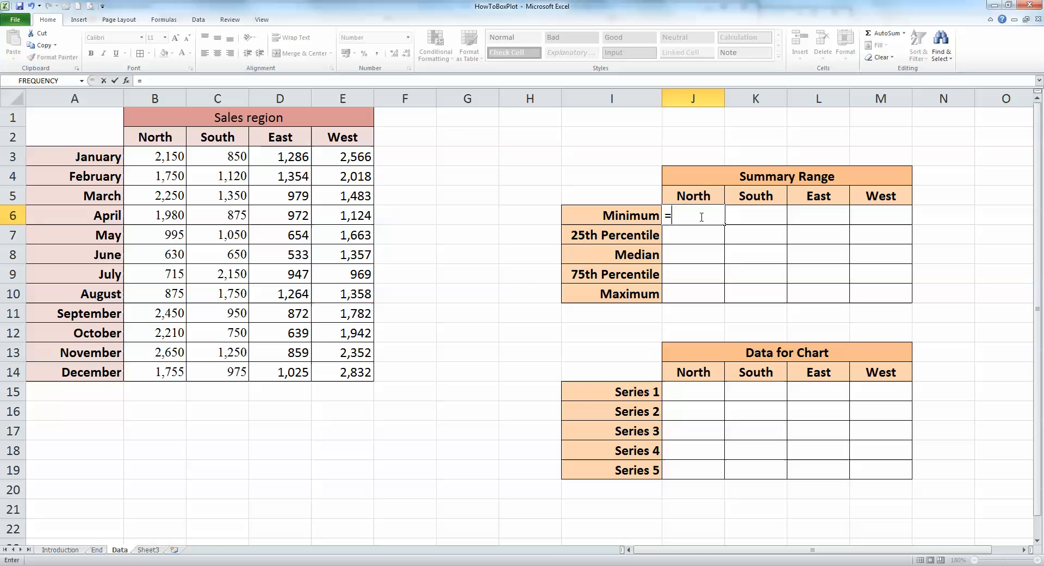
# Step: Enter =MIN(B3:B14) and =PERCENTILE(B3:B14,0.25) for North's minimum and 25th percentile
pyautogui.write('min(')
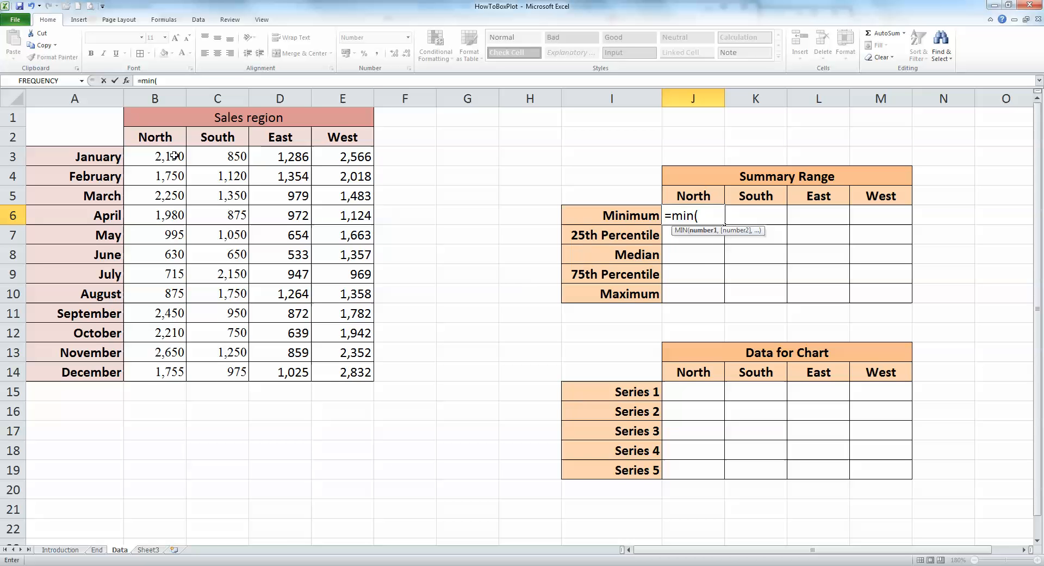
pyautogui.moveTo(155, 156); pyautogui.dragTo(154, 372)
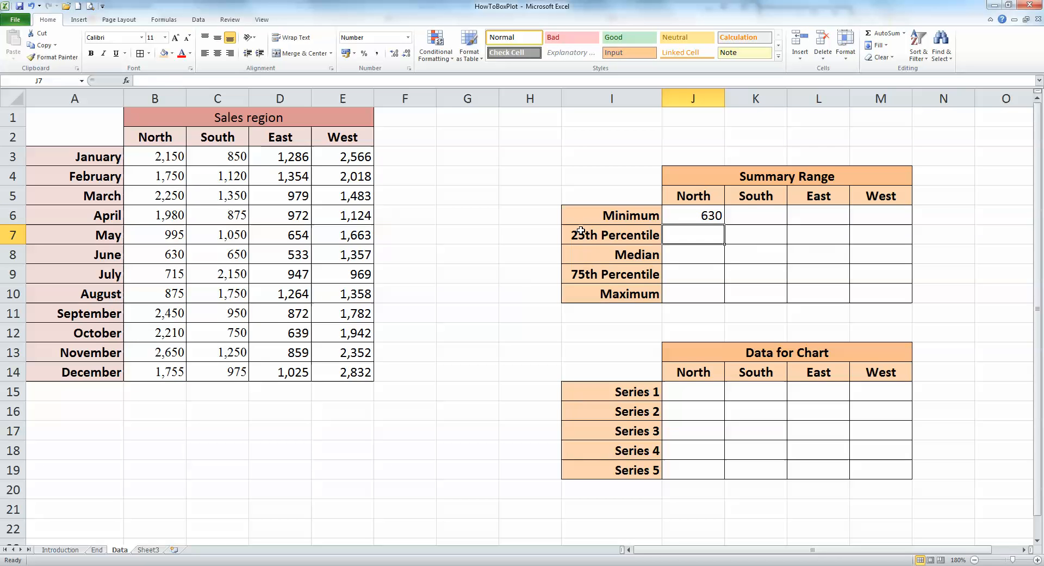
pyautogui.moveTo(688, 210)
pyautogui.write('=')
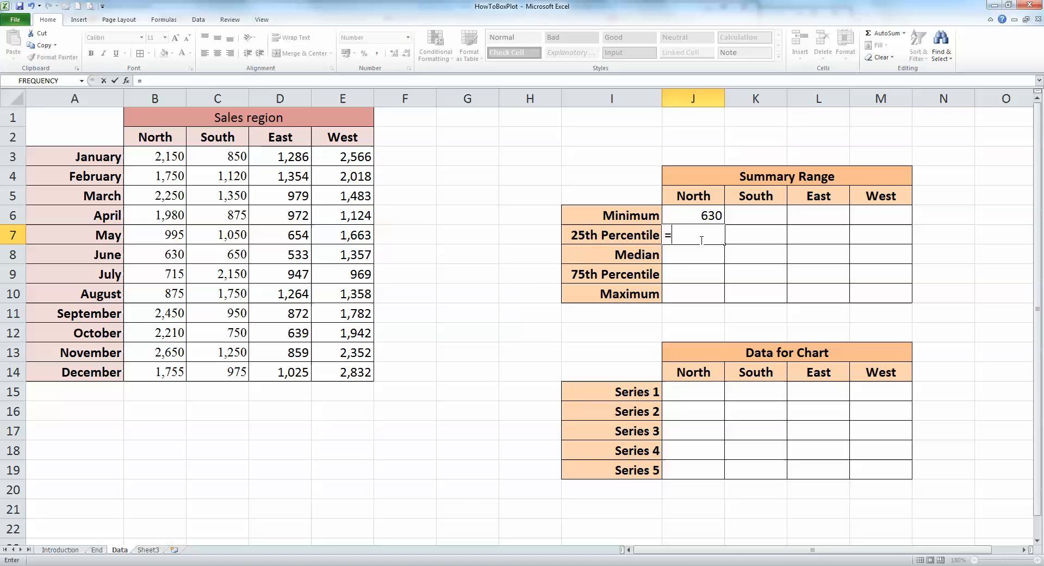
pyautogui.write('percentile(')
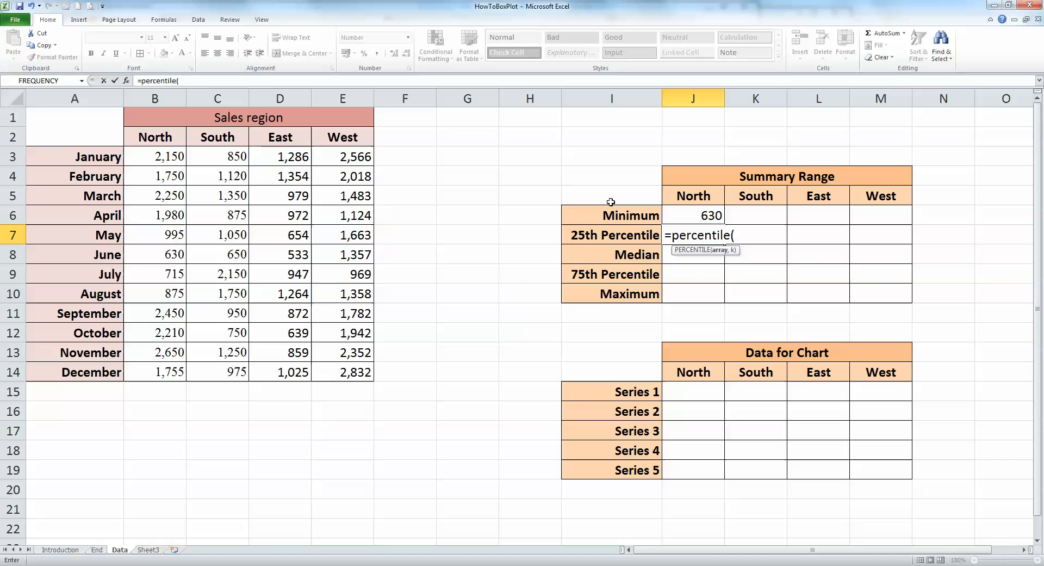
pyautogui.moveTo(155, 156); pyautogui.dragTo(155, 333)
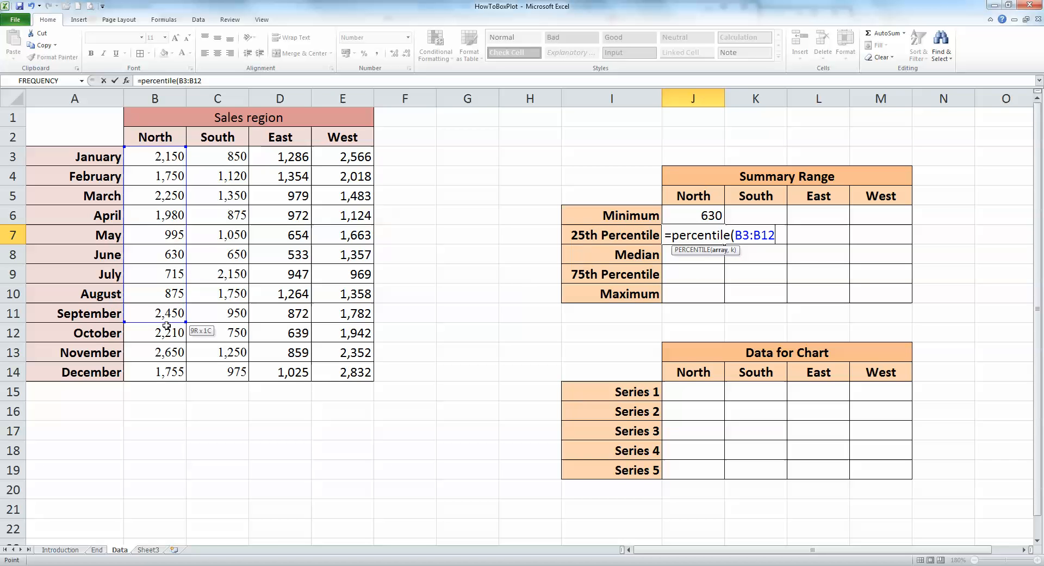
pyautogui.moveTo(166, 326); pyautogui.dragTo(166, 373)
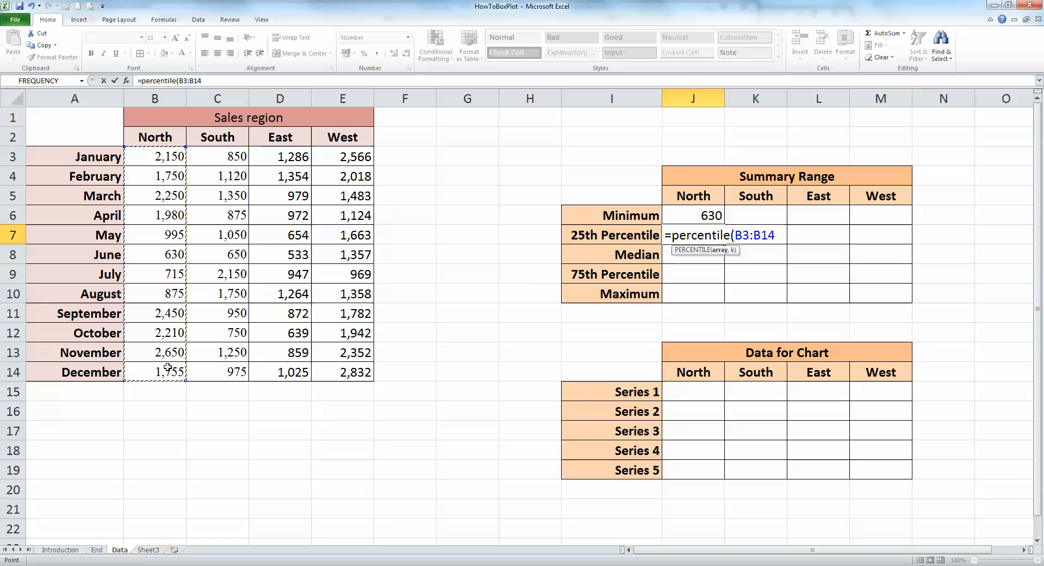
pyautogui.write(',')
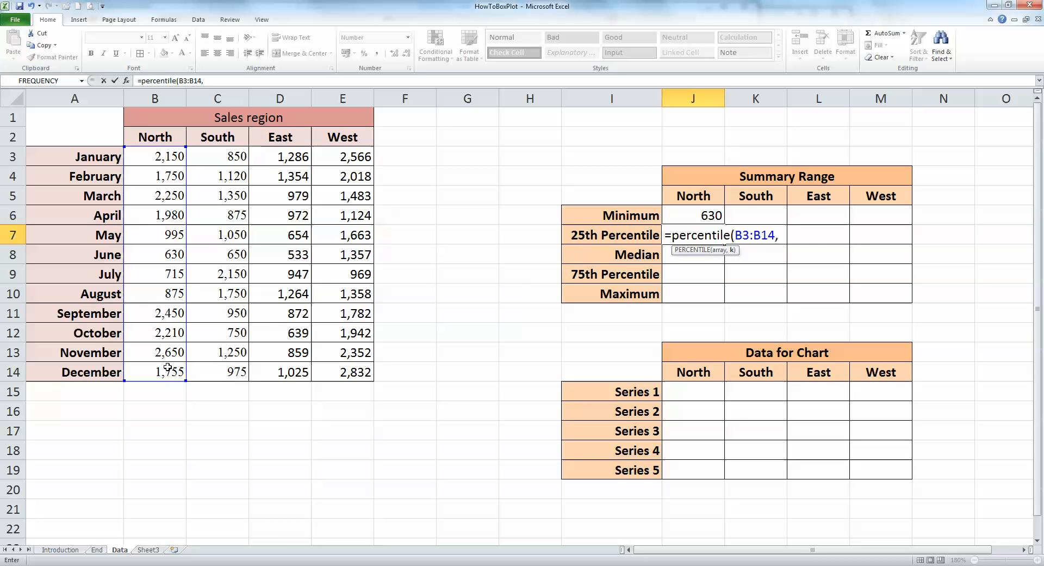
pyautogui.write('0.25')
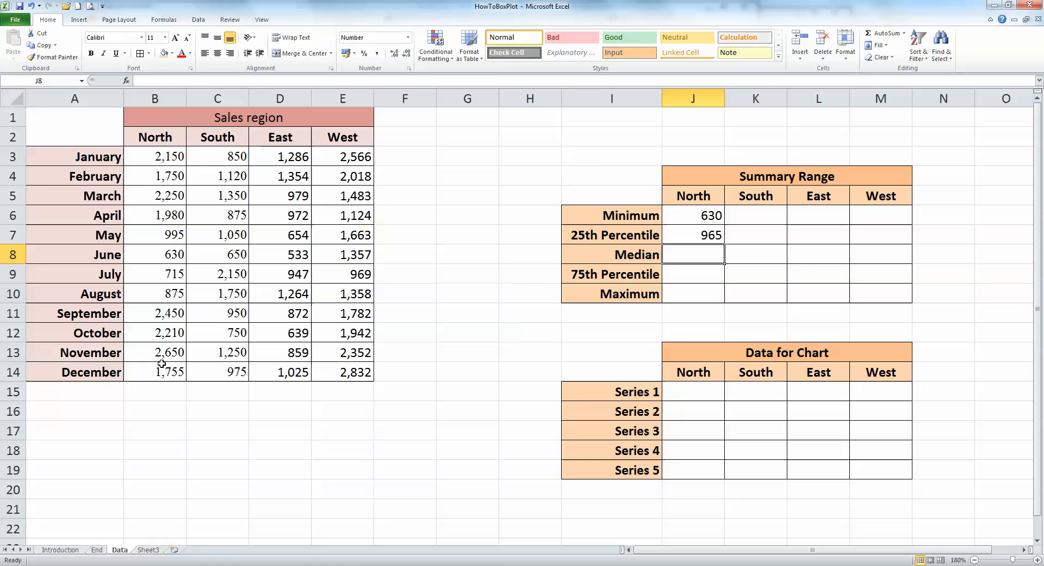
# Step: Enter =MEDIAN, =PERCENTILE(…,0.75) and =MAX over North's B3:B14 sales for median, 75th percentile and maximum
pyautogui.write('=')
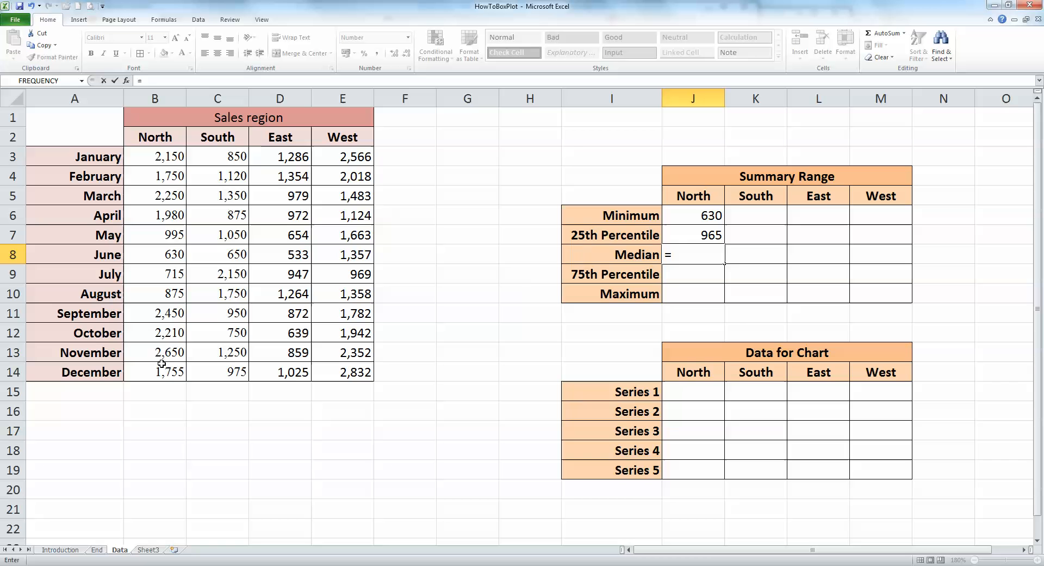
pyautogui.write('median')
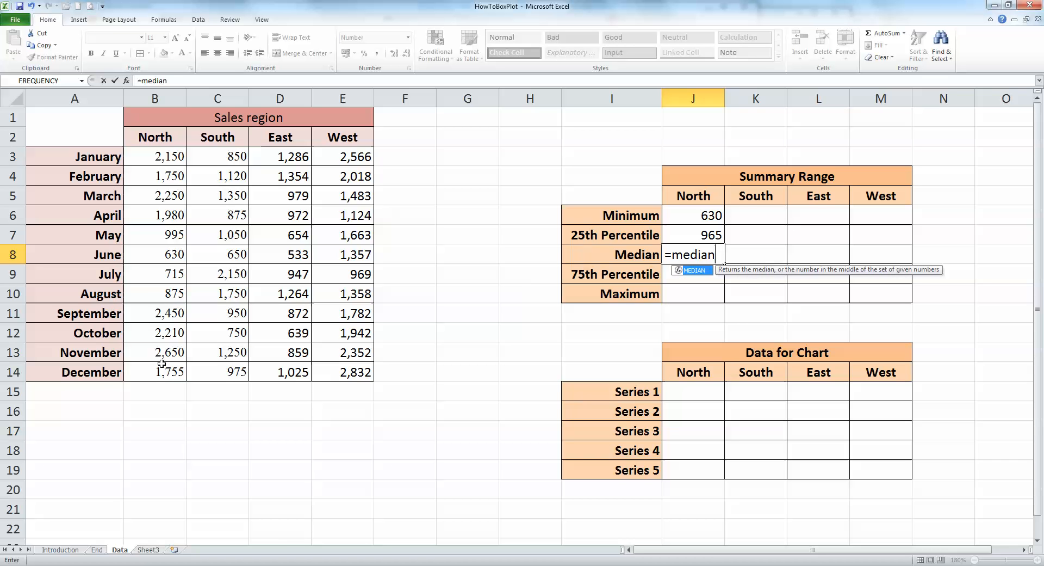
pyautogui.click(154, 156)
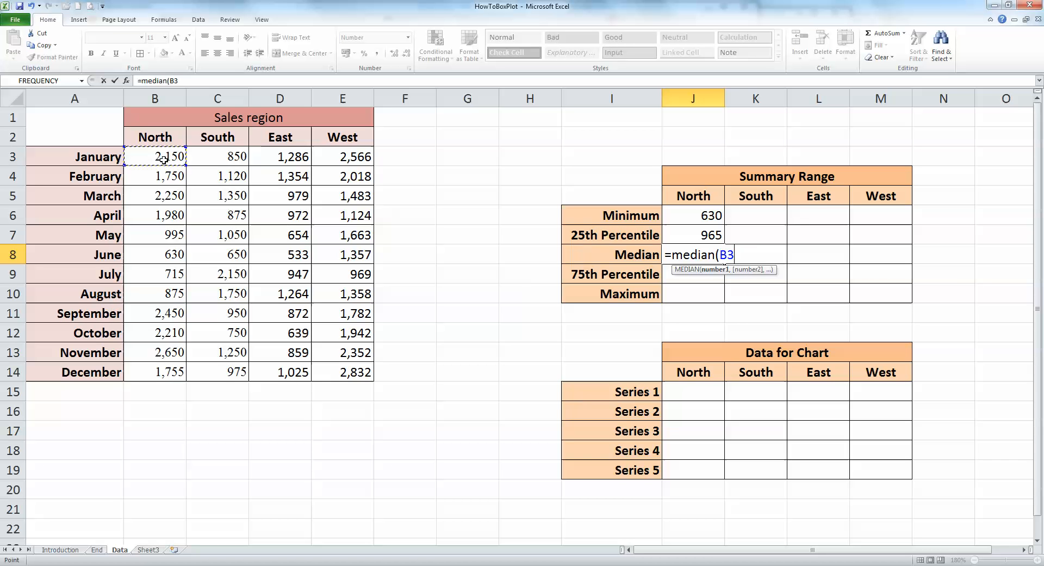
pyautogui.moveTo(154, 155); pyautogui.dragTo(155, 372)
pyautogui.write('=')
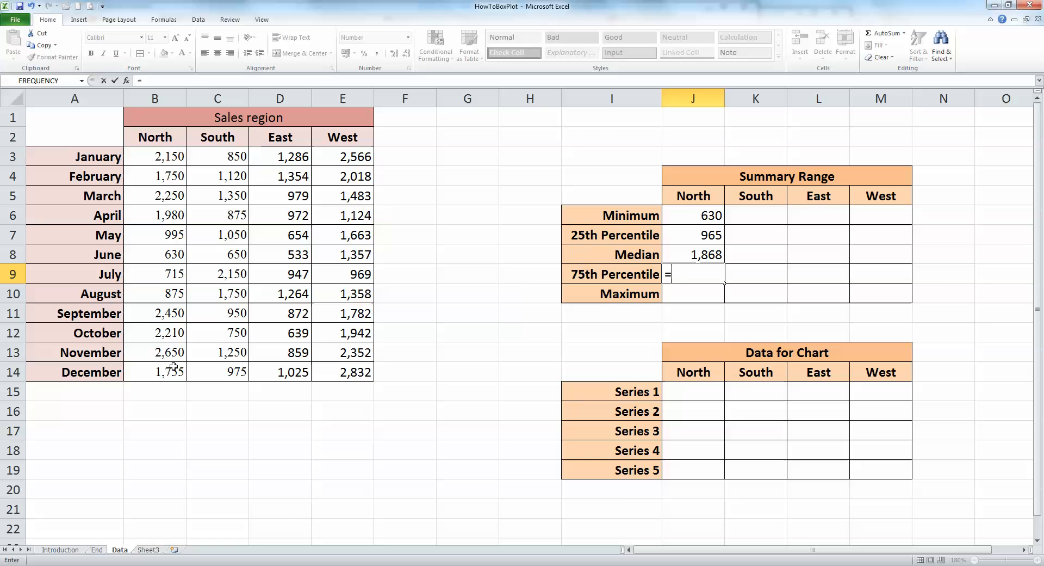
pyautogui.write('percentile(')
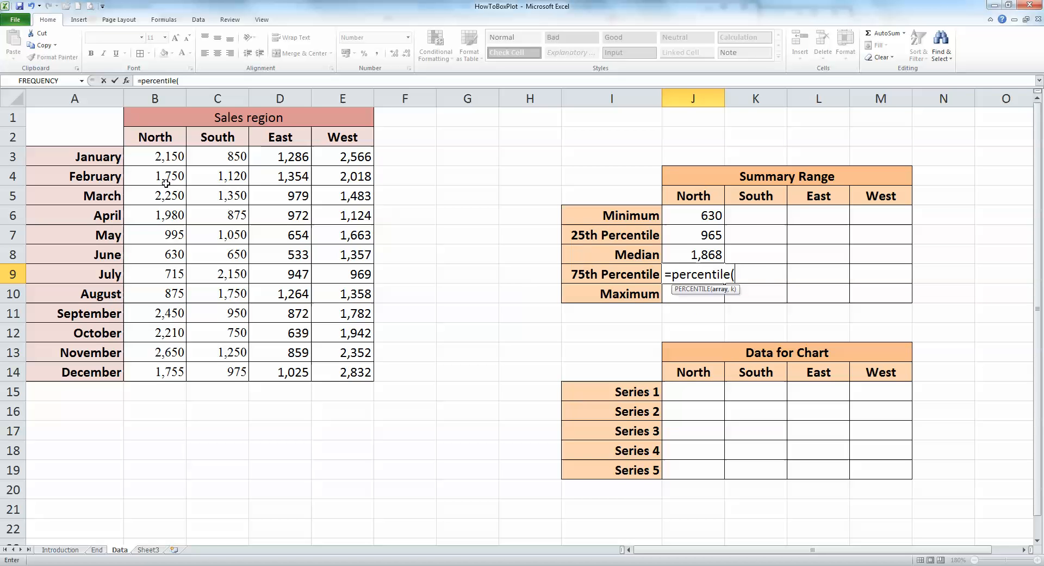
pyautogui.moveTo(154, 155); pyautogui.dragTo(155, 372)
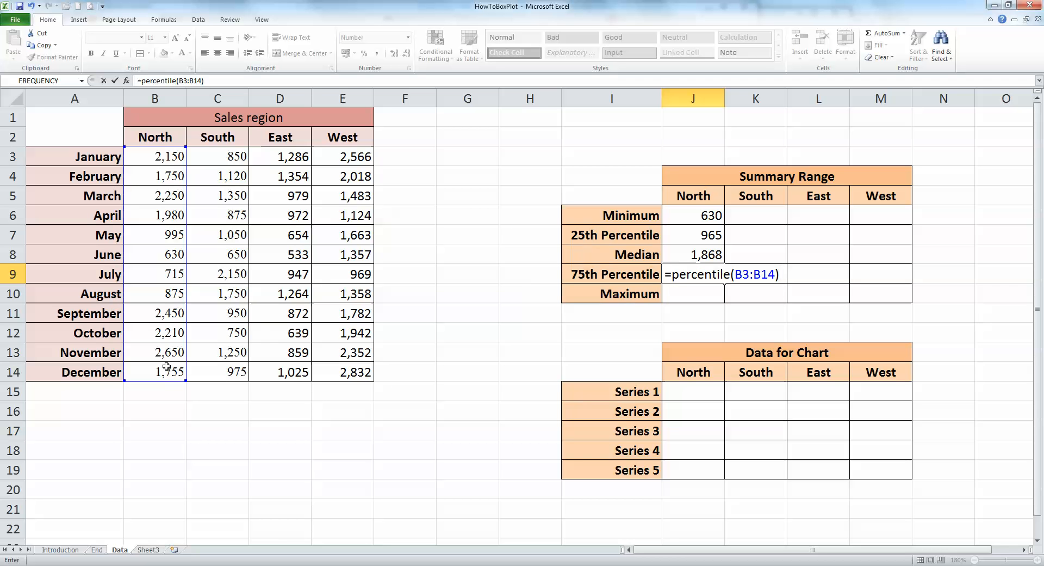
pyautogui.write(',0')
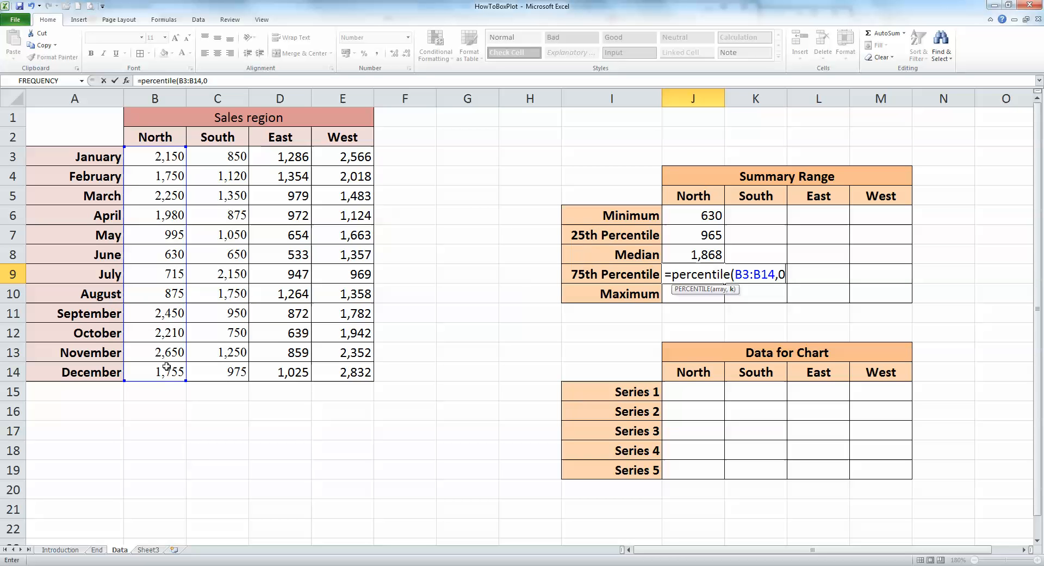
pyautogui.write('.75)')
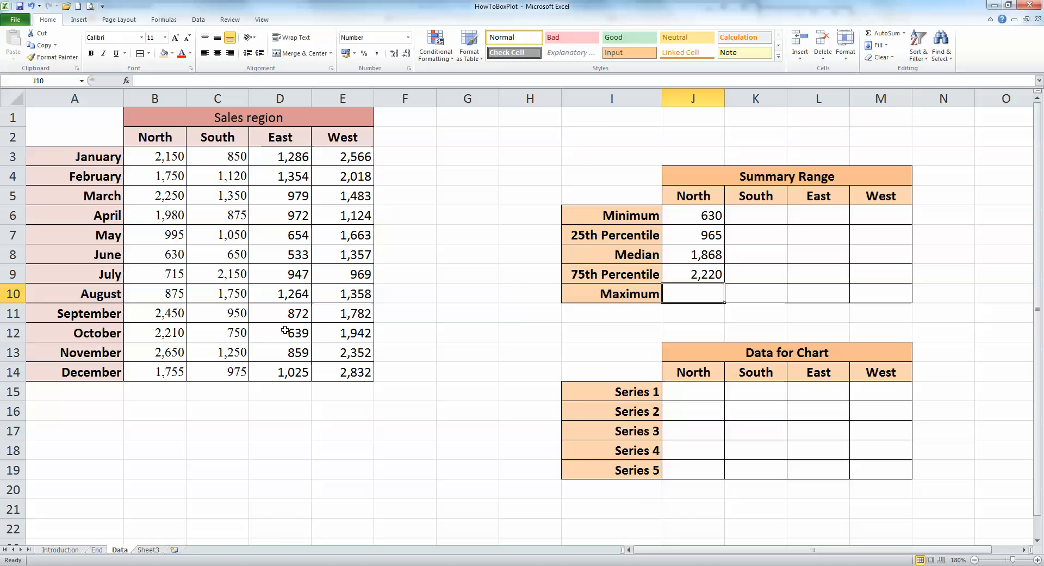
pyautogui.moveTo(420, 313)
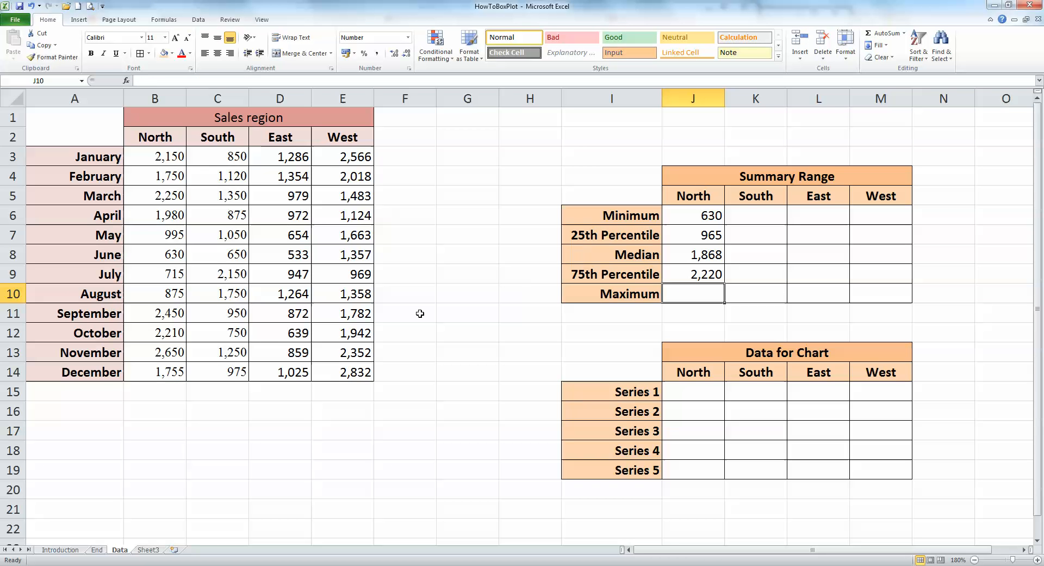
pyautogui.write('=max(')
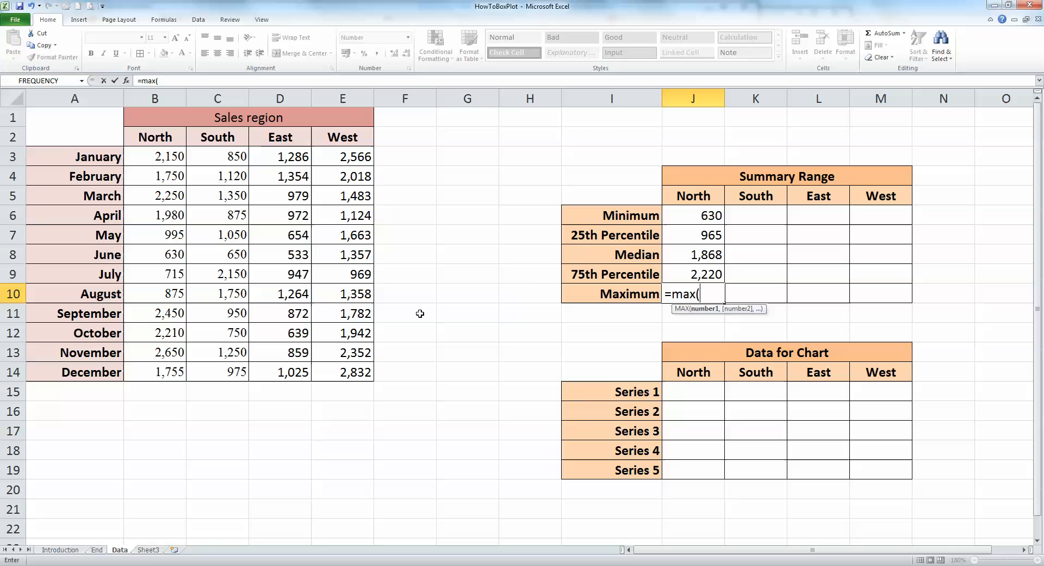
pyautogui.moveTo(155, 155); pyautogui.dragTo(154, 273)
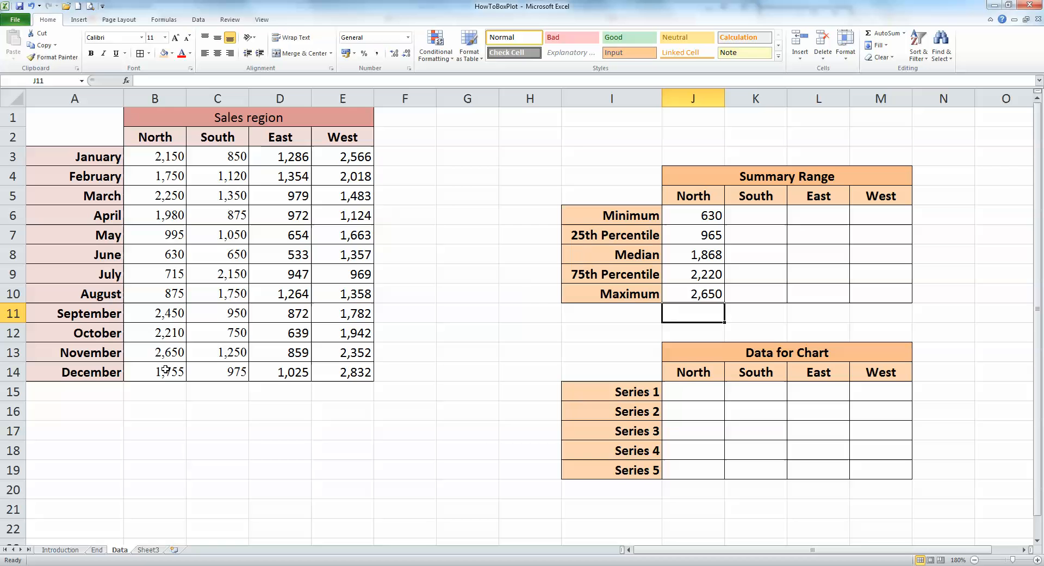
pyautogui.moveTo(680, 213)
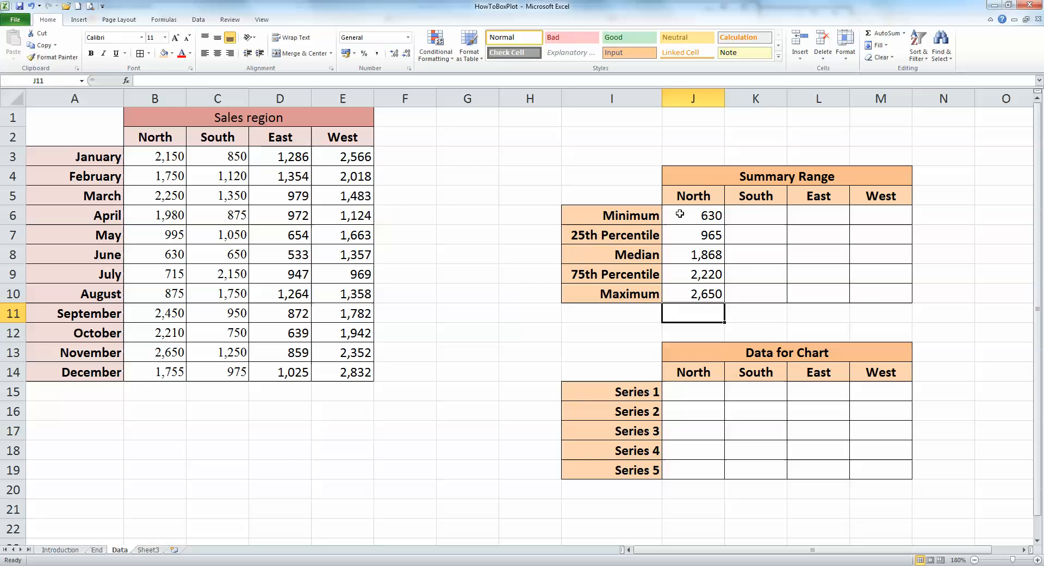
pyautogui.moveTo(643, 292)
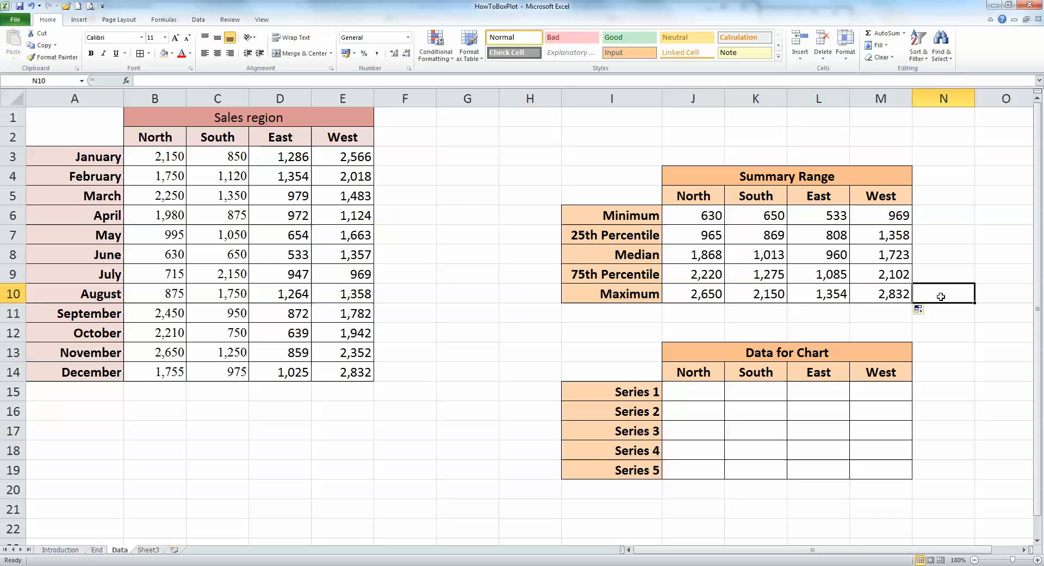
pyautogui.moveTo(795, 331)
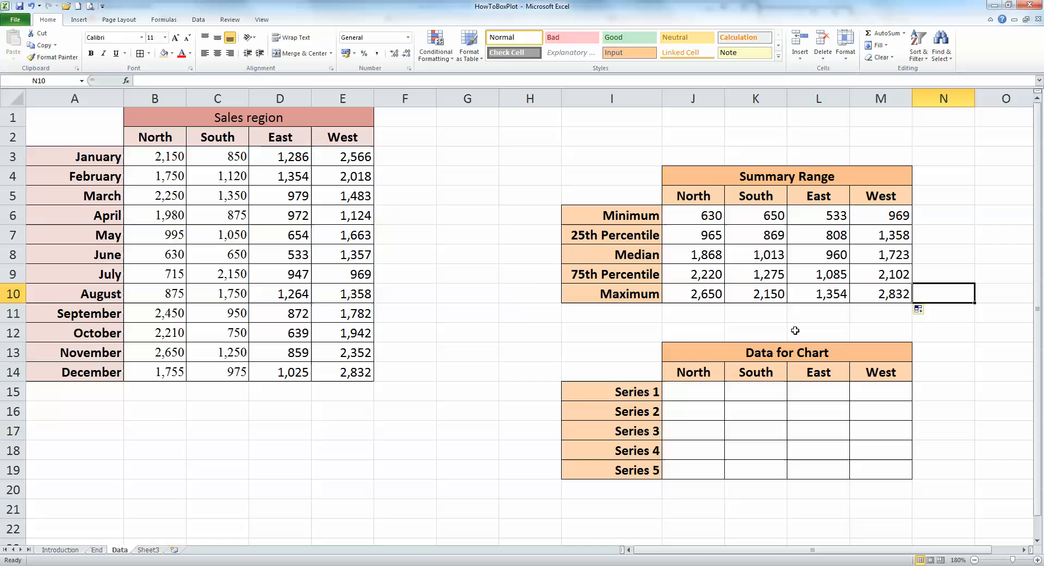
pyautogui.moveTo(683, 389)
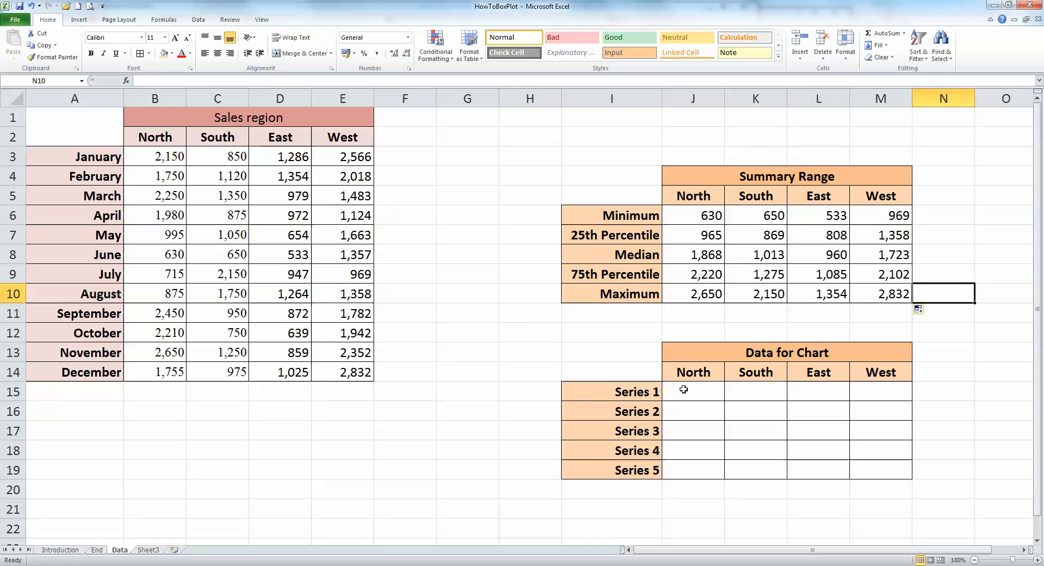
pyautogui.moveTo(633, 391)
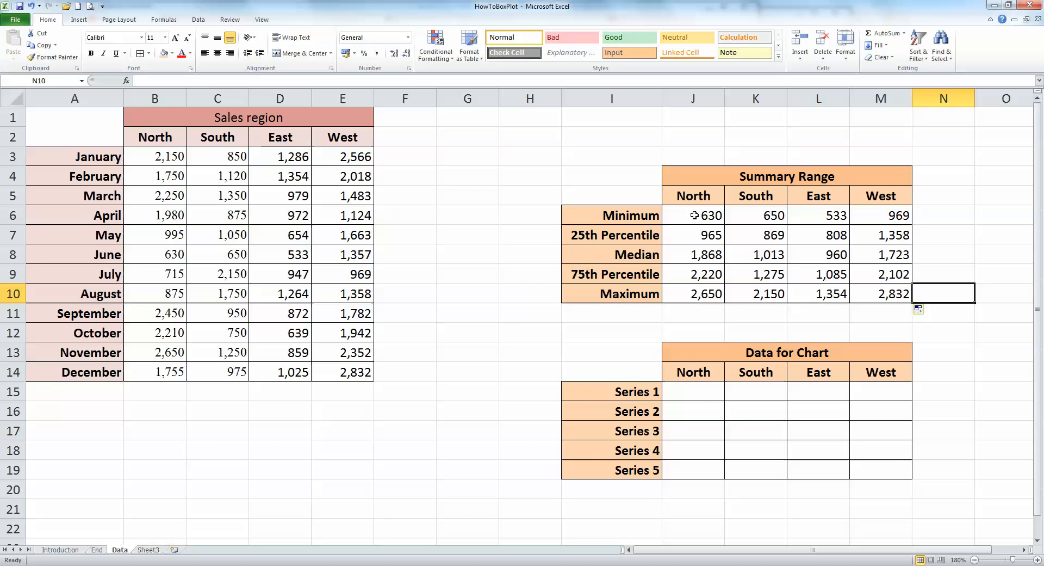
pyautogui.moveTo(684, 396)
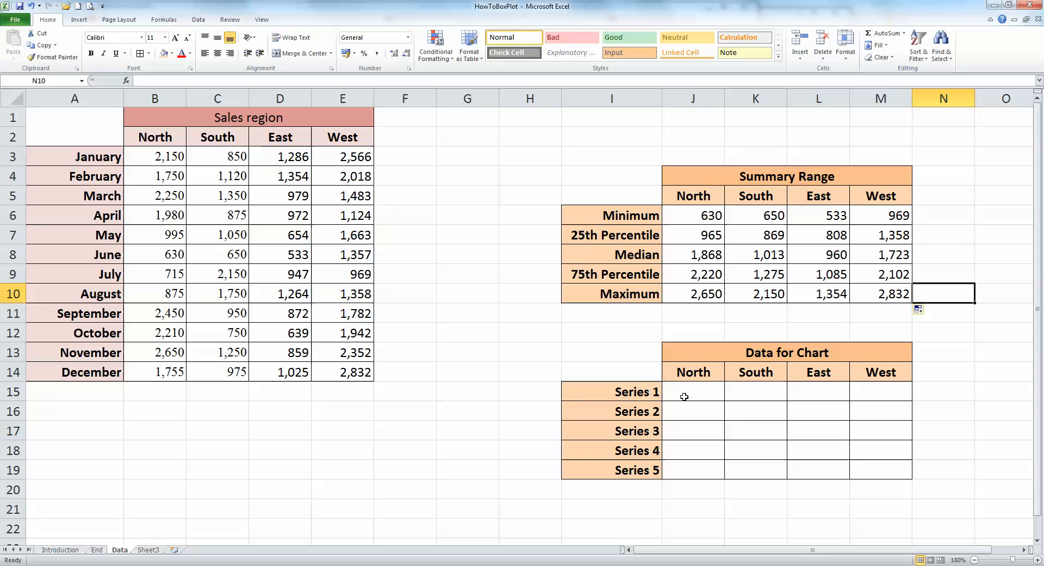
# Step: Fill North's Series 1–3 with =J6, =J7-J6 and =J8-J7 (minimum and successive differences)
pyautogui.click(693, 392)
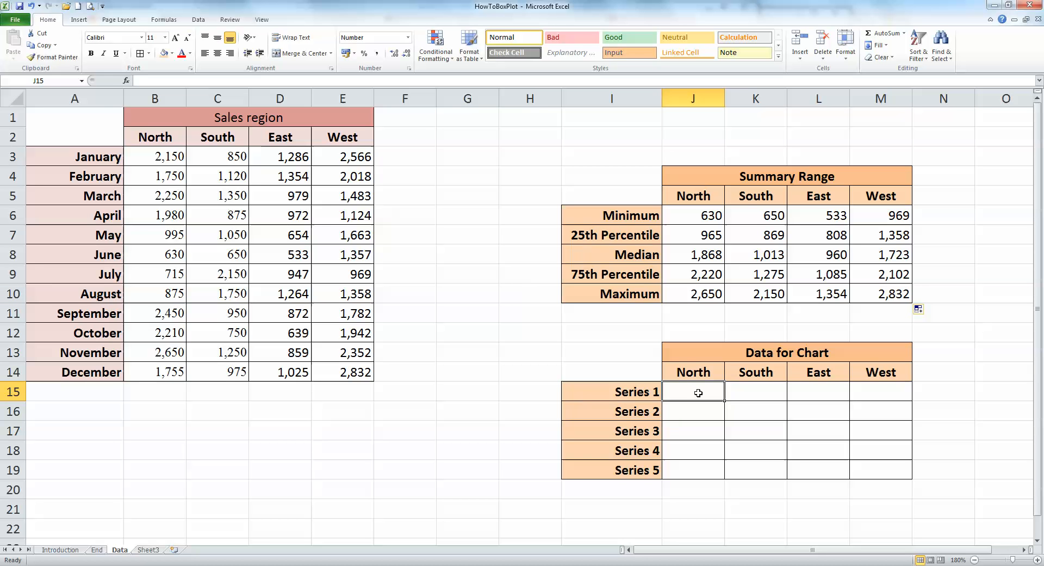
pyautogui.write('=')
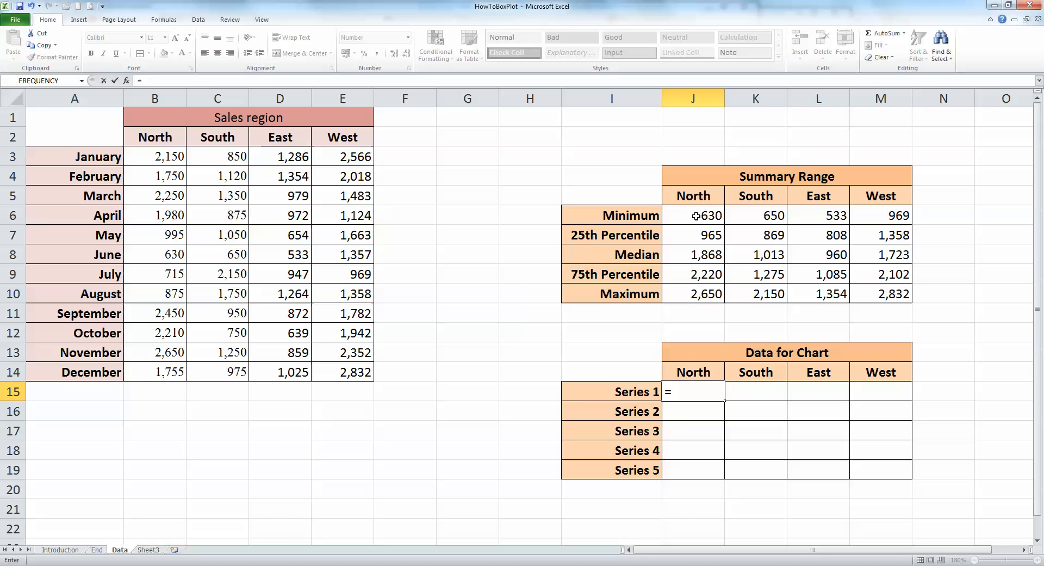
pyautogui.click(693, 214)
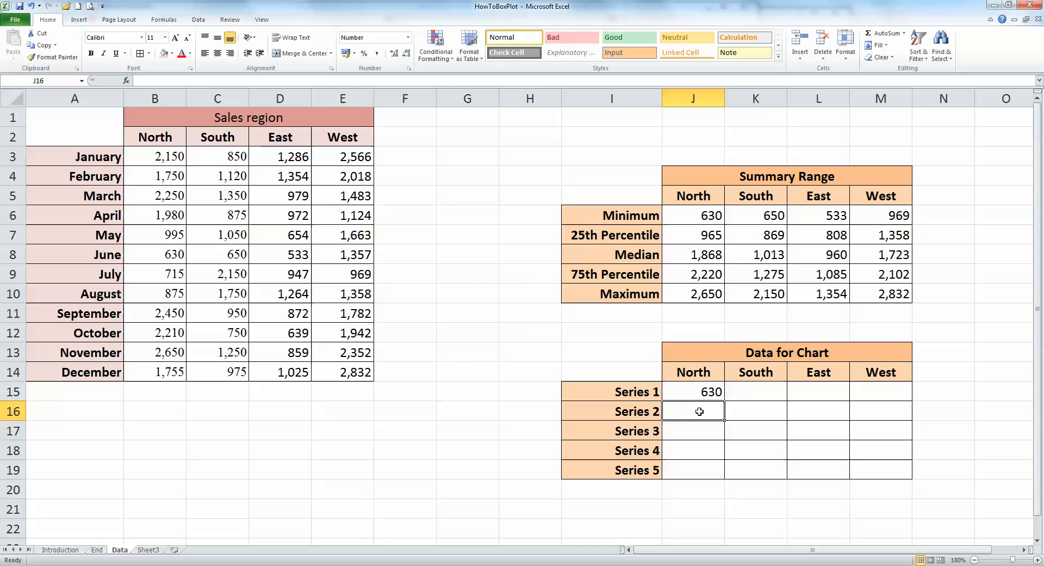
pyautogui.moveTo(702, 424)
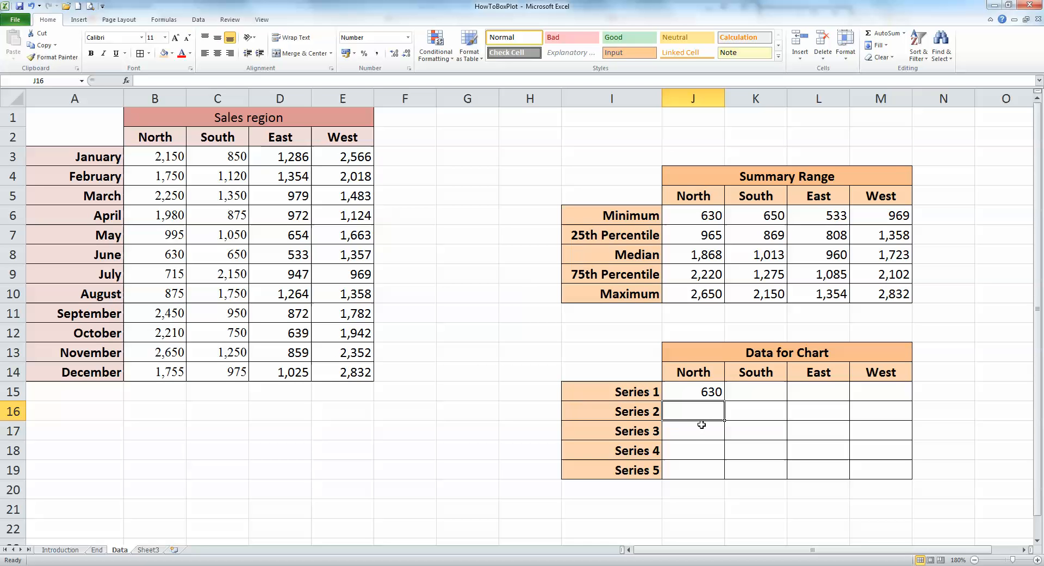
pyautogui.write('=')
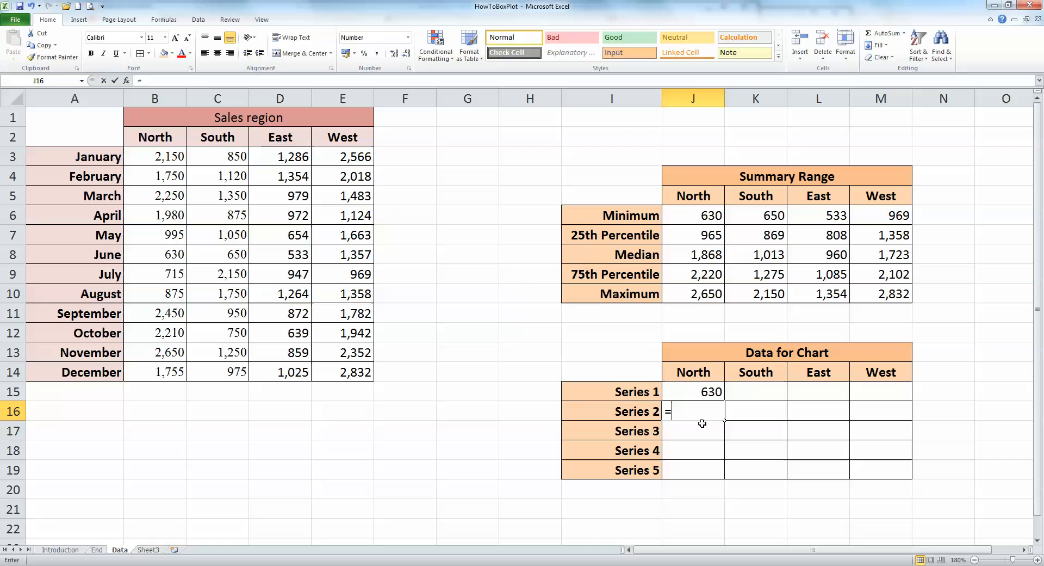
pyautogui.click(693, 235)
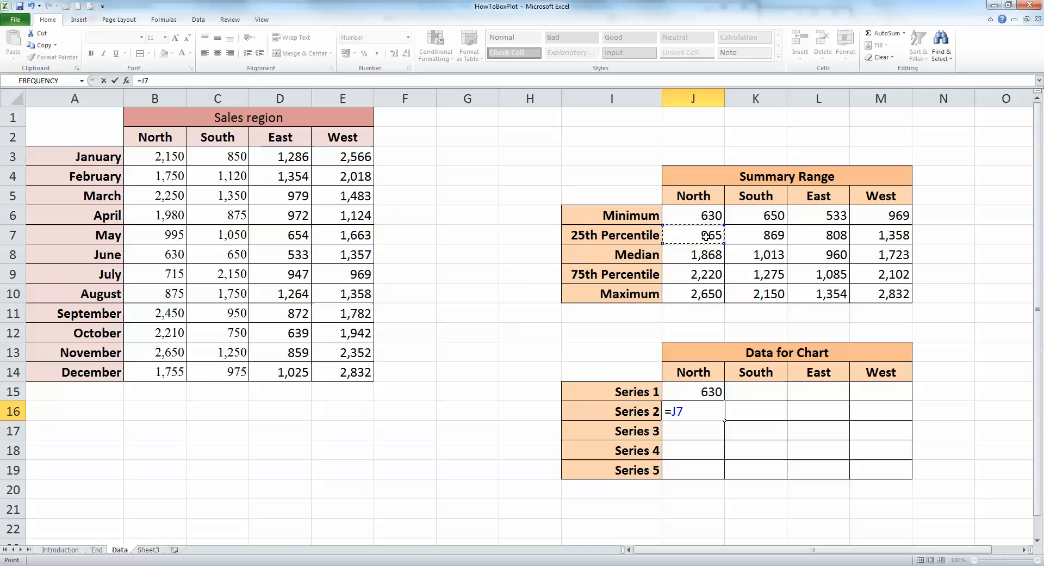
pyautogui.click(693, 214)
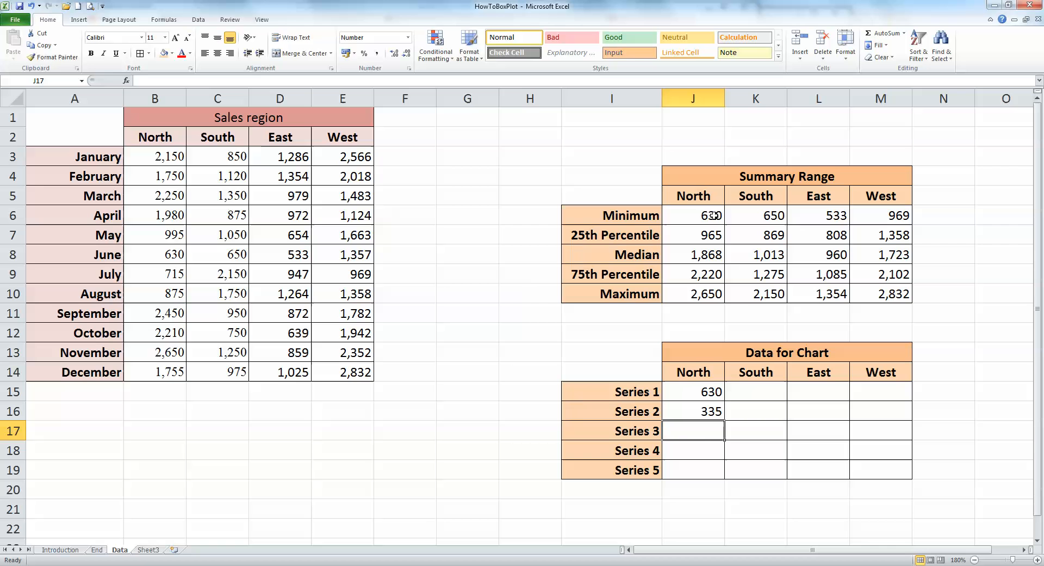
pyautogui.moveTo(702, 431)
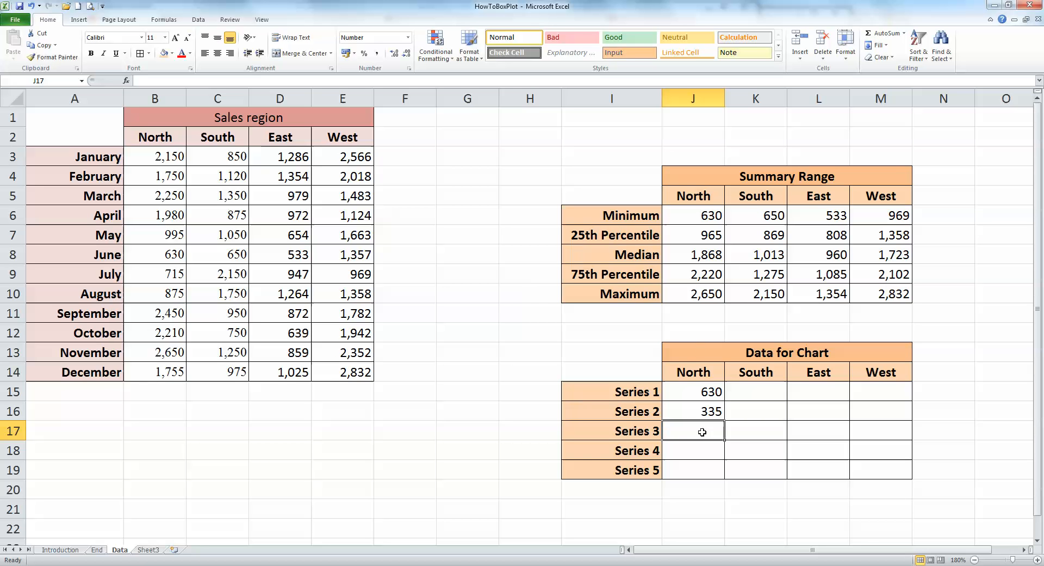
pyautogui.moveTo(702, 428)
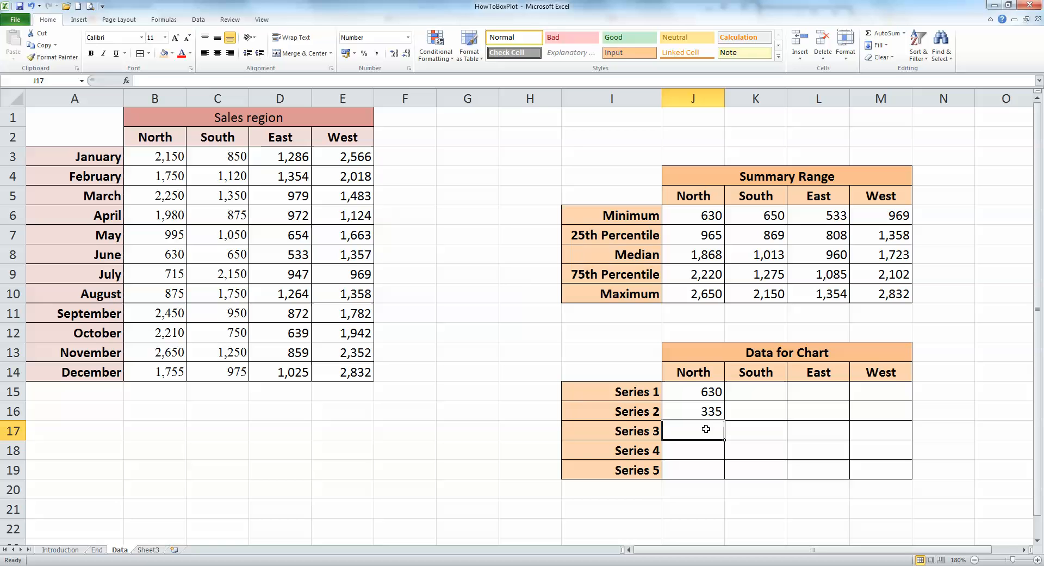
pyautogui.click(693, 254)
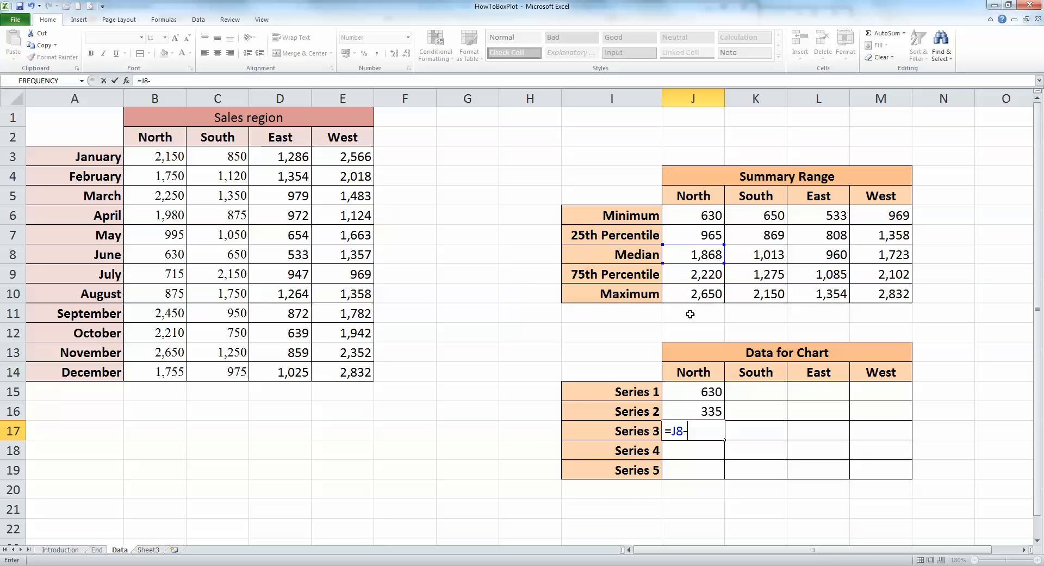
pyautogui.click(693, 235)
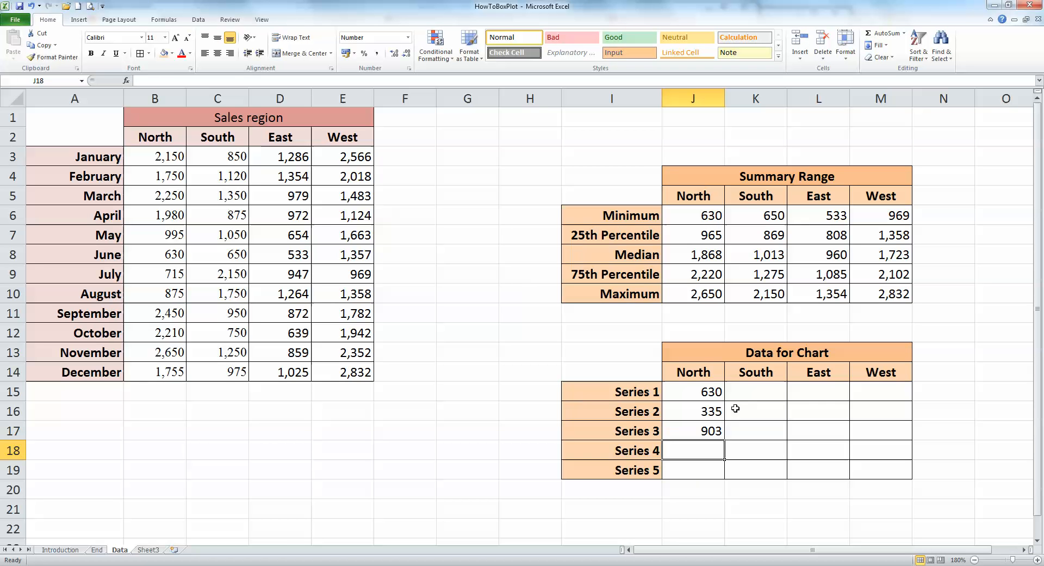
pyautogui.moveTo(708, 268)
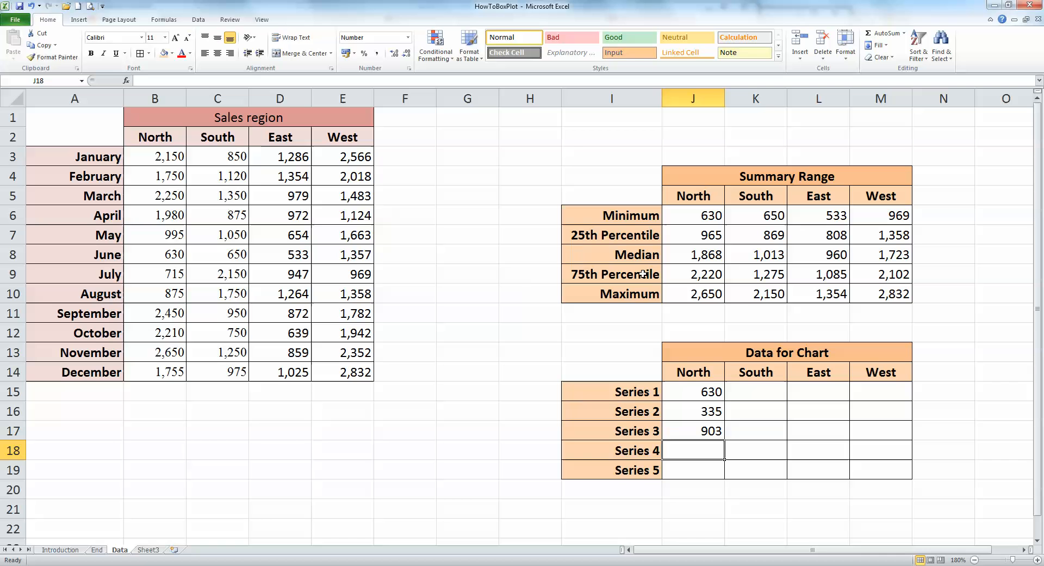
pyautogui.moveTo(702, 434)
pyautogui.write('=J9')
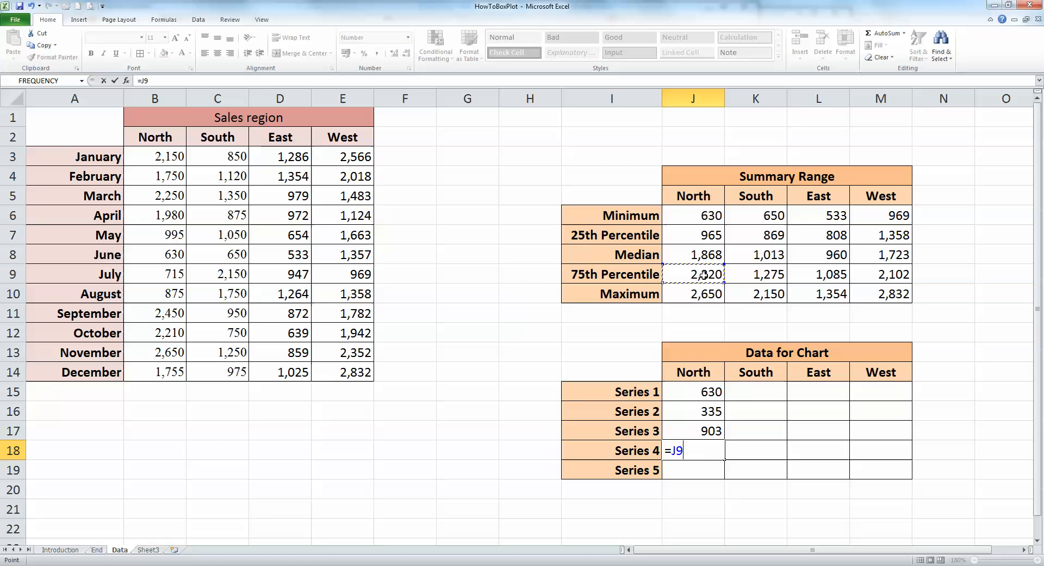
# Step: Fill North's Series 4 and 5 with =J9-J8 and =J10-J9, completing 630, 335, 903, 353, 430
pyautogui.write('-')
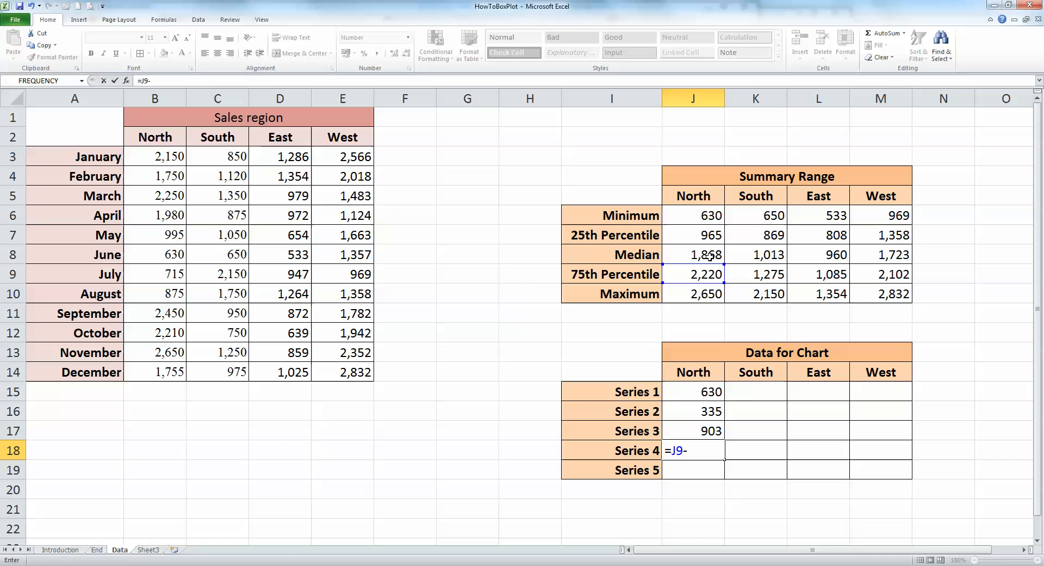
pyautogui.click(693, 253)
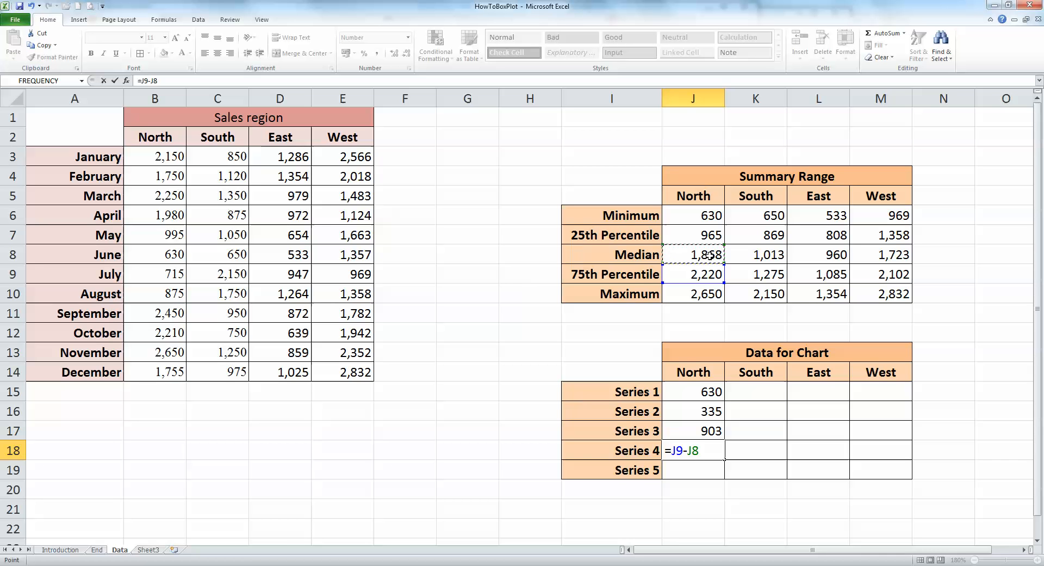
pyautogui.press('enter')
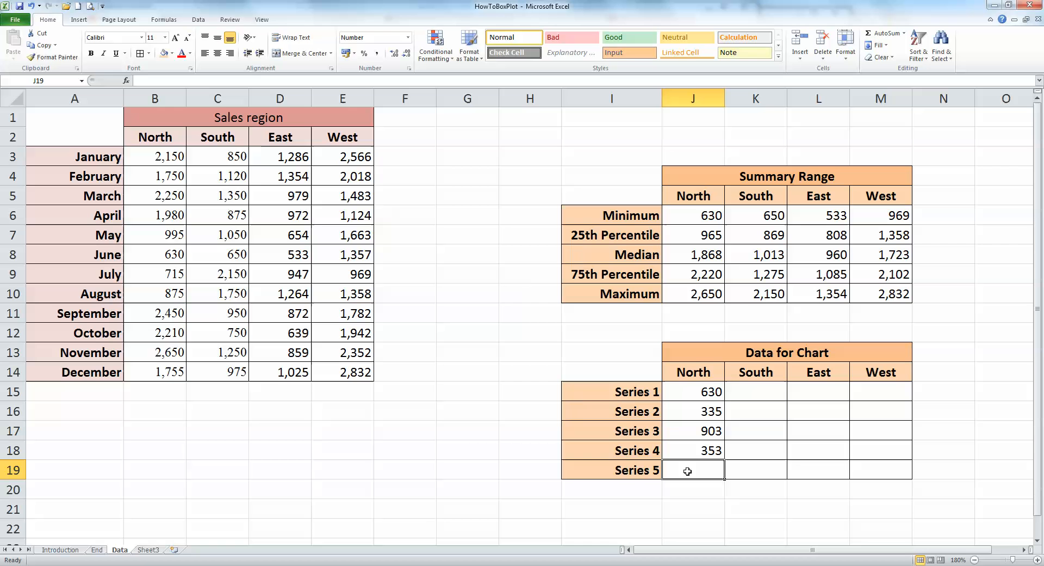
pyautogui.moveTo(683, 466)
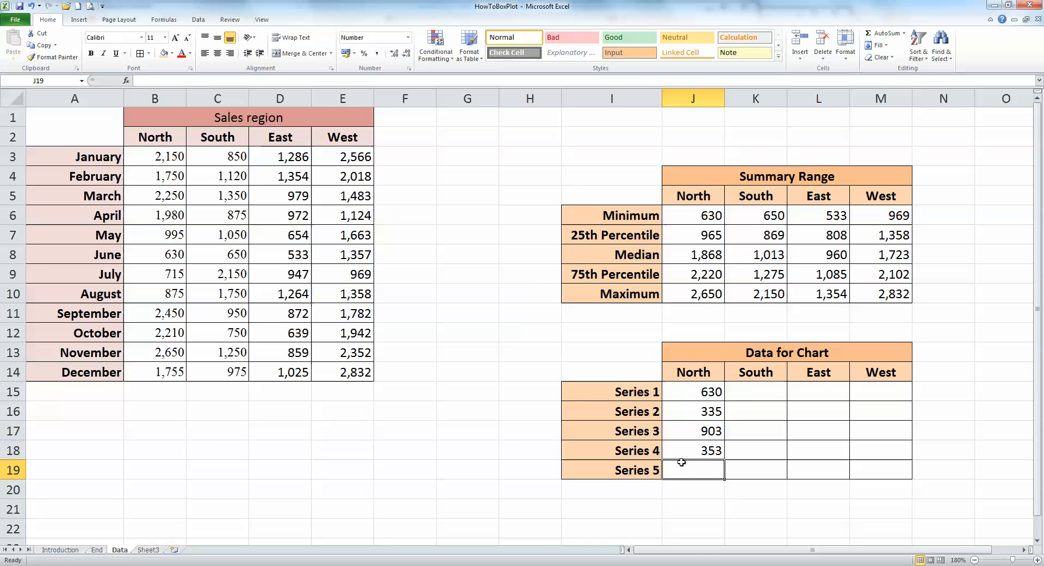
pyautogui.write('=')
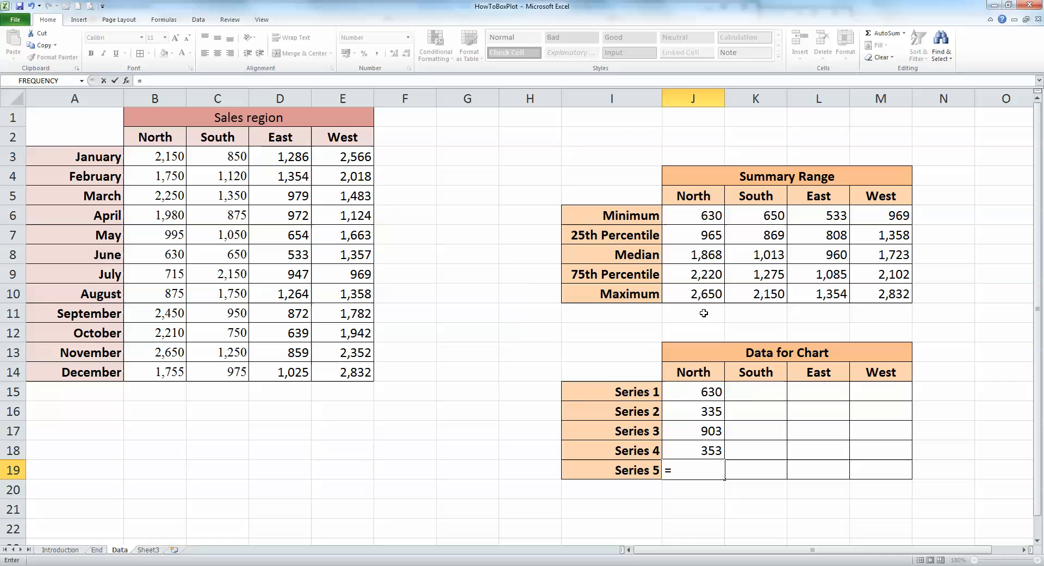
pyautogui.click(693, 293)
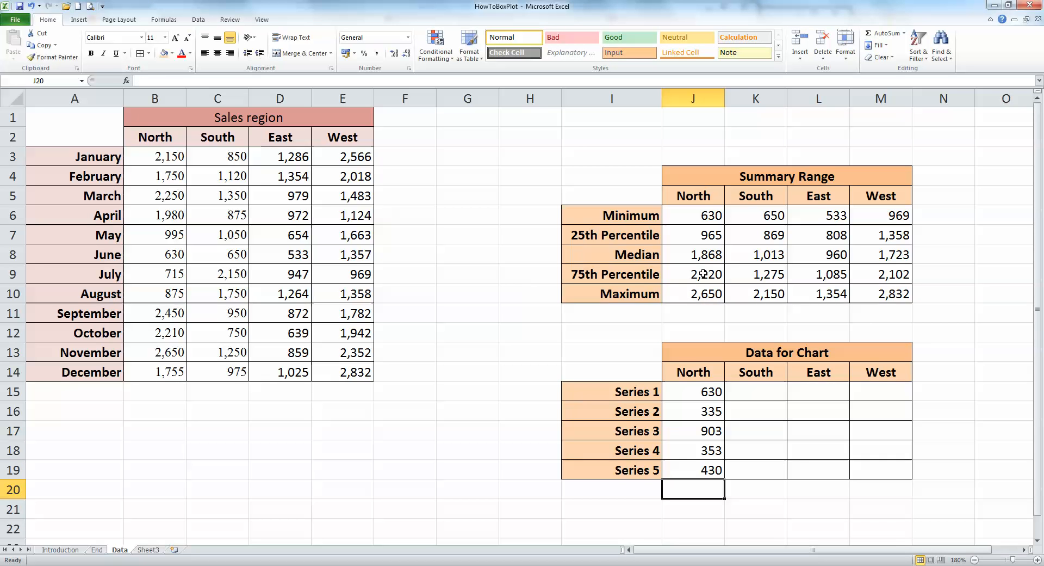
pyautogui.moveTo(700, 389)
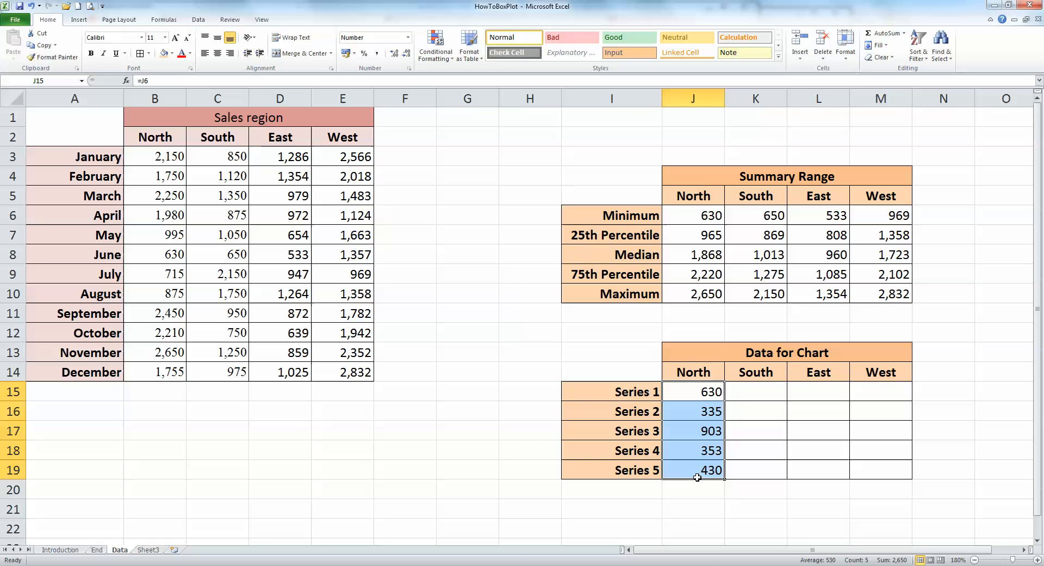
pyautogui.moveTo(725, 479)
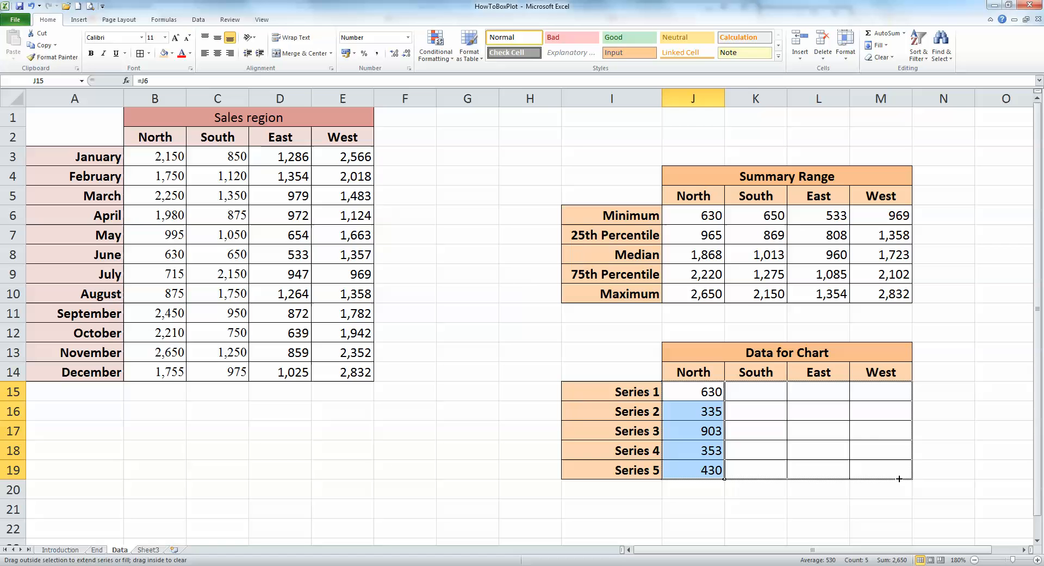
# Step: Copy North's Series 1–5 formulas across to South, East and West, then position at the table corner
pyautogui.moveTo(724, 470); pyautogui.dragTo(907, 470)
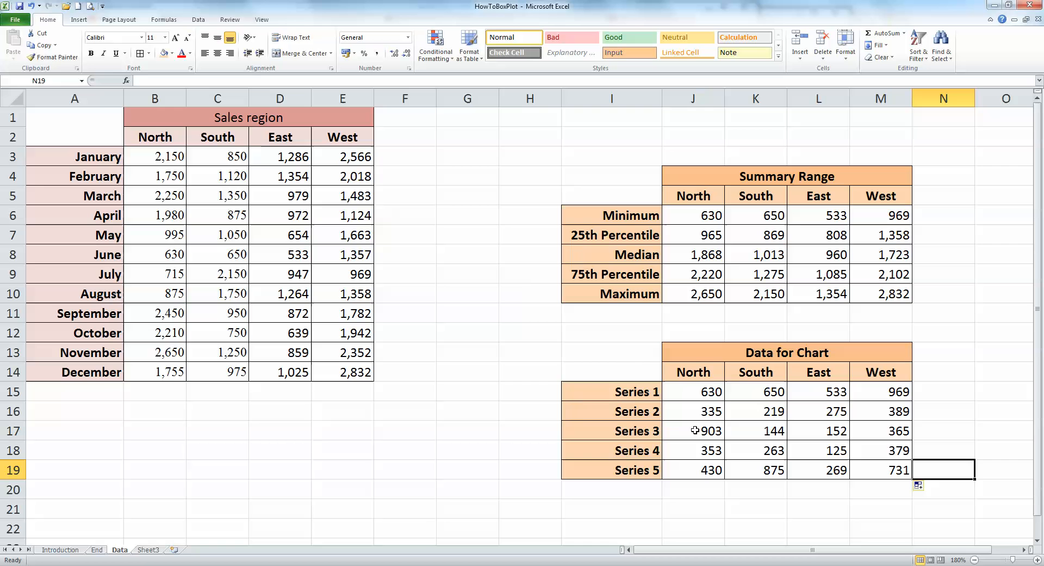
pyautogui.click(610, 368)
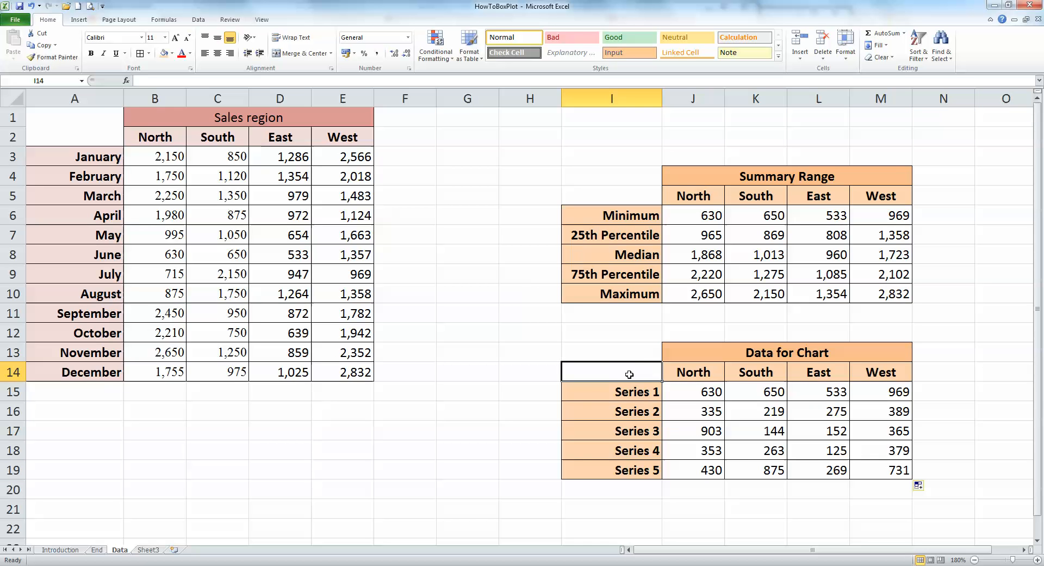
# Step: Select the region headers and Series 1–4 rows of Data for Chart as the chart's source
pyautogui.moveTo(611, 372); pyautogui.dragTo(693, 411)
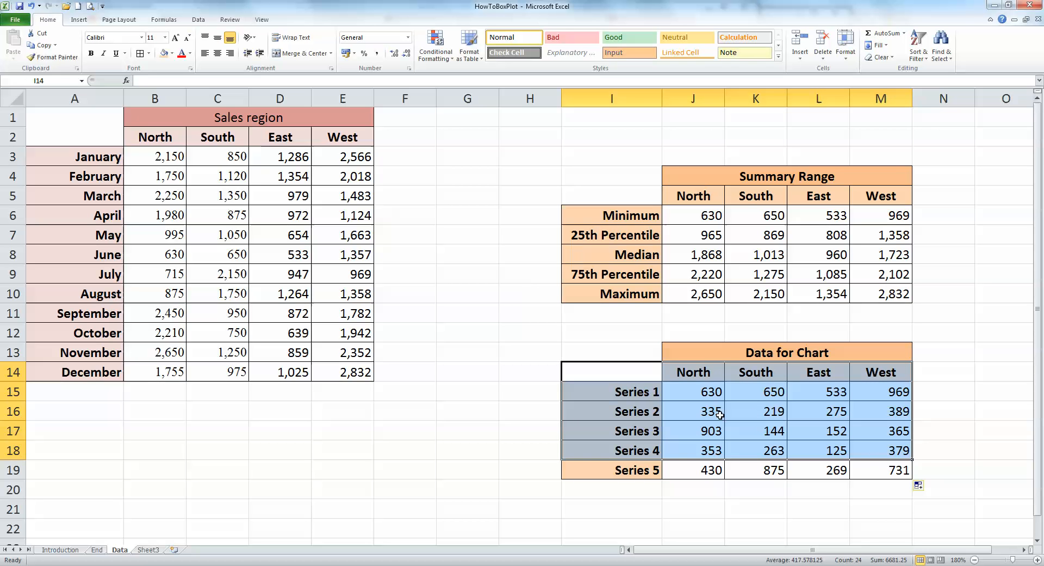
pyautogui.moveTo(912, 471)
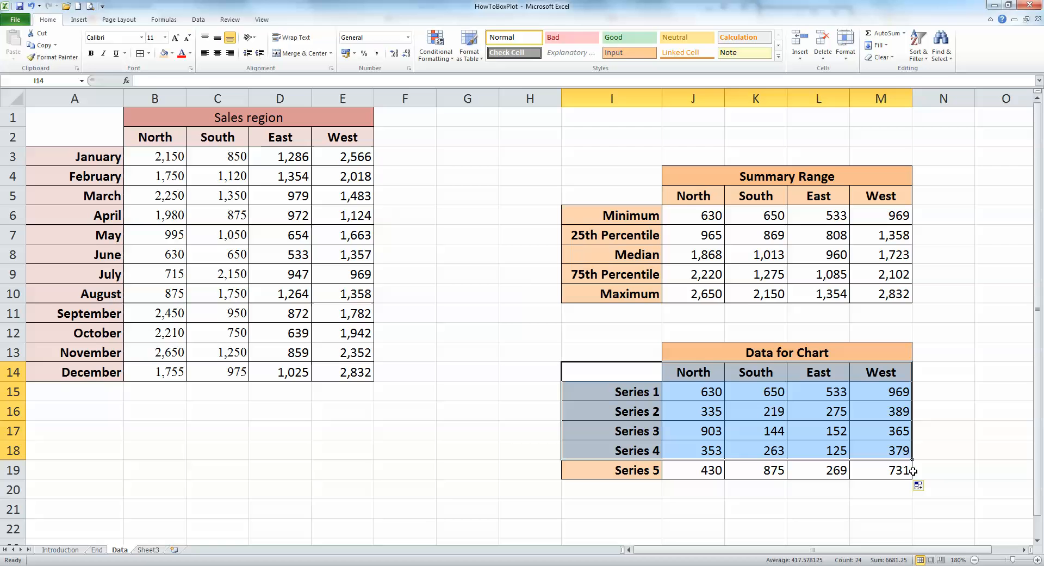
pyautogui.moveTo(643, 382)
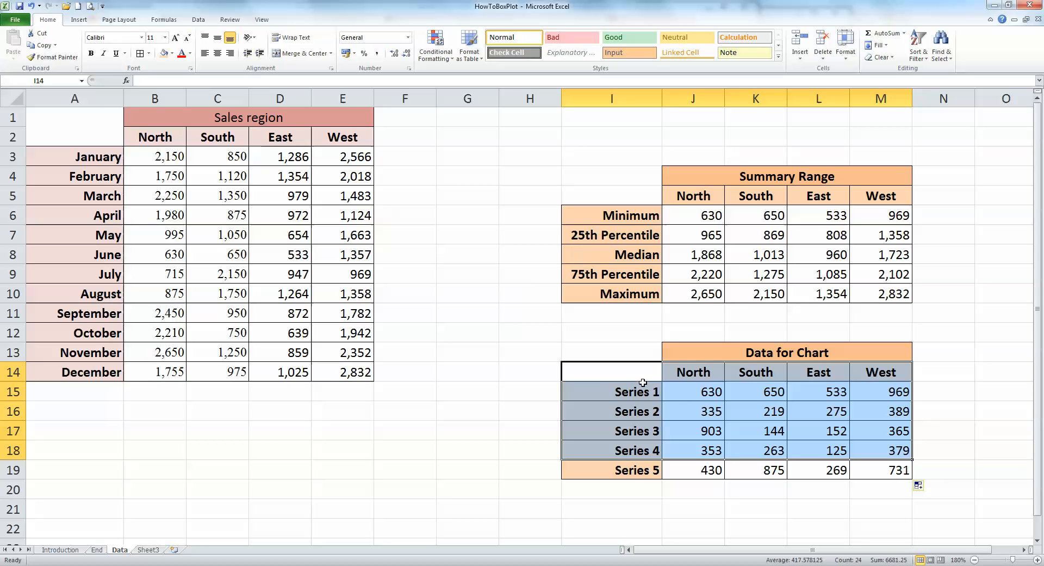
pyautogui.moveTo(631, 430)
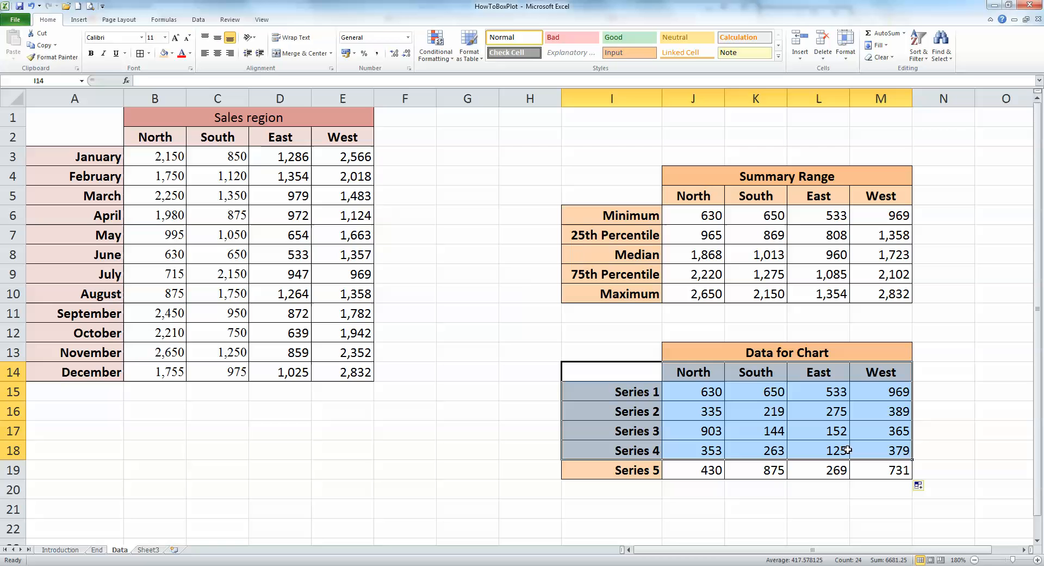
pyautogui.moveTo(173, 70)
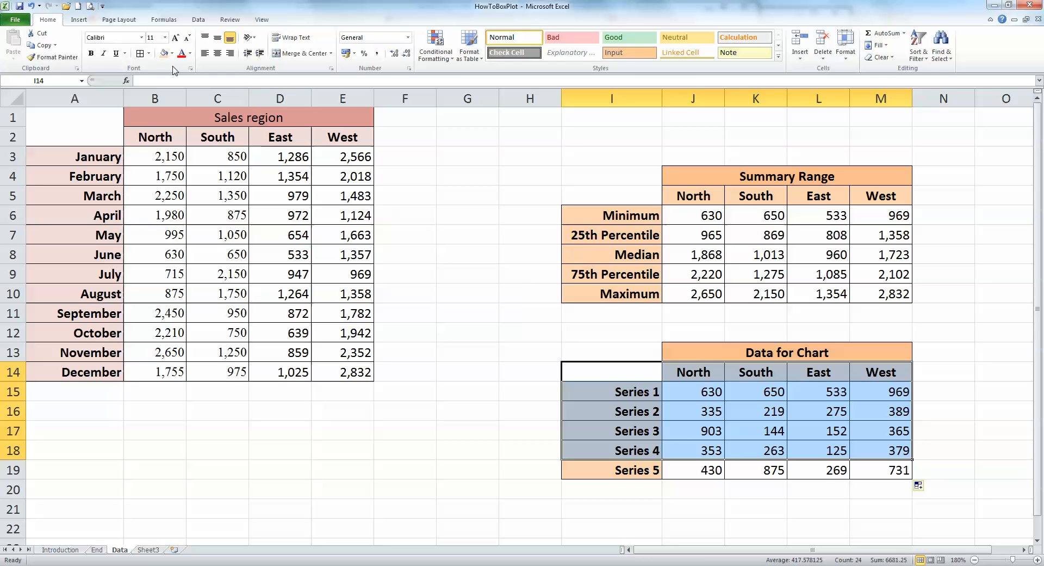
pyautogui.click(78, 19)
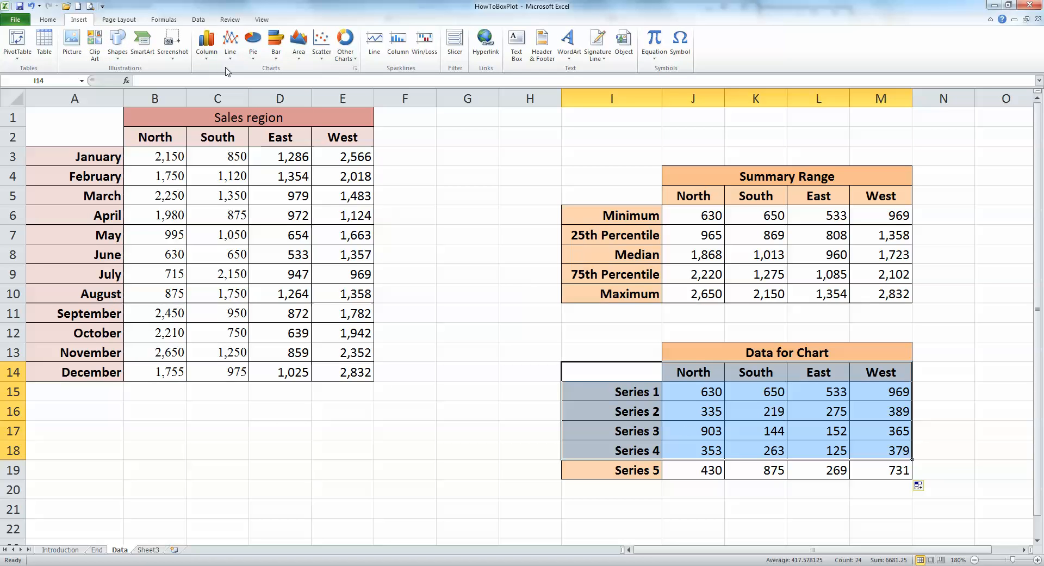
pyautogui.click(207, 43)
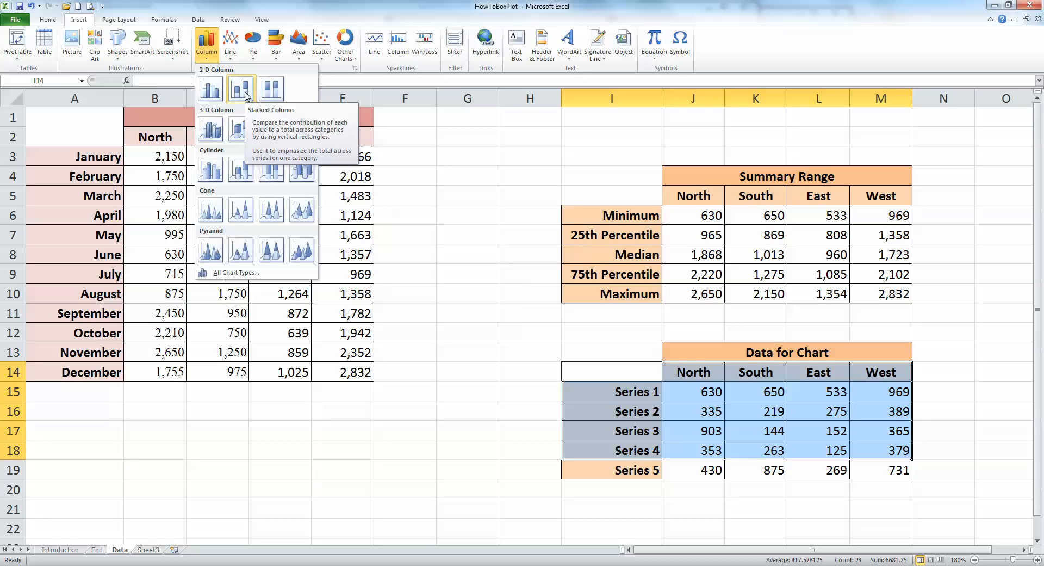
pyautogui.moveTo(240, 87)
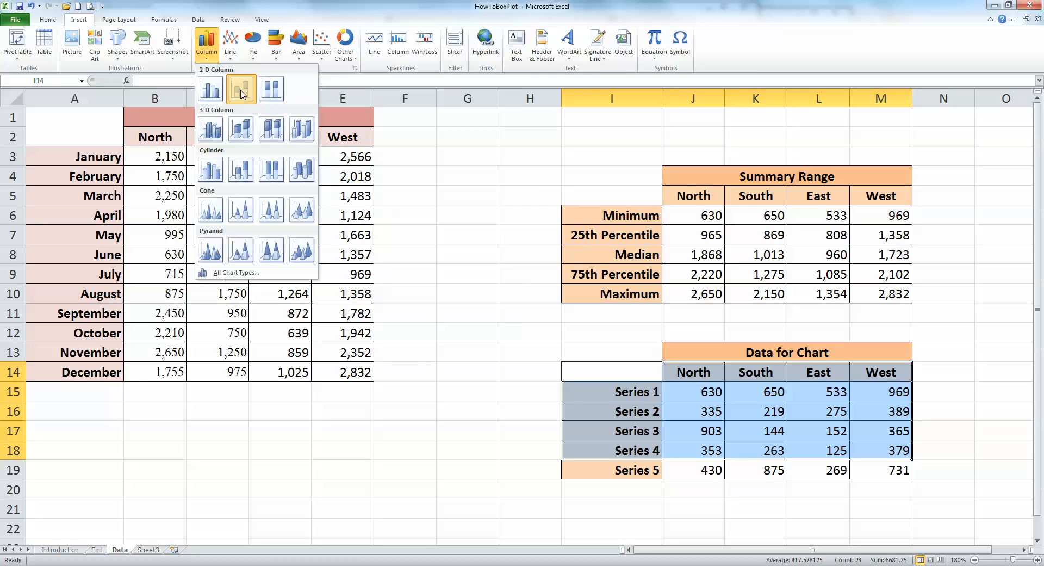
pyautogui.click(241, 89)
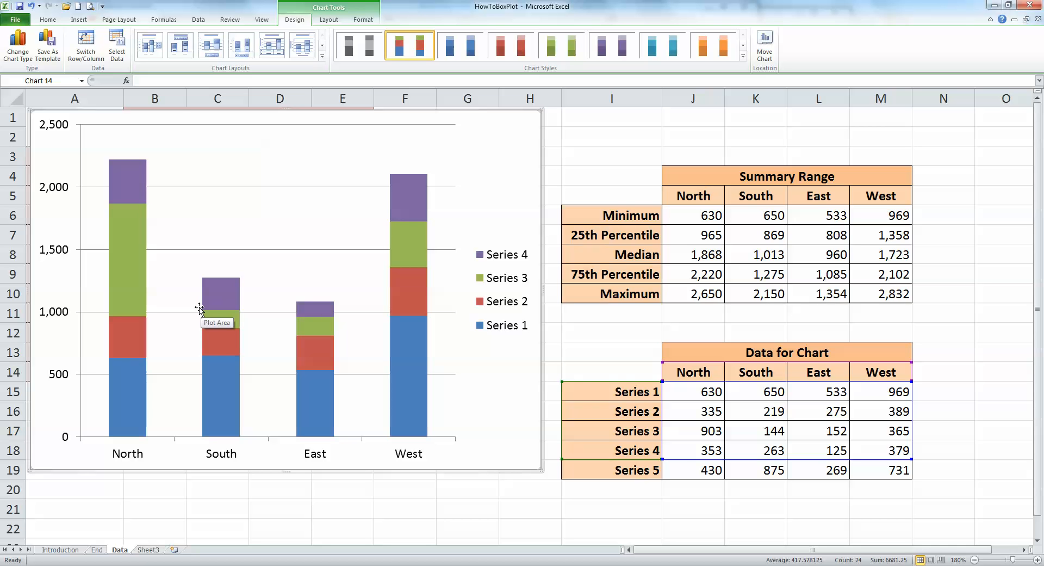
pyautogui.moveTo(128, 306)
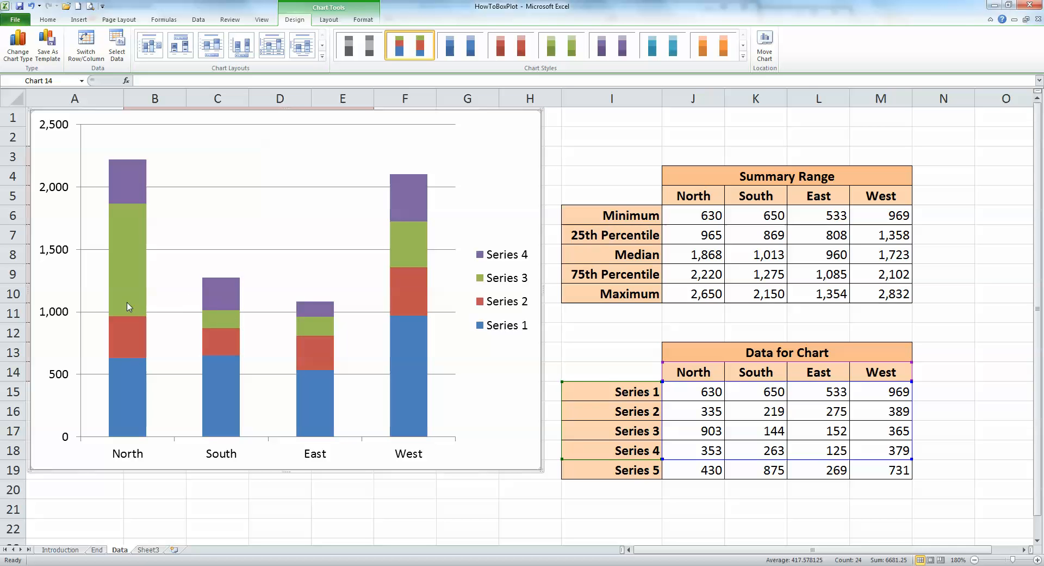
pyautogui.moveTo(145, 460)
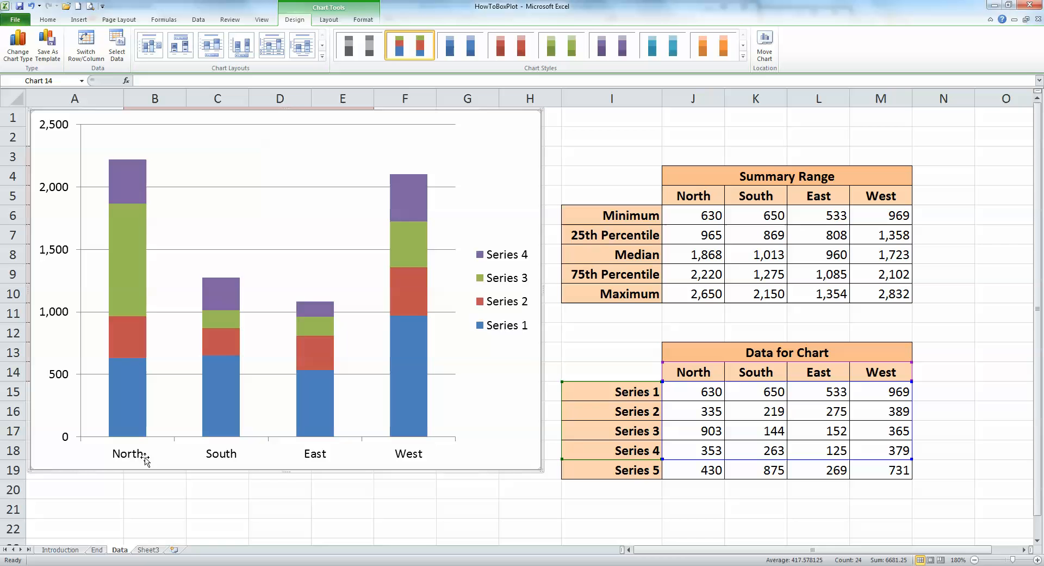
pyautogui.moveTo(150, 260)
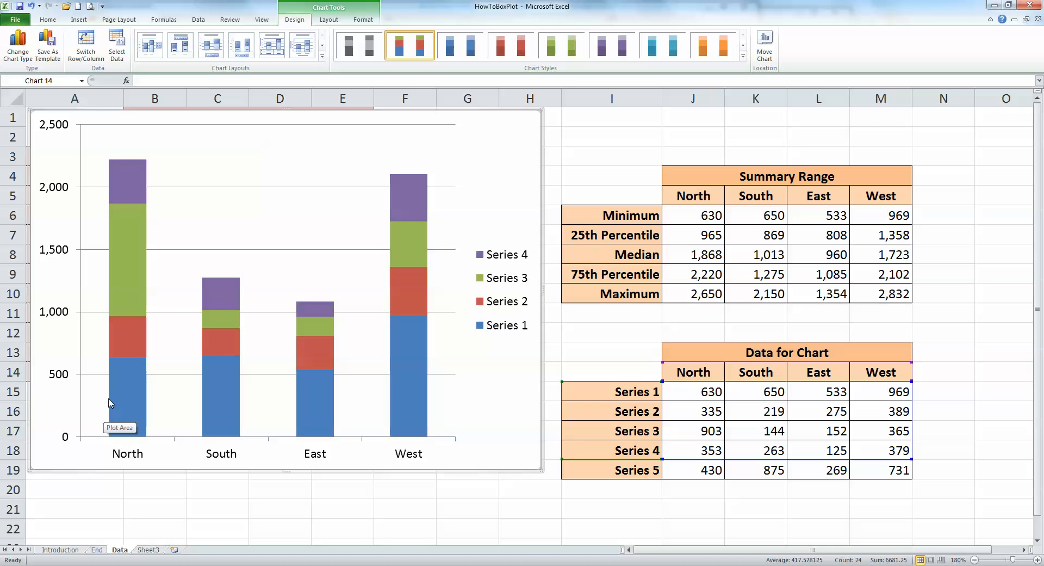
pyautogui.moveTo(137, 393)
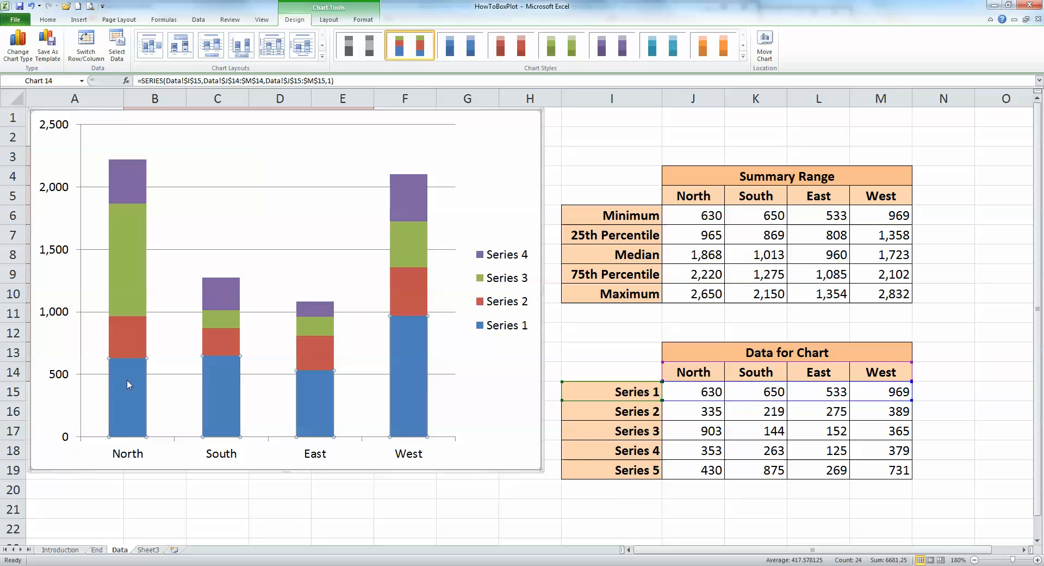
# Step: Format Series 1 with no fill and no border line so the boxes float at each region's minimum
pyautogui.rightClick(128, 384)
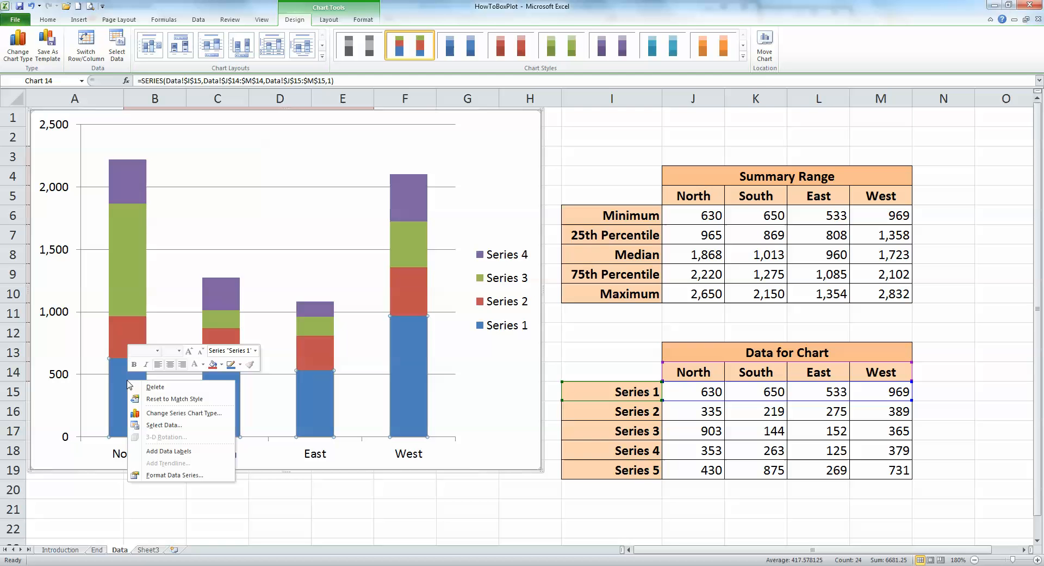
pyautogui.click(174, 474)
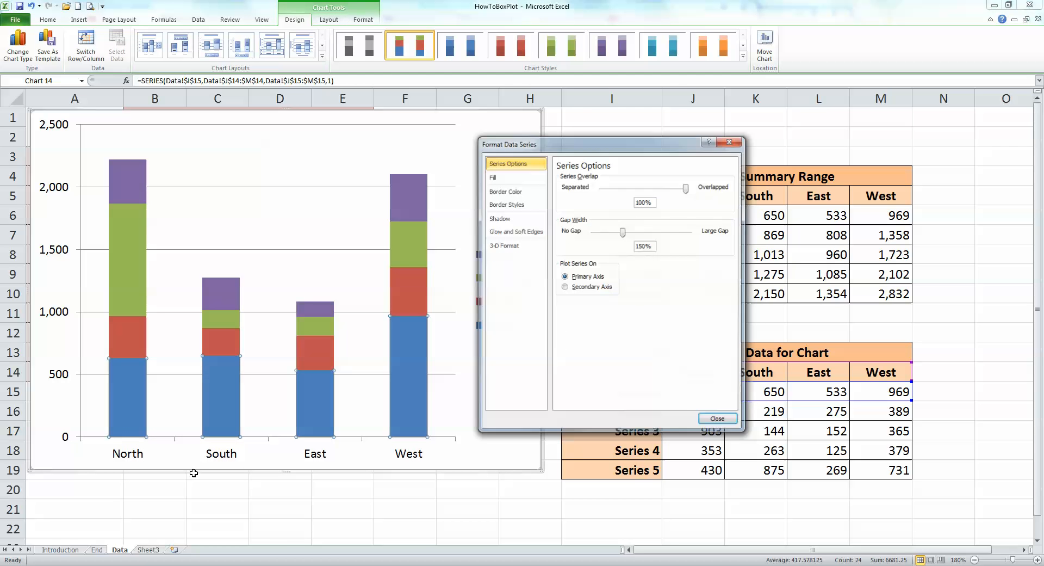
pyautogui.click(493, 178)
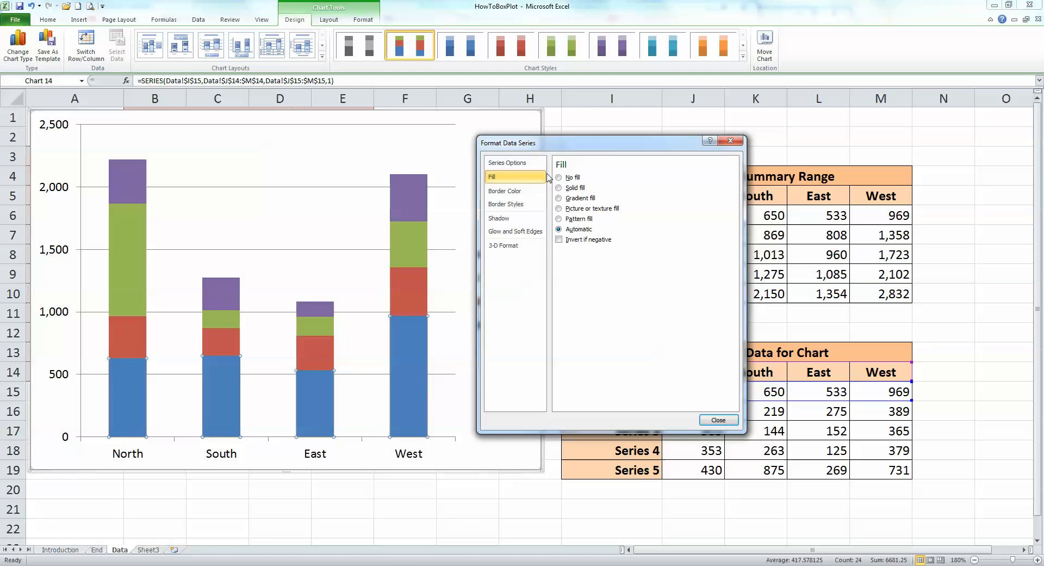
pyautogui.click(559, 177)
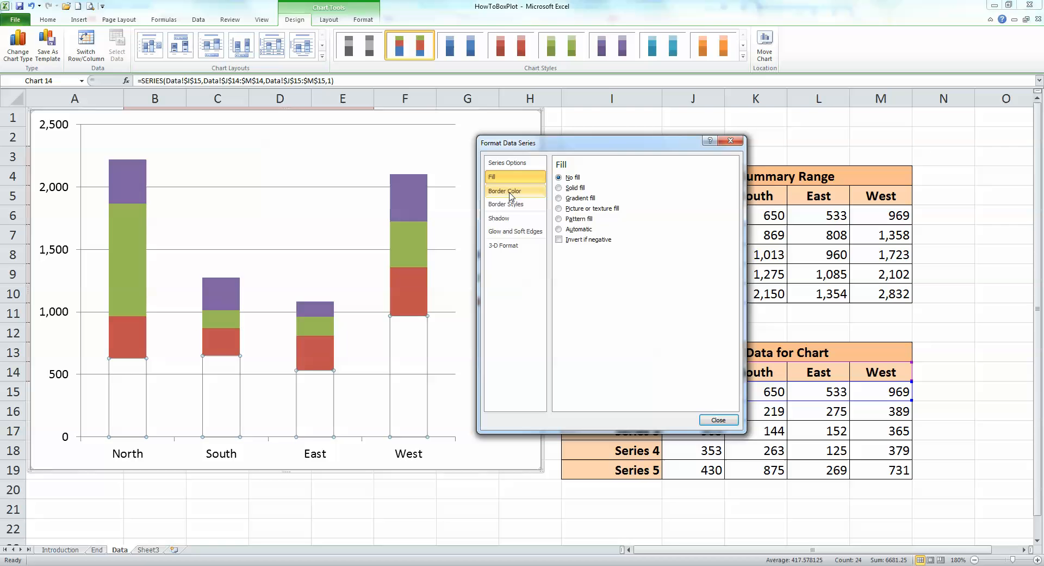
pyautogui.click(505, 191)
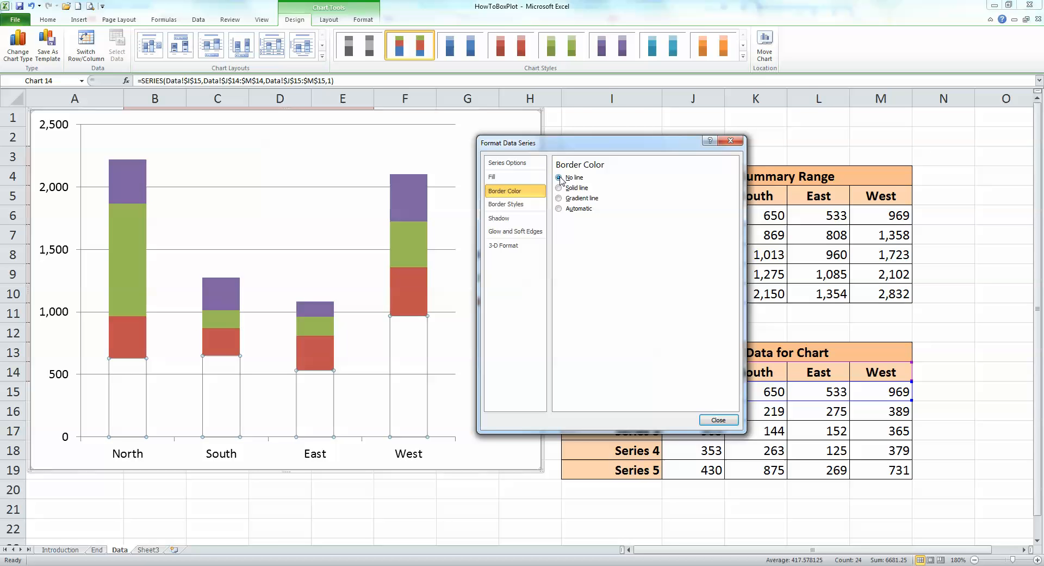
pyautogui.click(718, 420)
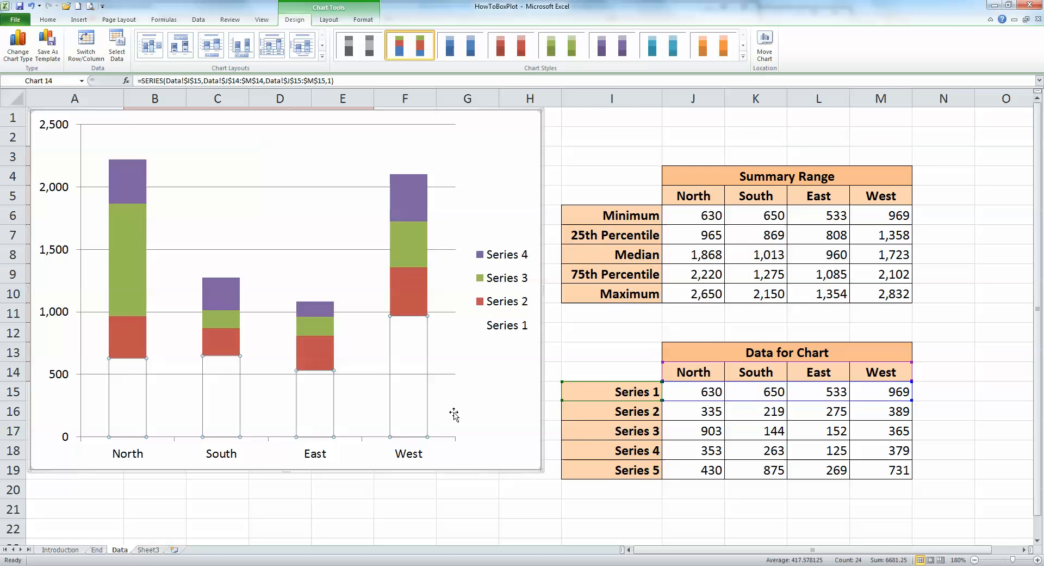
pyautogui.click(529, 526)
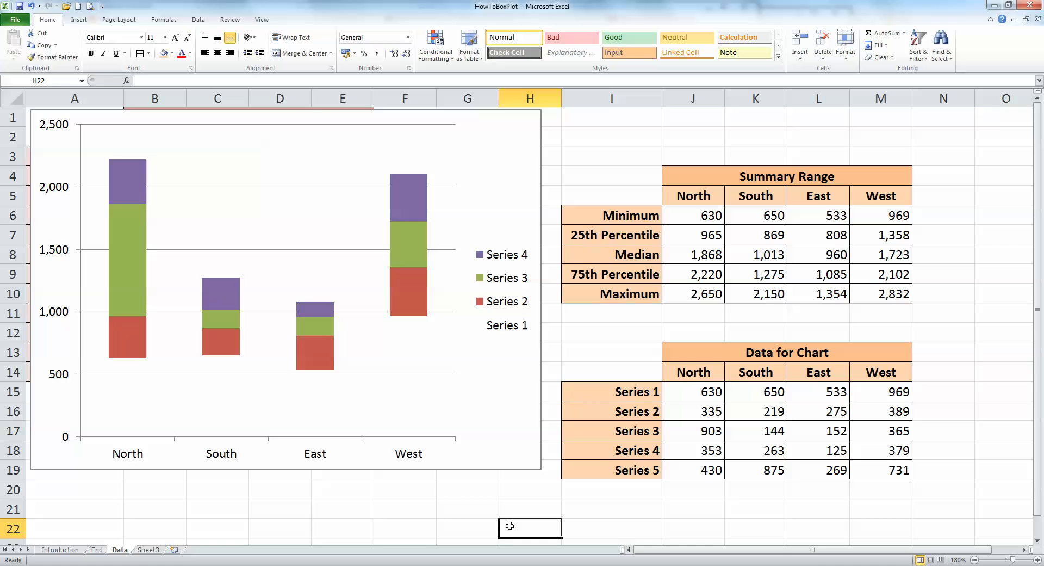
pyautogui.moveTo(344, 484)
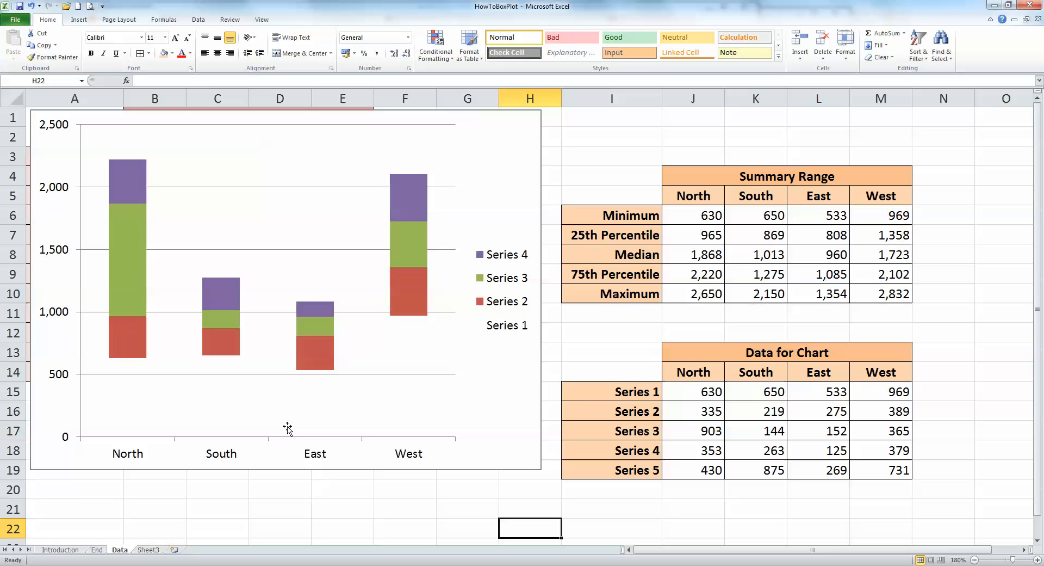
pyautogui.moveTo(126, 339)
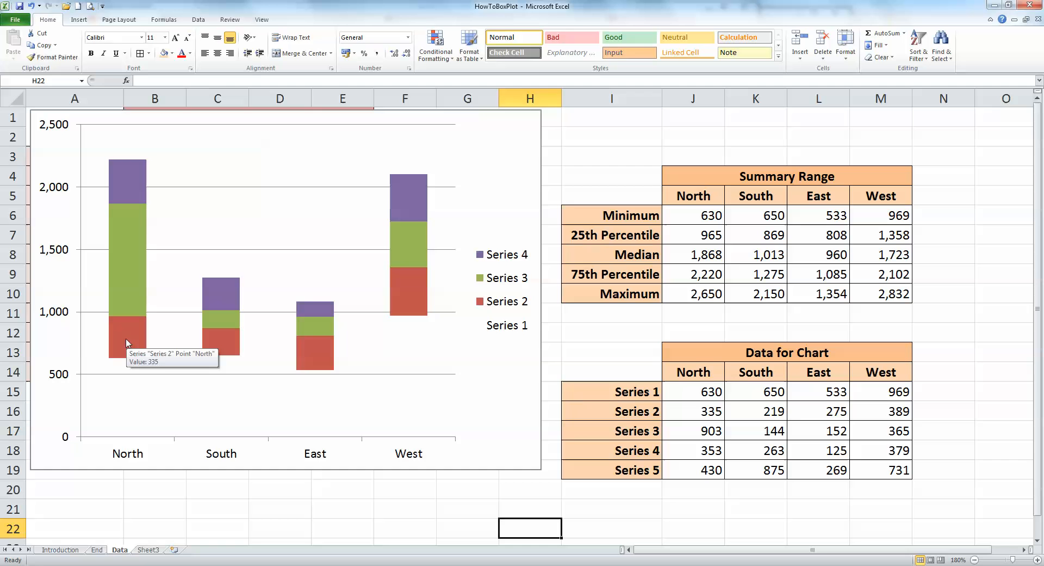
pyautogui.click(127, 340)
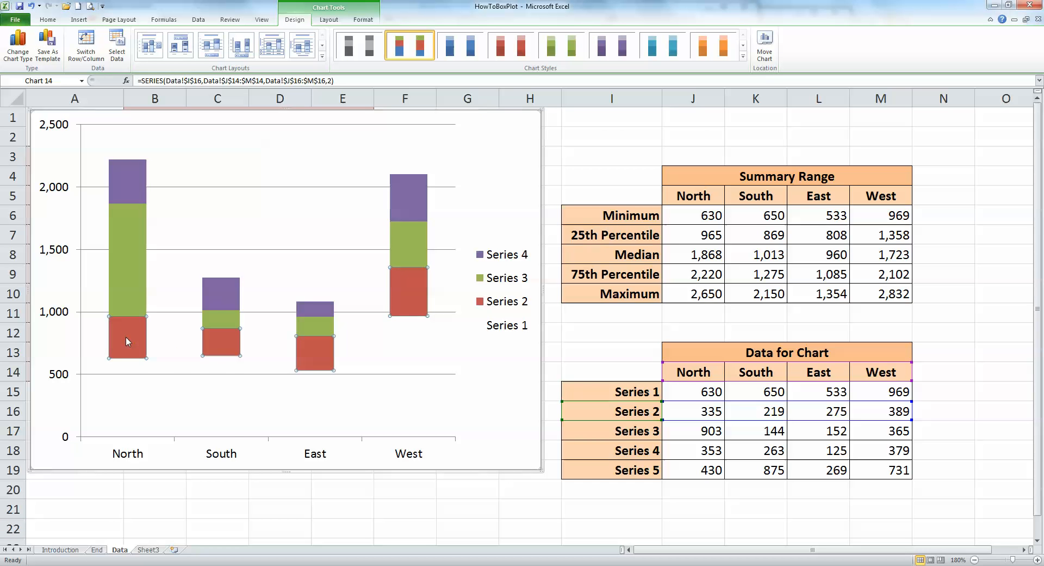
# Step: Format Series 2 with no fill and no border line, leaving only the green and purple boxes coloured
pyautogui.rightClick(126, 339)
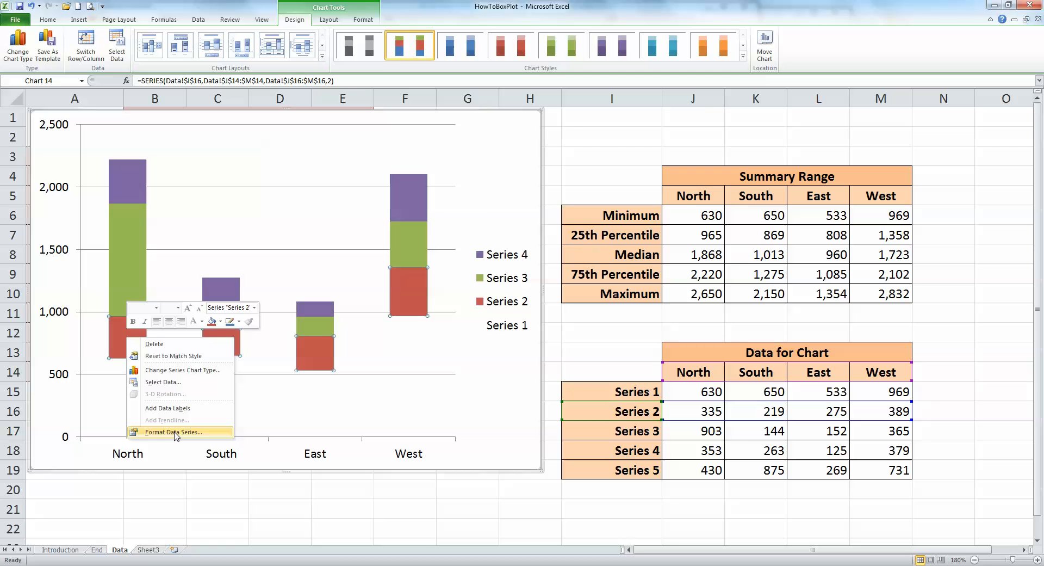
pyautogui.click(172, 432)
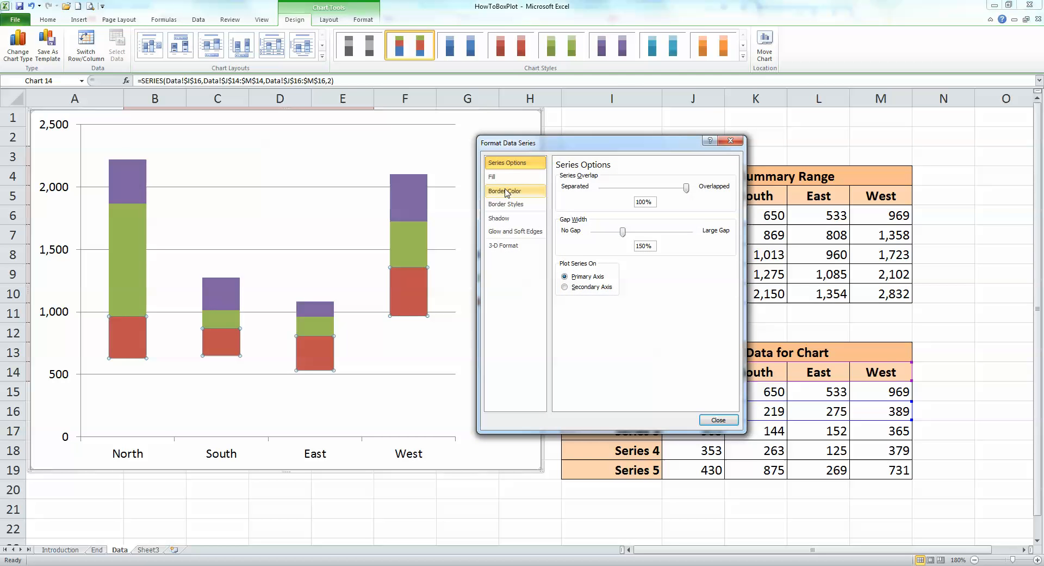
pyautogui.click(492, 177)
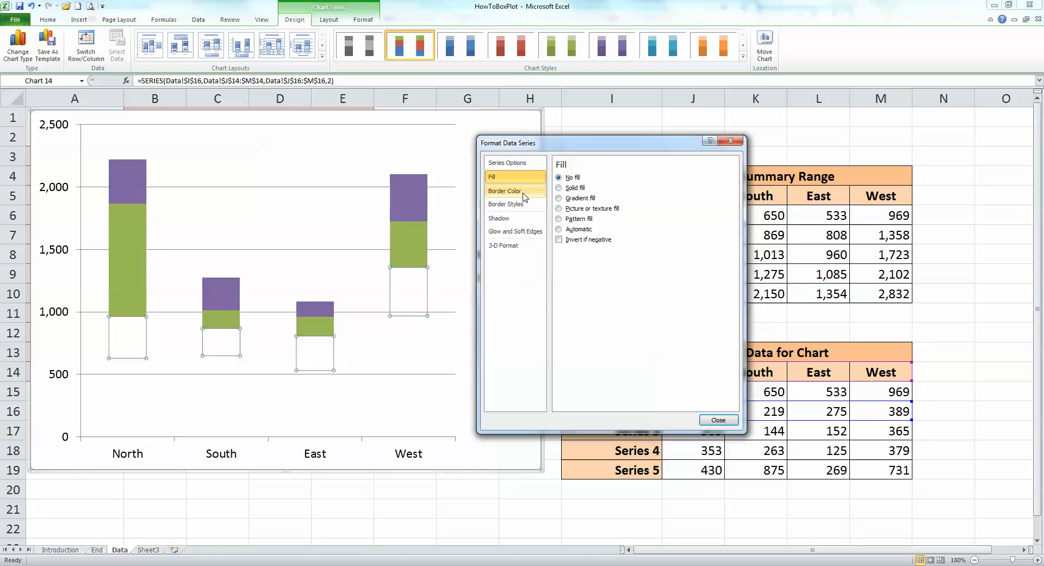
pyautogui.click(505, 192)
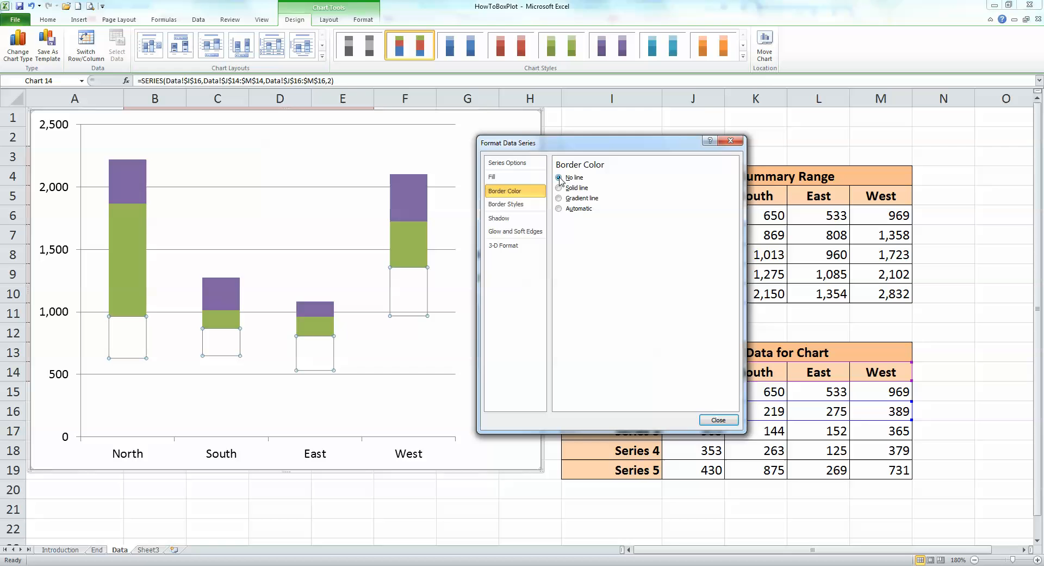
pyautogui.click(718, 420)
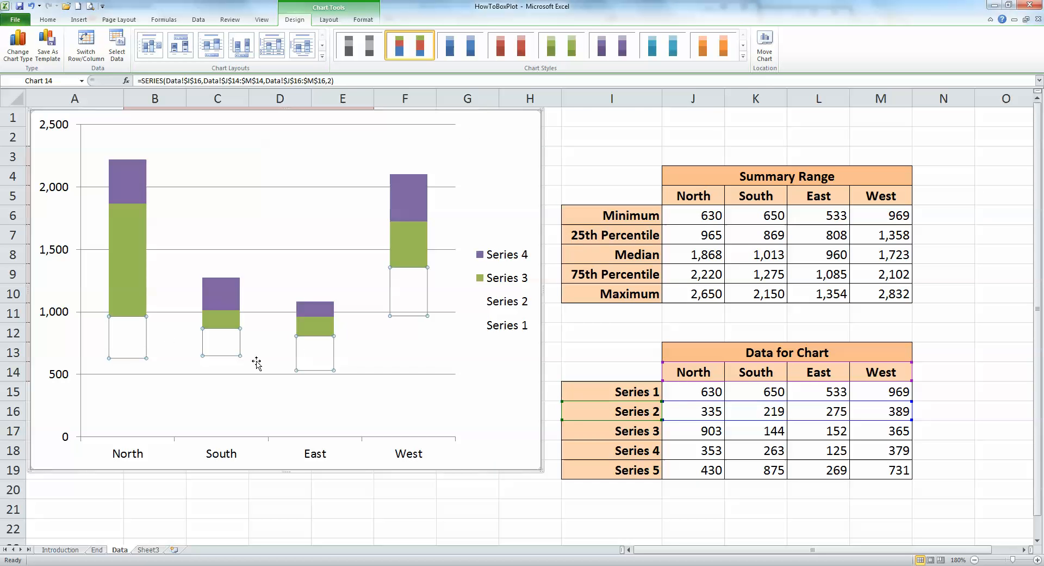
pyautogui.moveTo(283, 371)
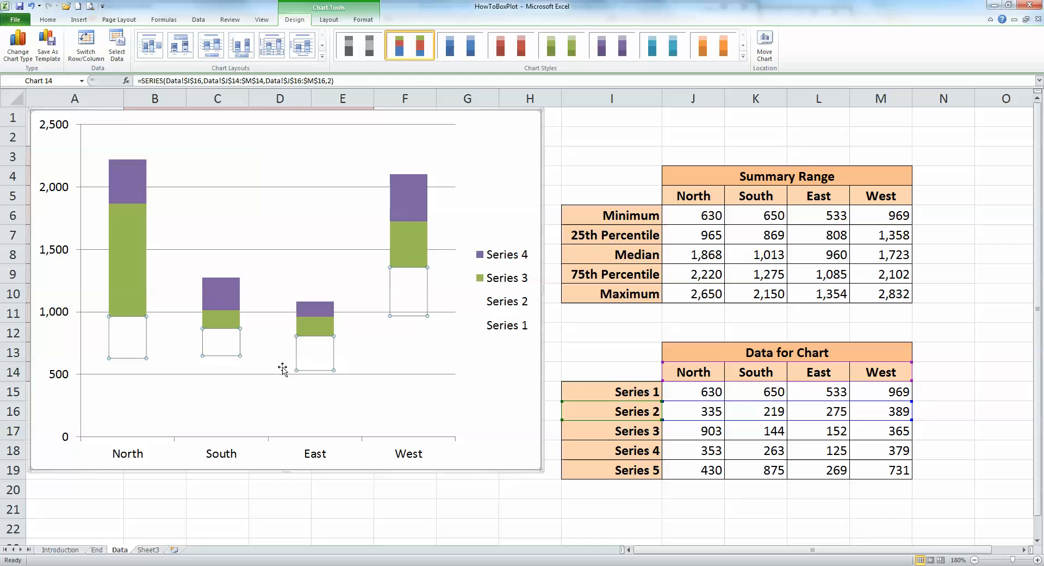
pyautogui.moveTo(270, 343)
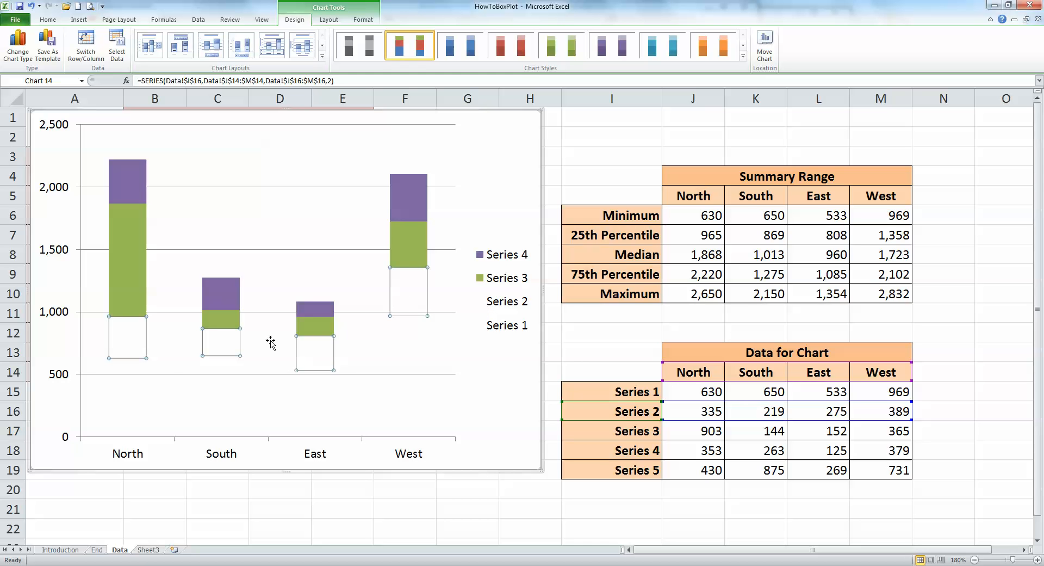
pyautogui.moveTo(173, 364)
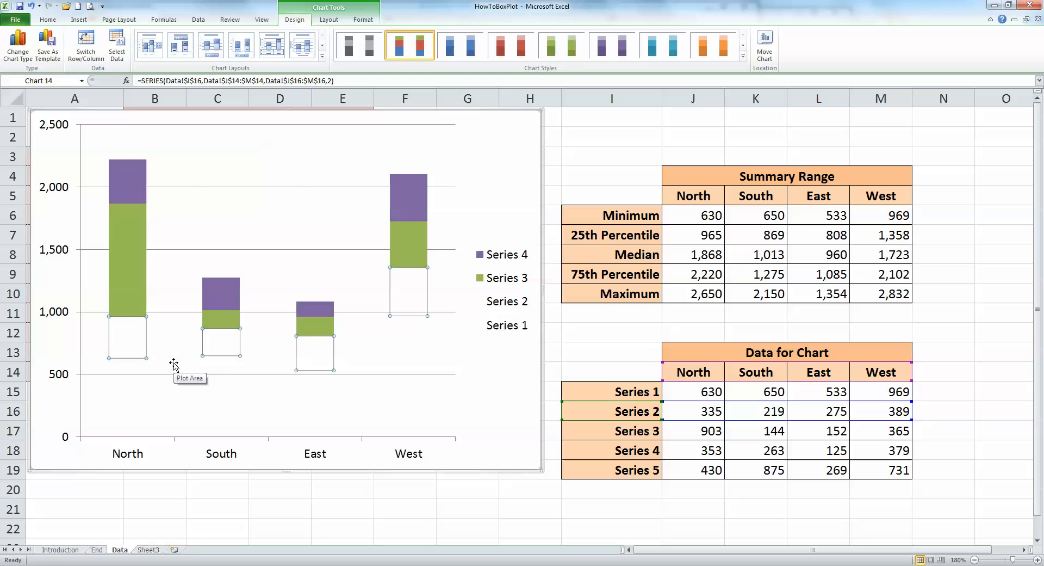
pyautogui.moveTo(186, 354)
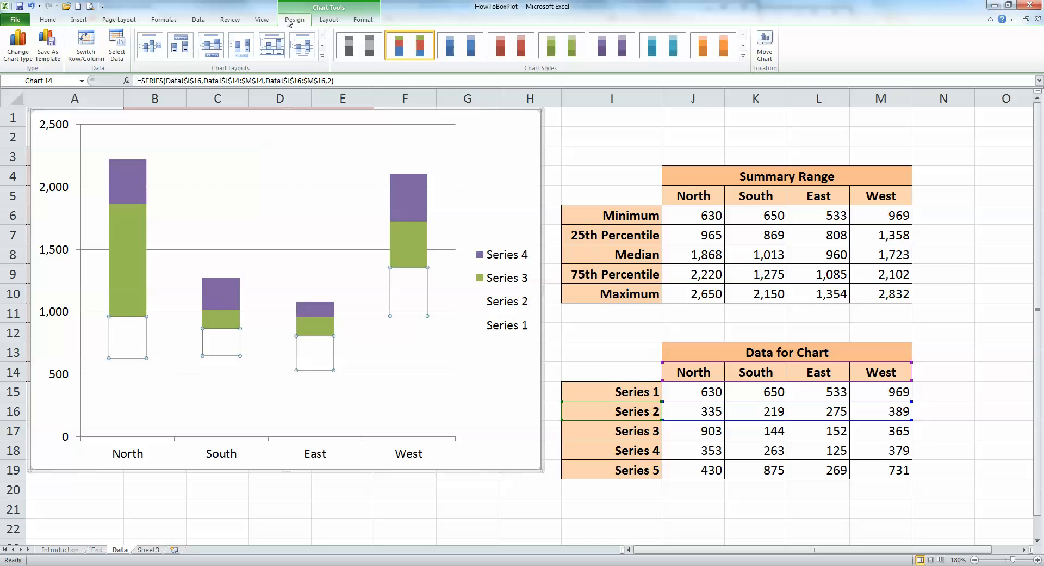
pyautogui.moveTo(360, 8)
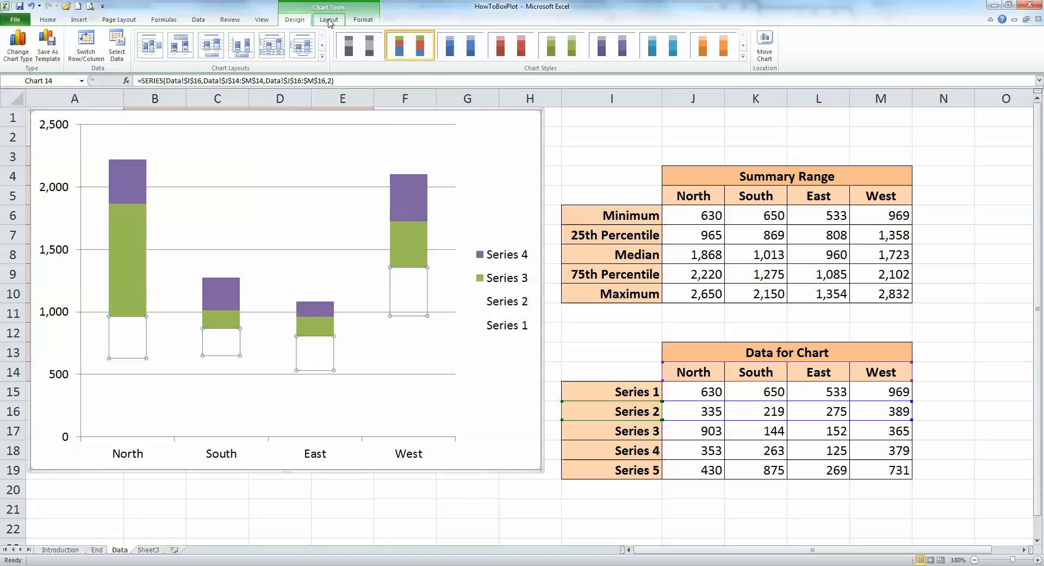
# Step: Add error bars to Series 2 with Direction Minus and Percentage 100%, forming lower whiskers to each minimum
pyautogui.click(329, 19)
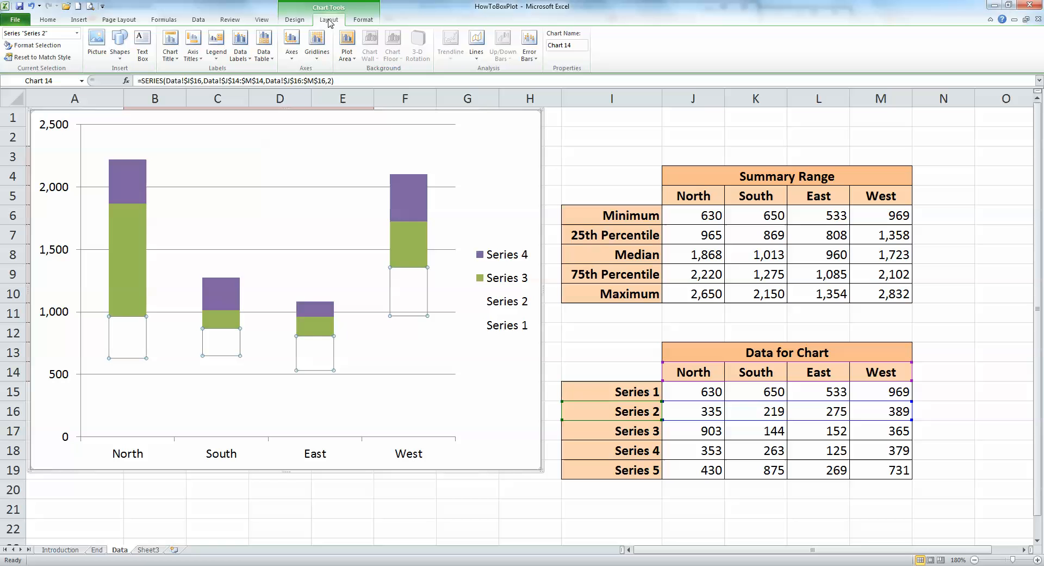
pyautogui.moveTo(374, 47)
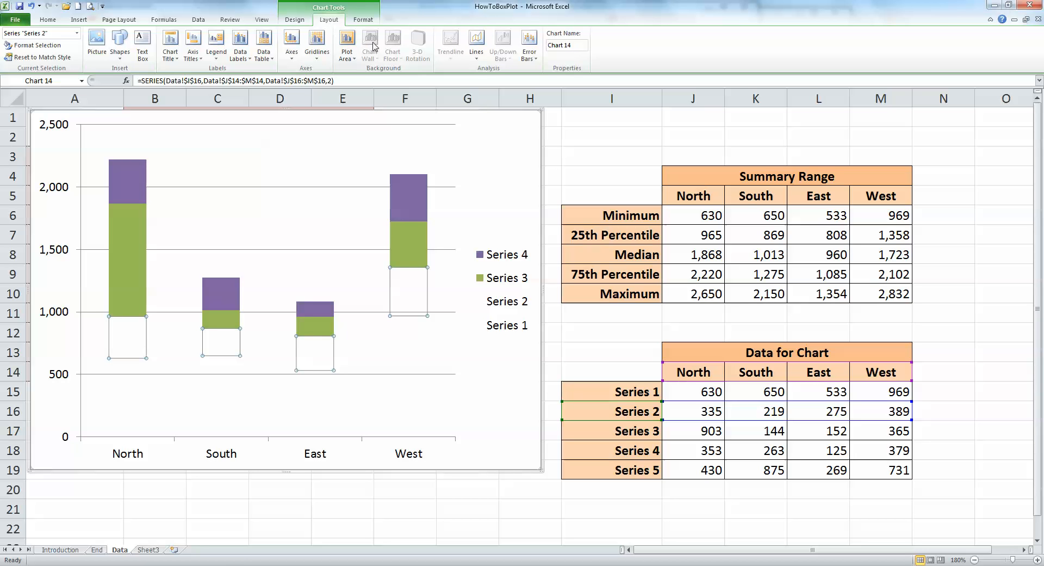
pyautogui.moveTo(505, 72)
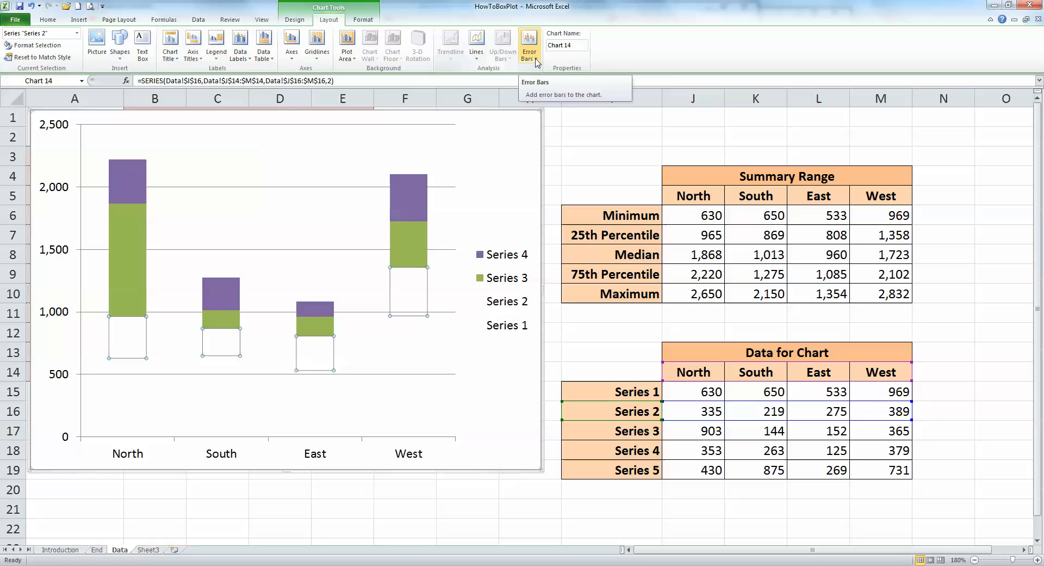
pyautogui.click(529, 43)
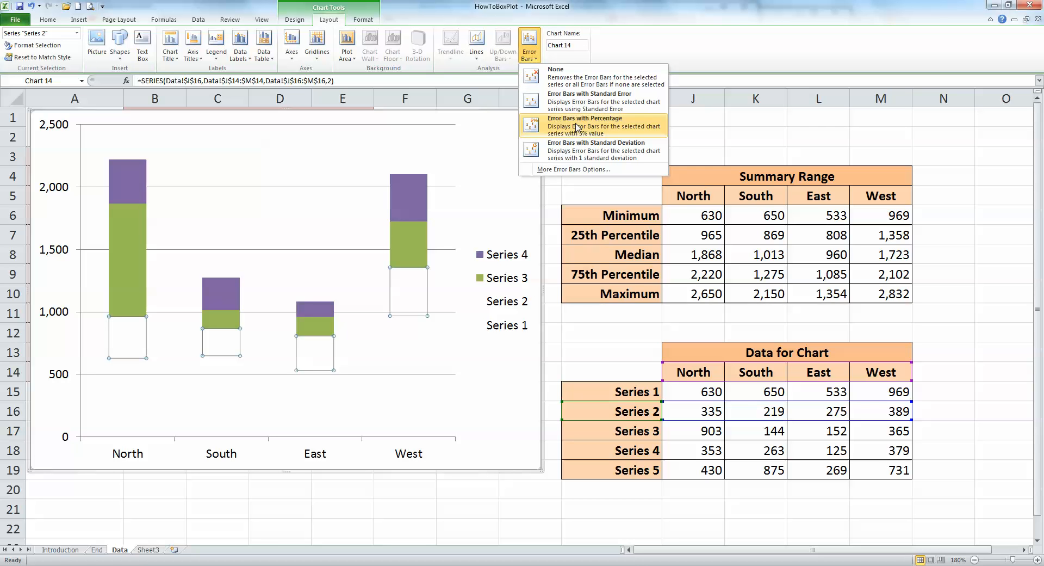
pyautogui.moveTo(586, 173)
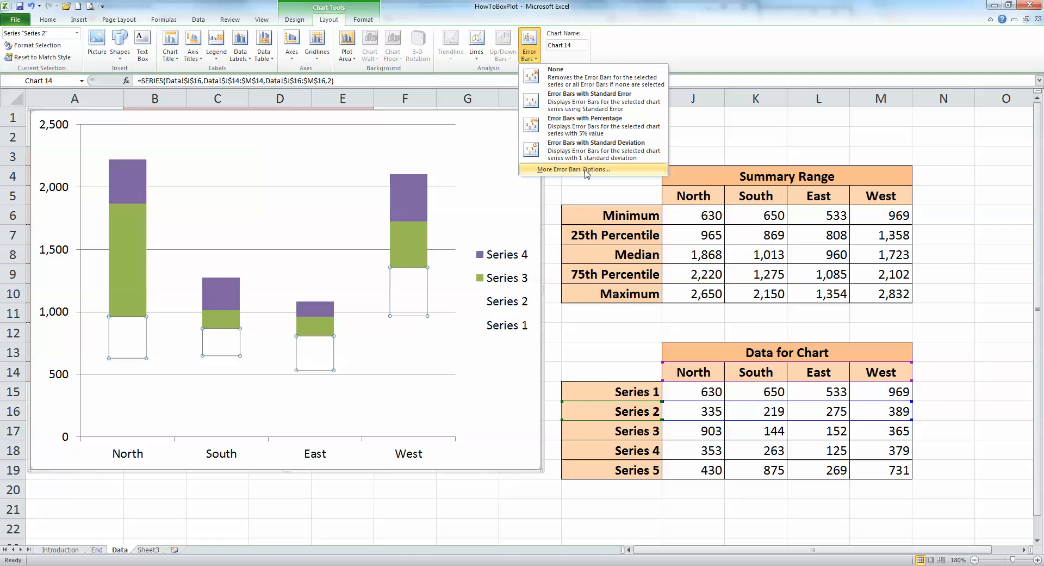
pyautogui.click(571, 169)
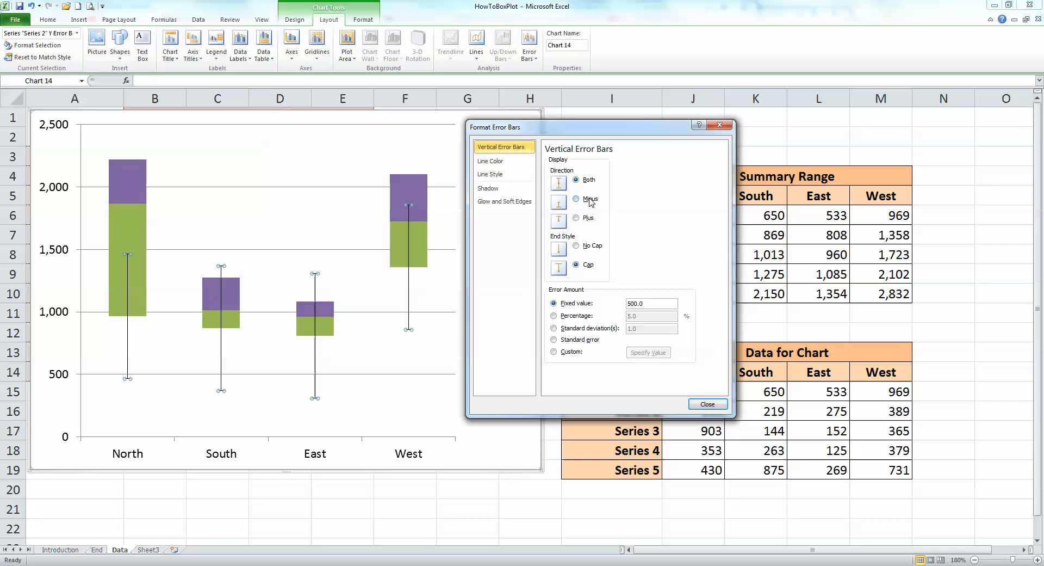
pyautogui.moveTo(581, 218)
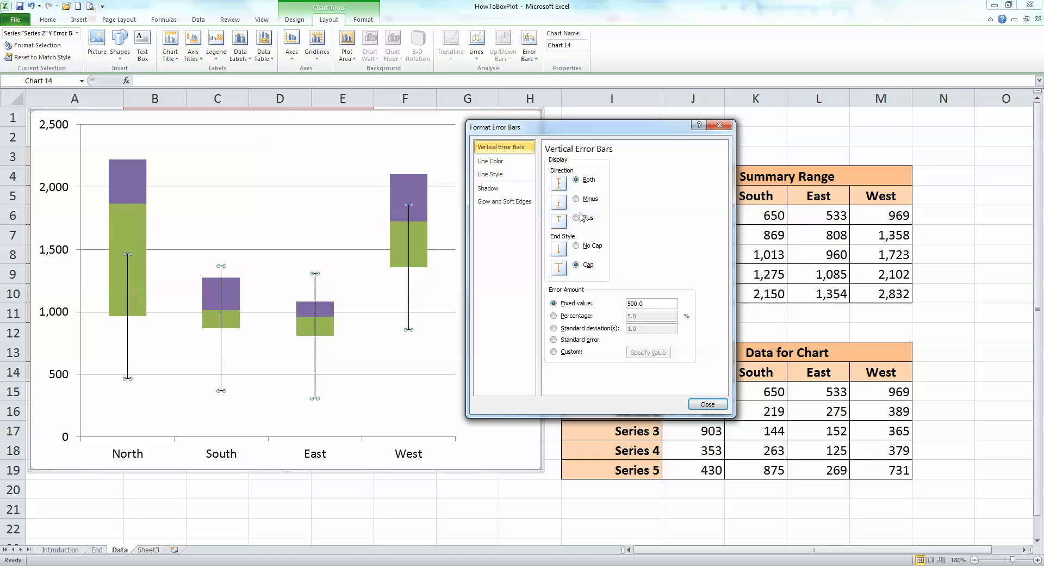
pyautogui.click(575, 199)
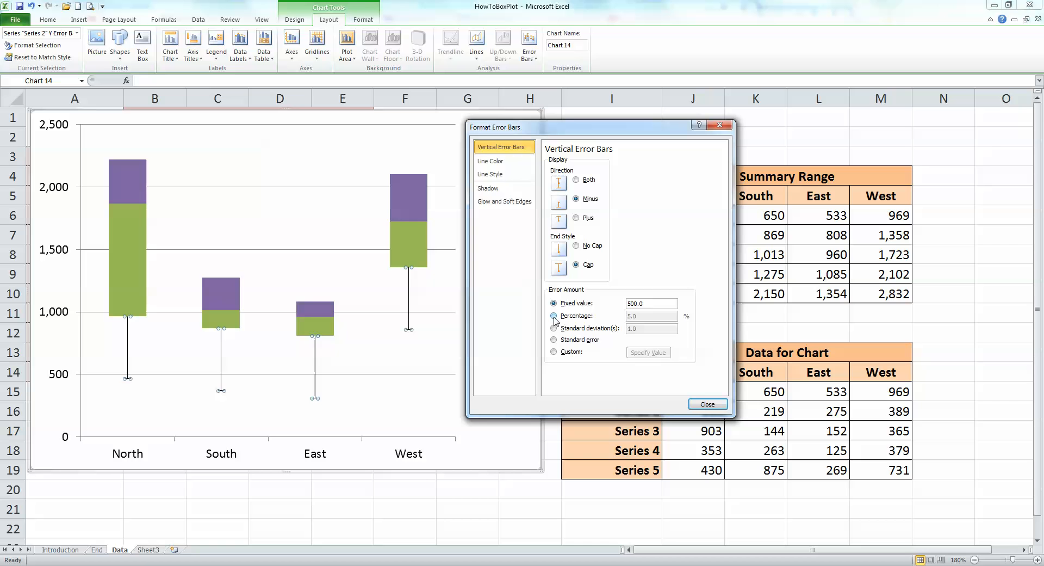
pyautogui.click(553, 315)
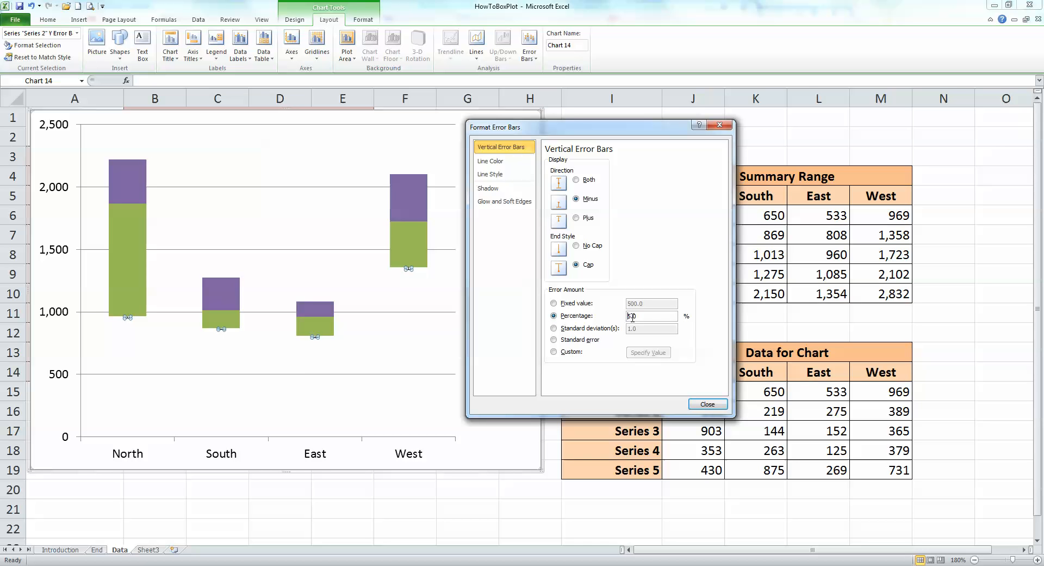
pyautogui.write('1.0')
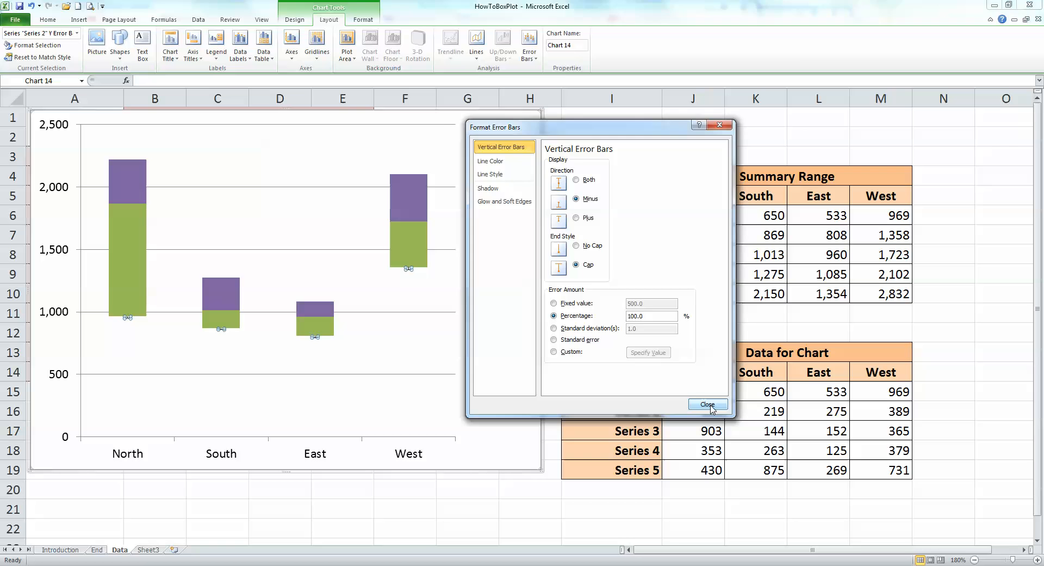
pyautogui.click(708, 405)
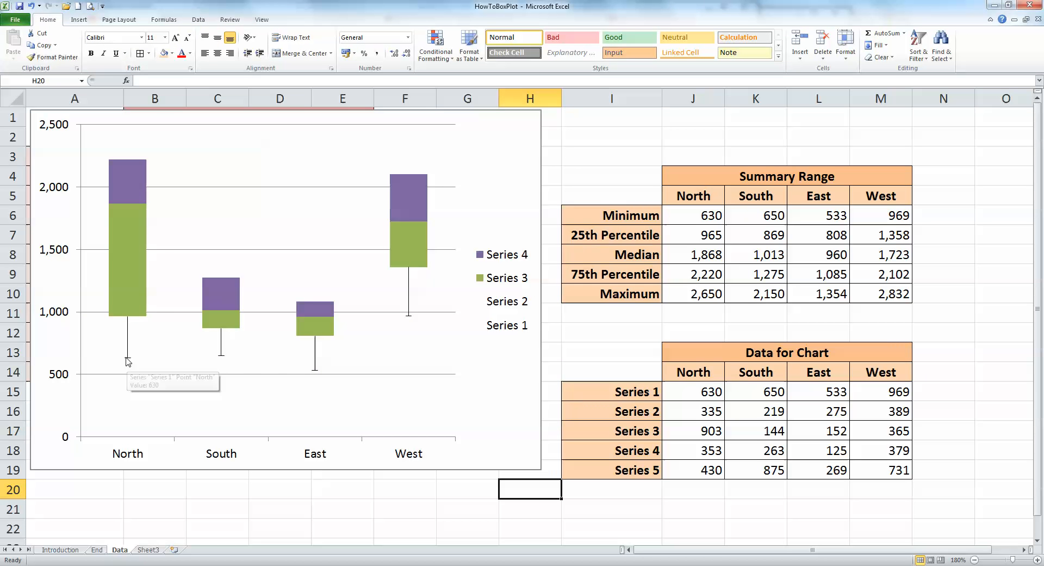
pyautogui.moveTo(298, 391)
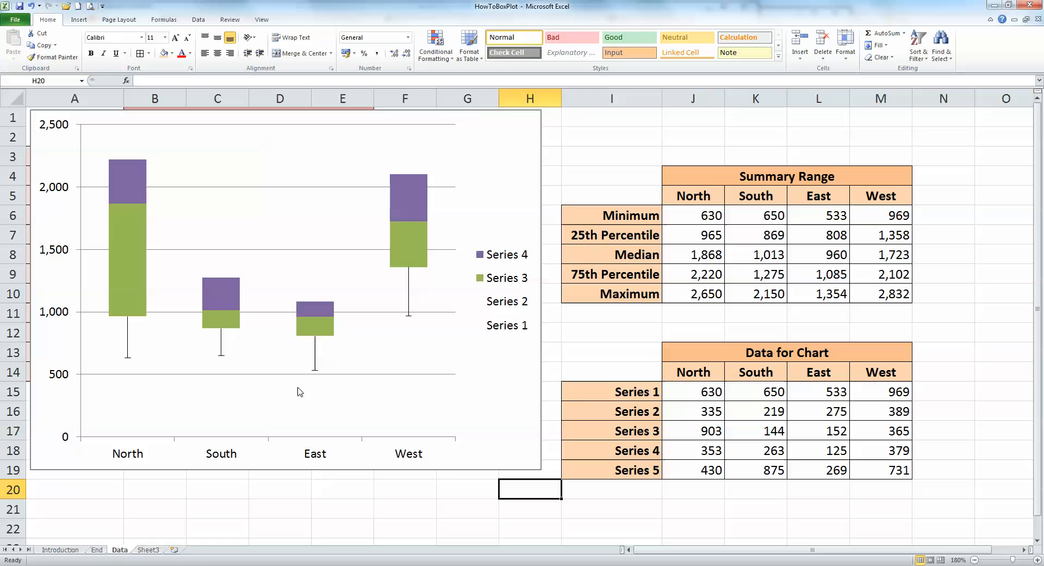
pyautogui.moveTo(359, 331)
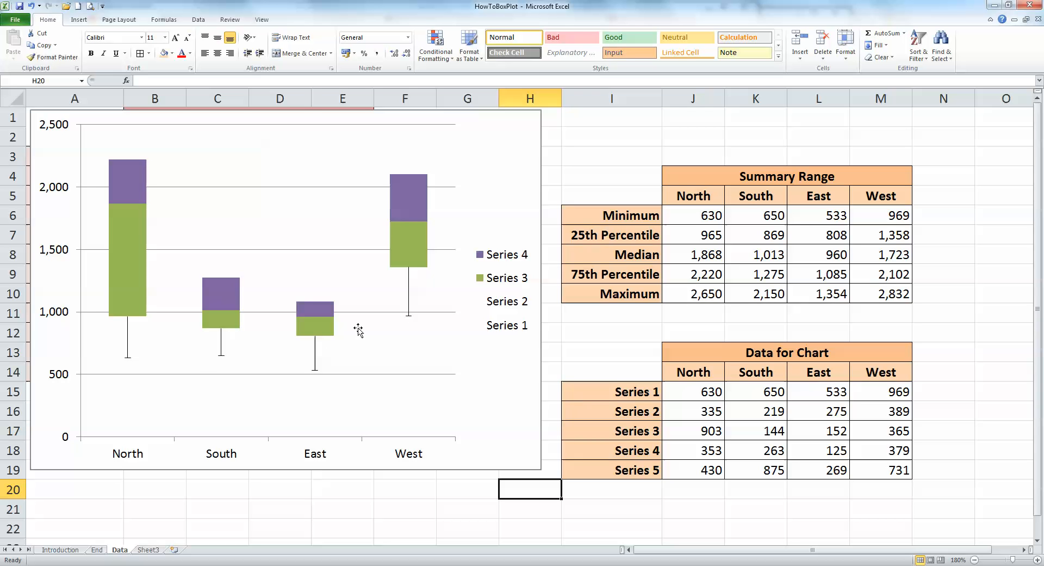
pyautogui.moveTo(355, 331)
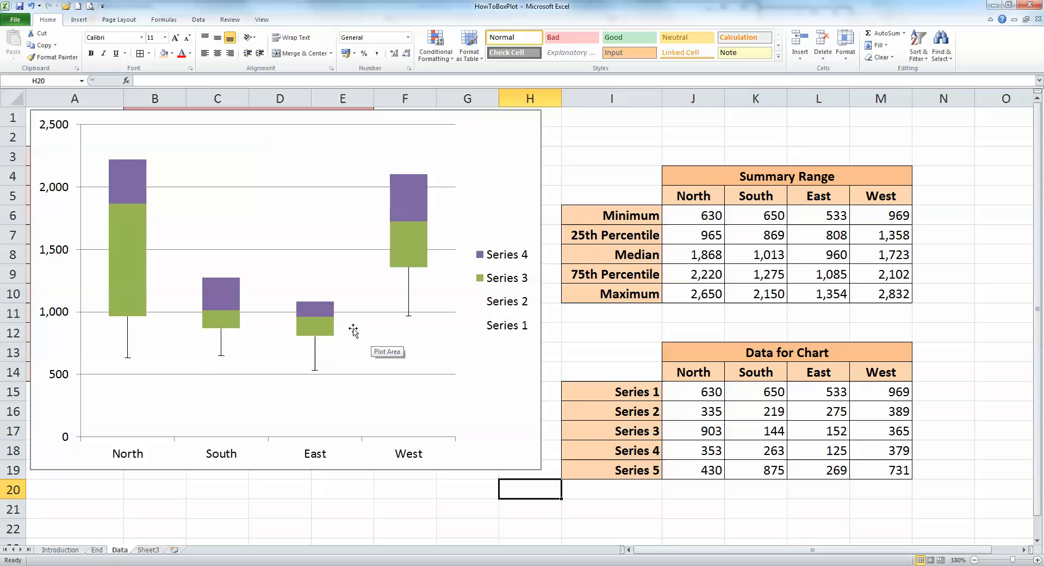
pyautogui.click(127, 179)
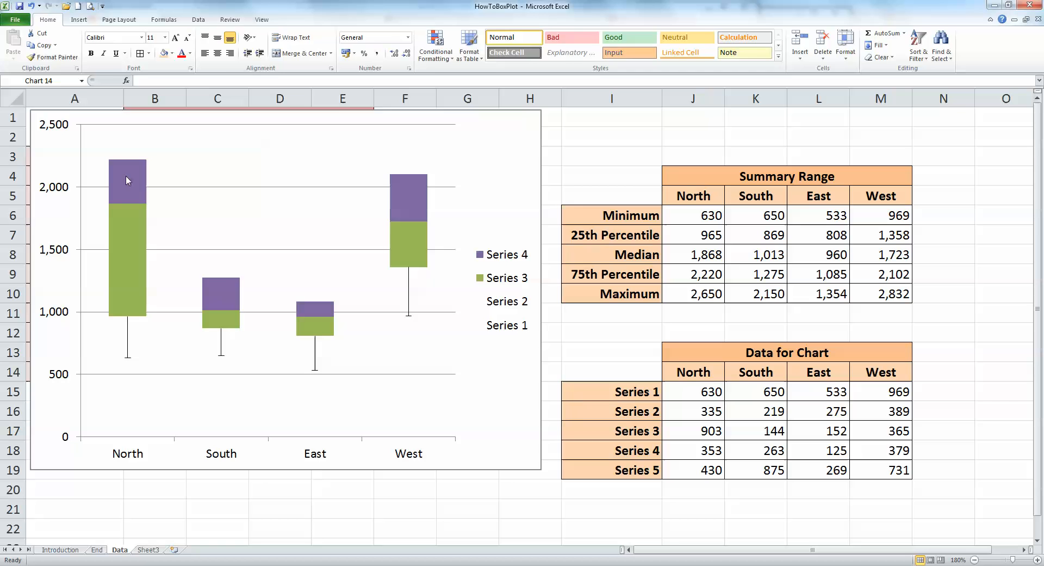
# Step: Select the top purple Series 4 boxes and bring up their error bar format settings
pyautogui.click(126, 180)
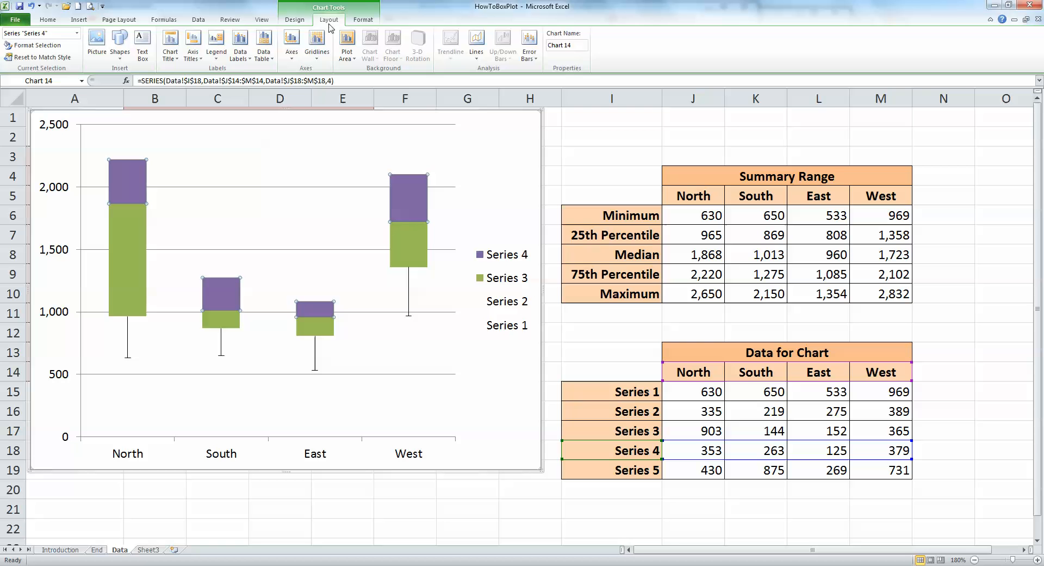
pyautogui.moveTo(542, 63)
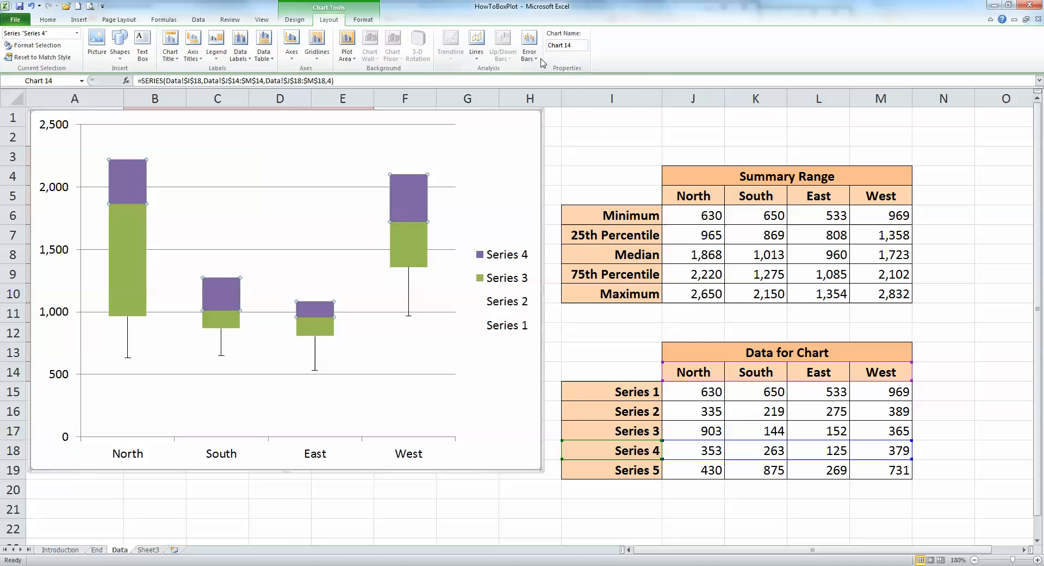
pyautogui.click(529, 45)
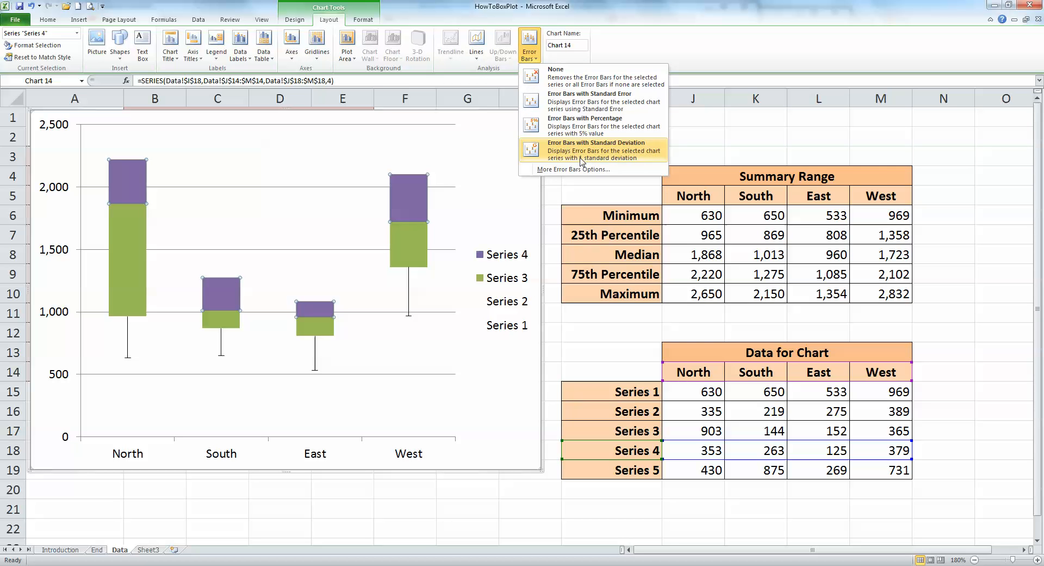
pyautogui.click(571, 168)
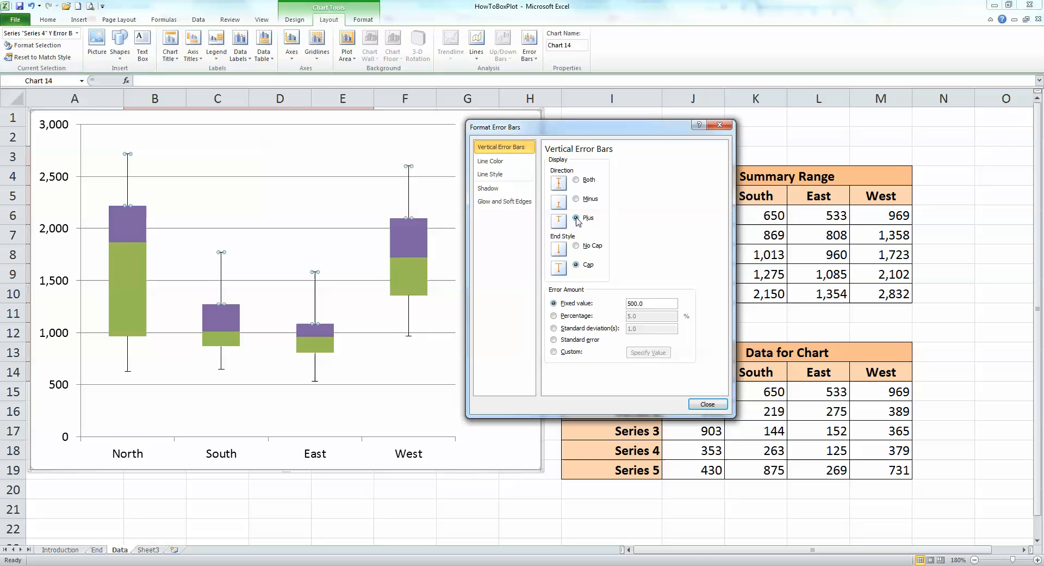
pyautogui.moveTo(563, 341)
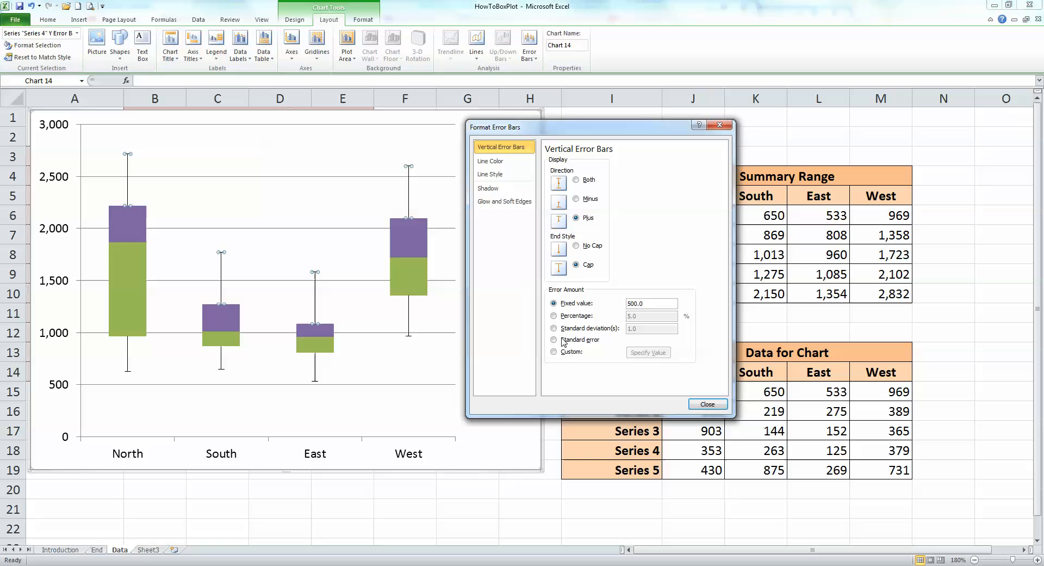
# Step: Give them Plus whiskers with a custom positive amount taken from J19:M19 (Series 5)
pyautogui.click(554, 352)
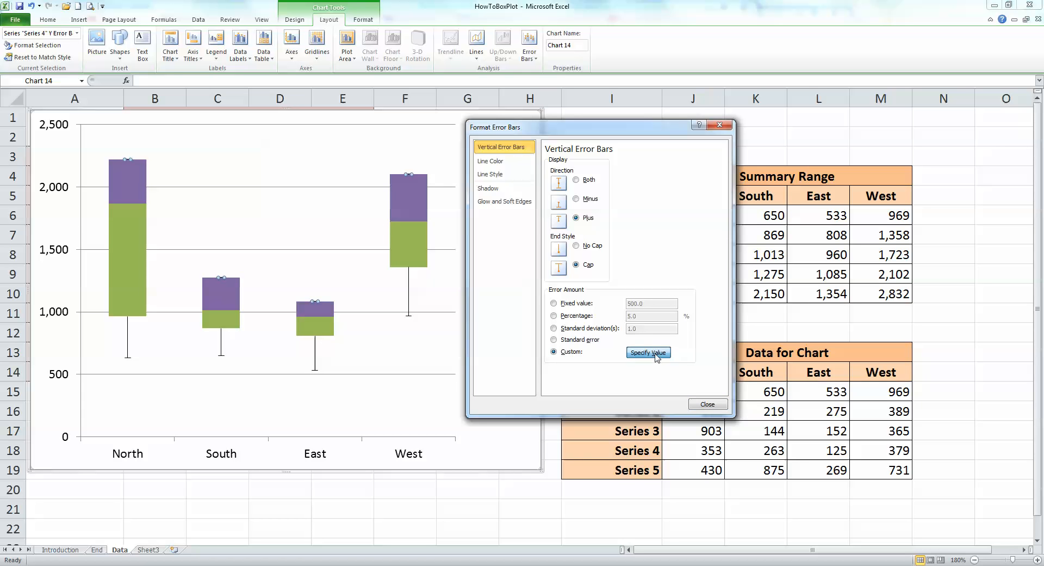
pyautogui.click(647, 351)
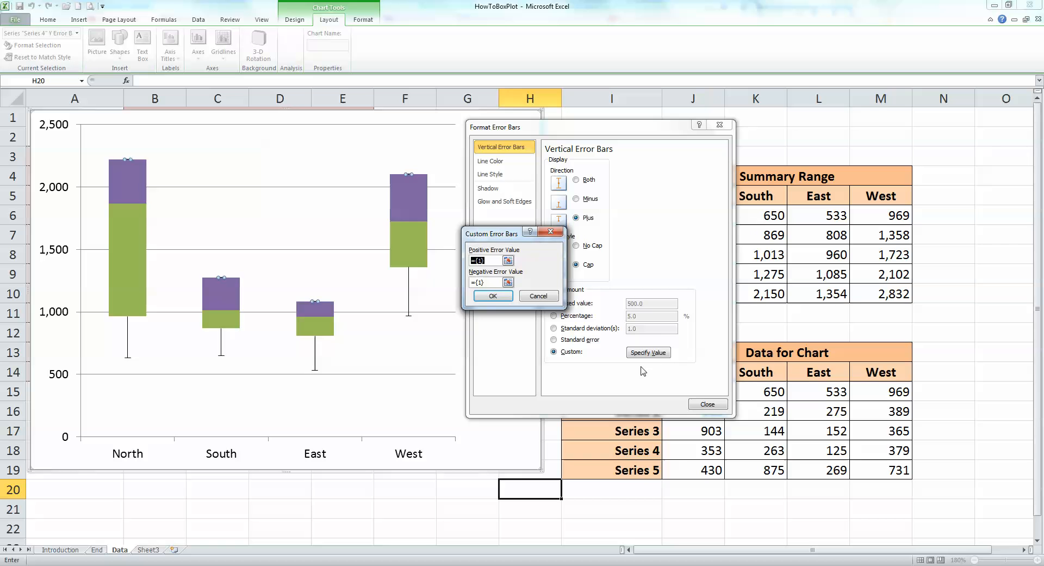
pyautogui.moveTo(691, 470)
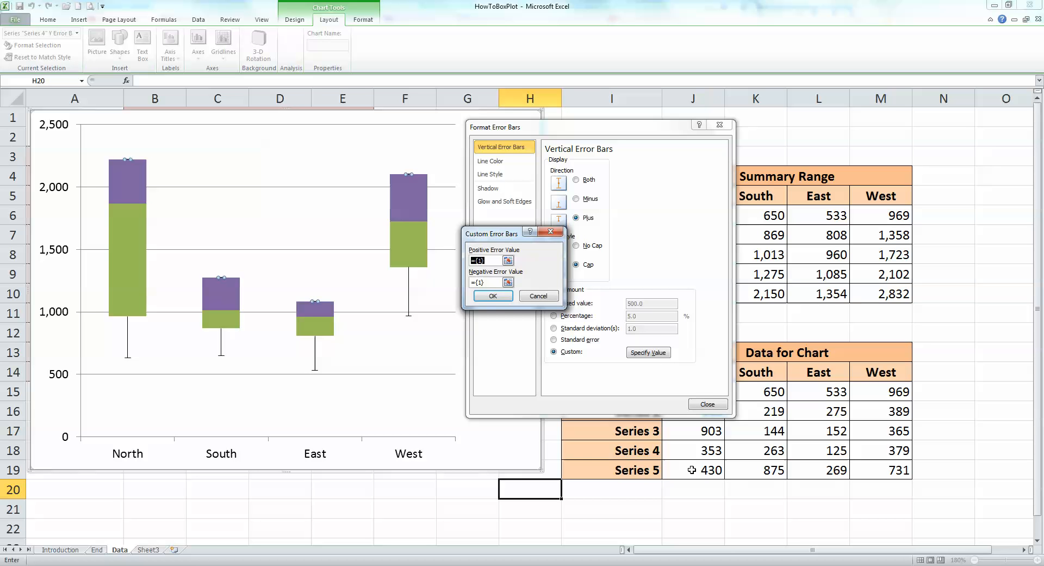
pyautogui.moveTo(695, 470); pyautogui.dragTo(763, 470)
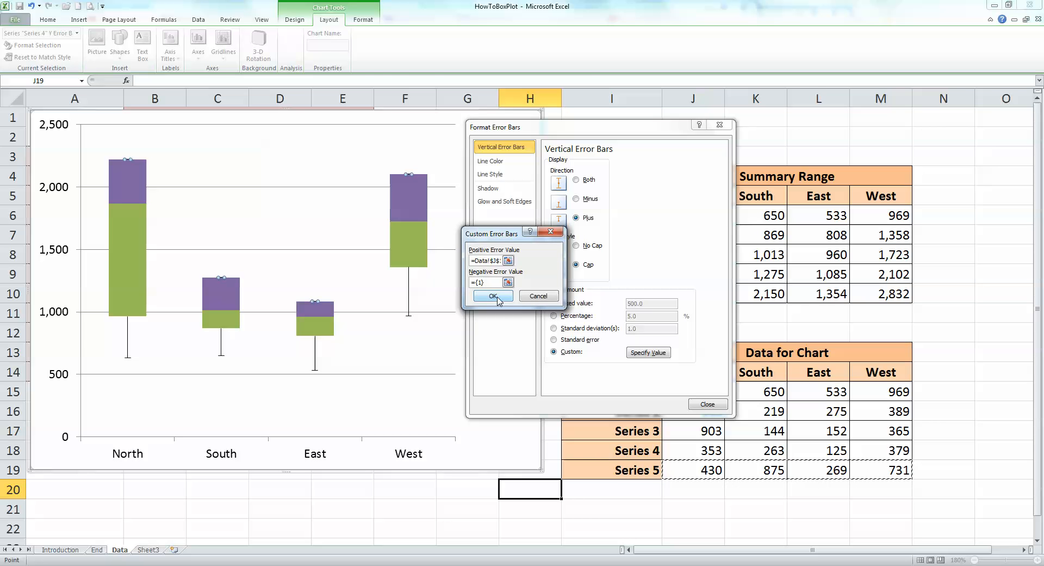
pyautogui.click(491, 296)
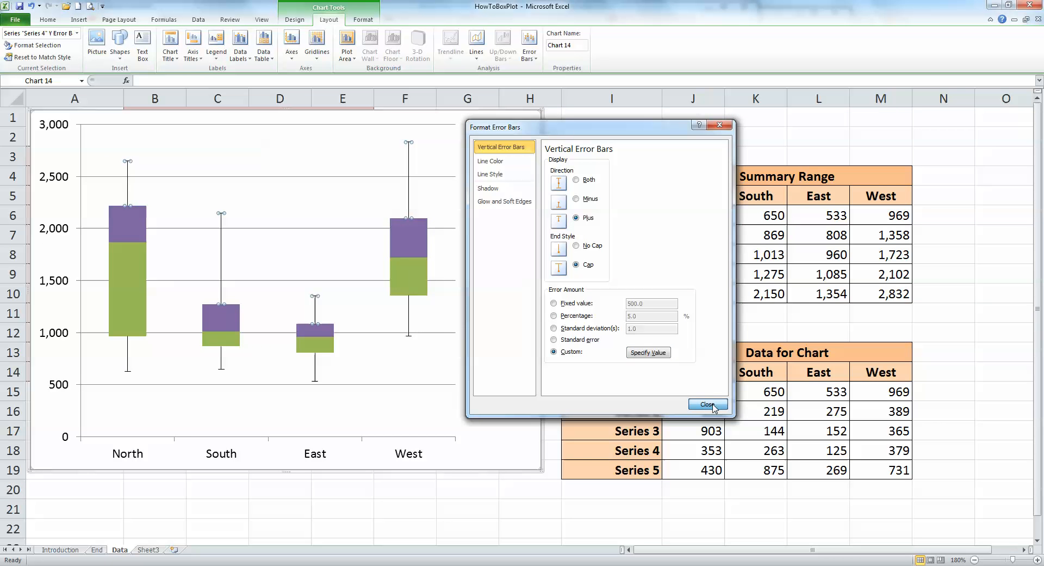
pyautogui.click(707, 405)
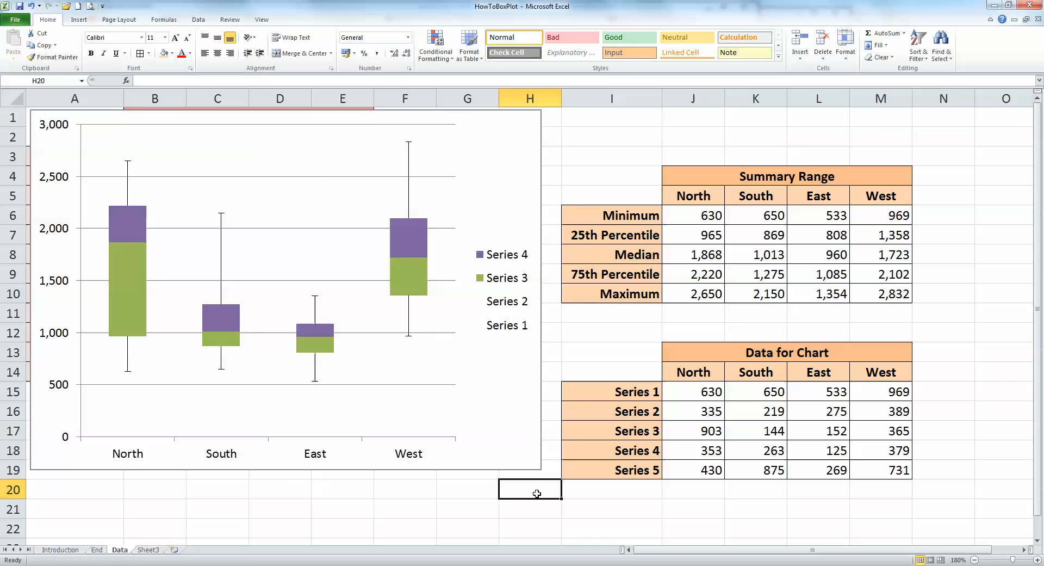
pyautogui.moveTo(262, 357)
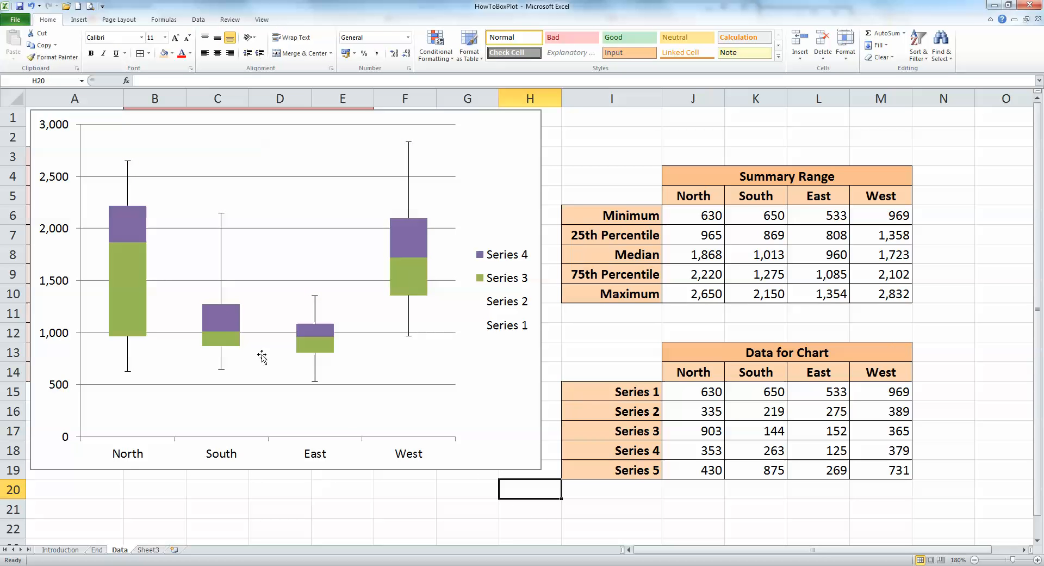
pyautogui.moveTo(126, 377)
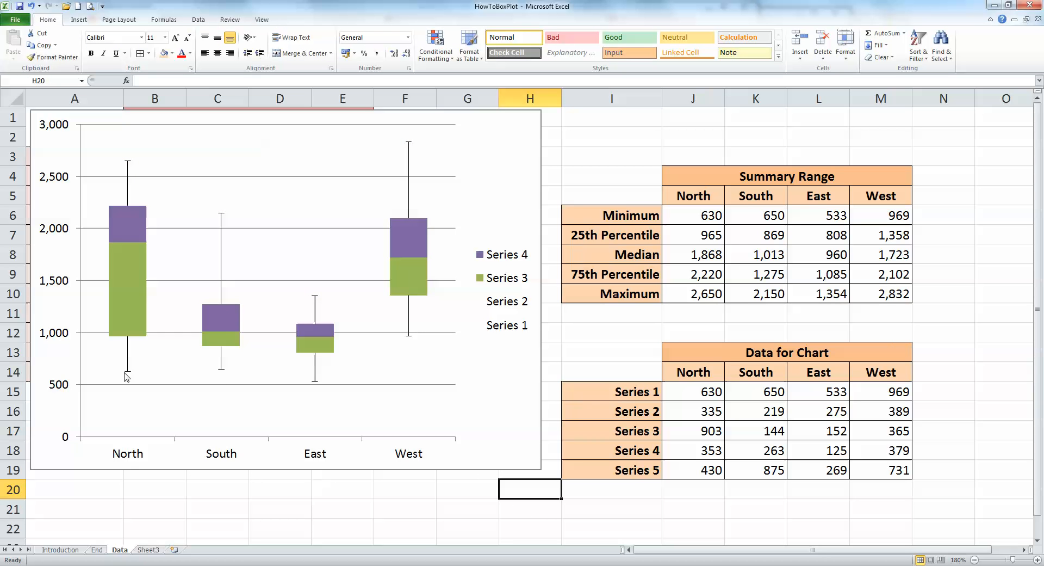
pyautogui.moveTo(123, 297)
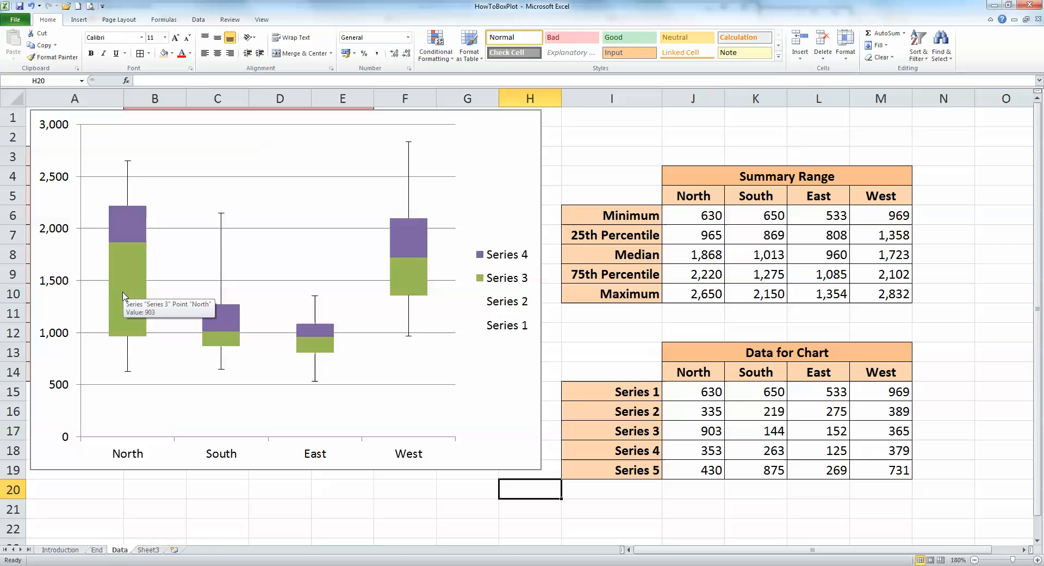
pyautogui.moveTo(147, 247)
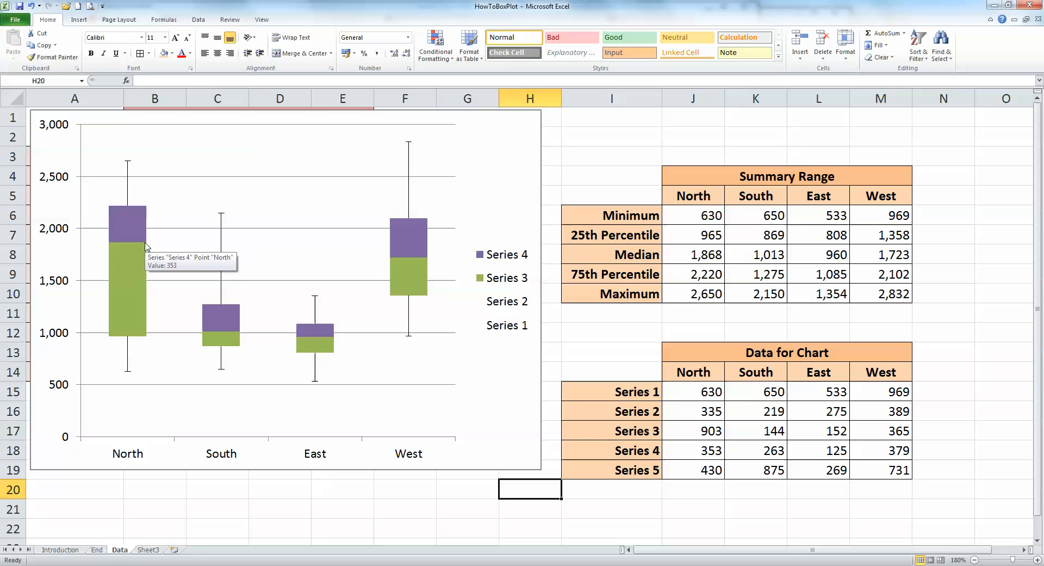
pyautogui.moveTo(233, 360)
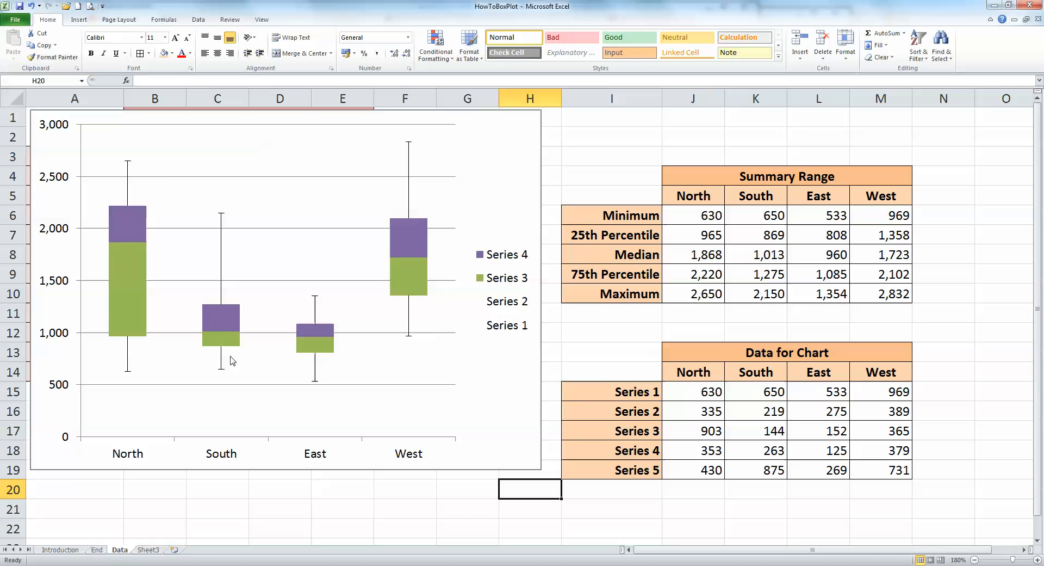
pyautogui.moveTo(229, 360)
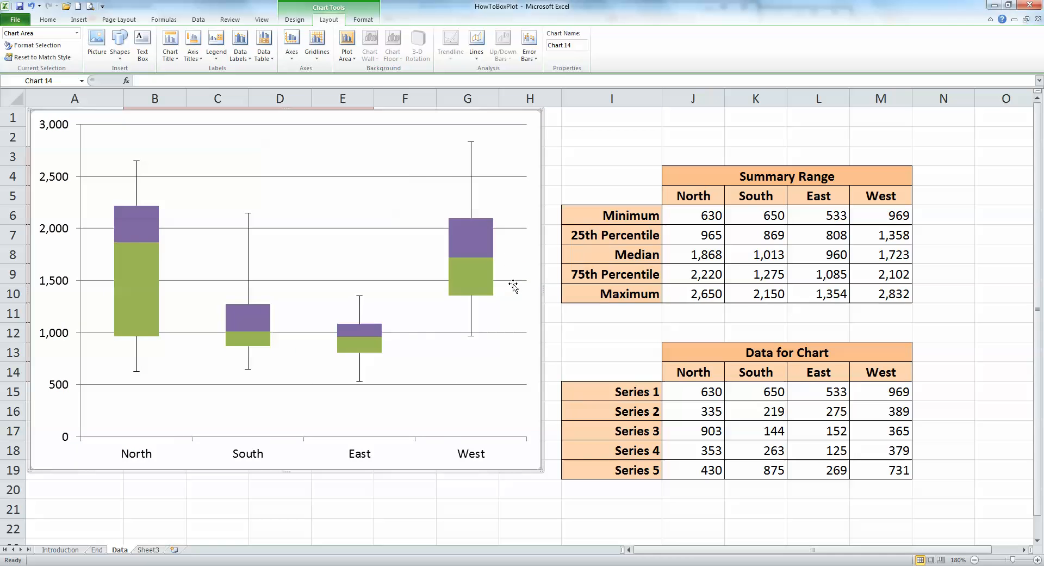
pyautogui.click(530, 508)
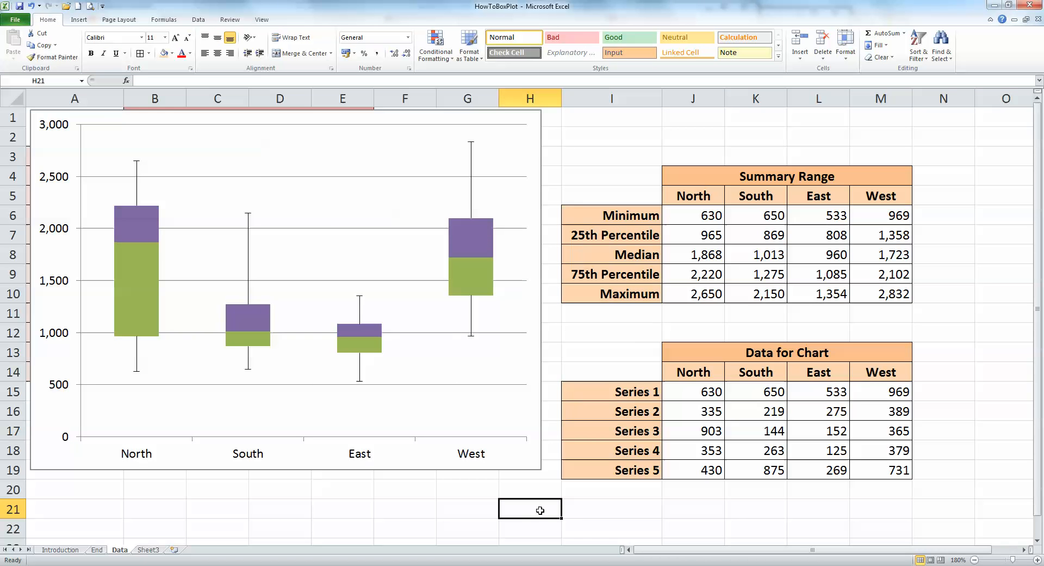
pyautogui.moveTo(584, 523)
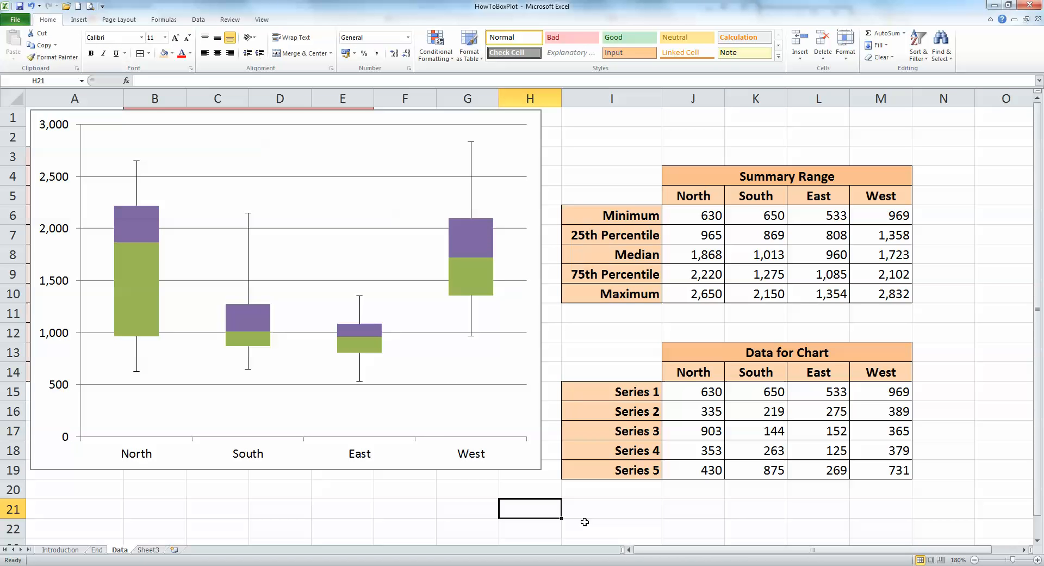